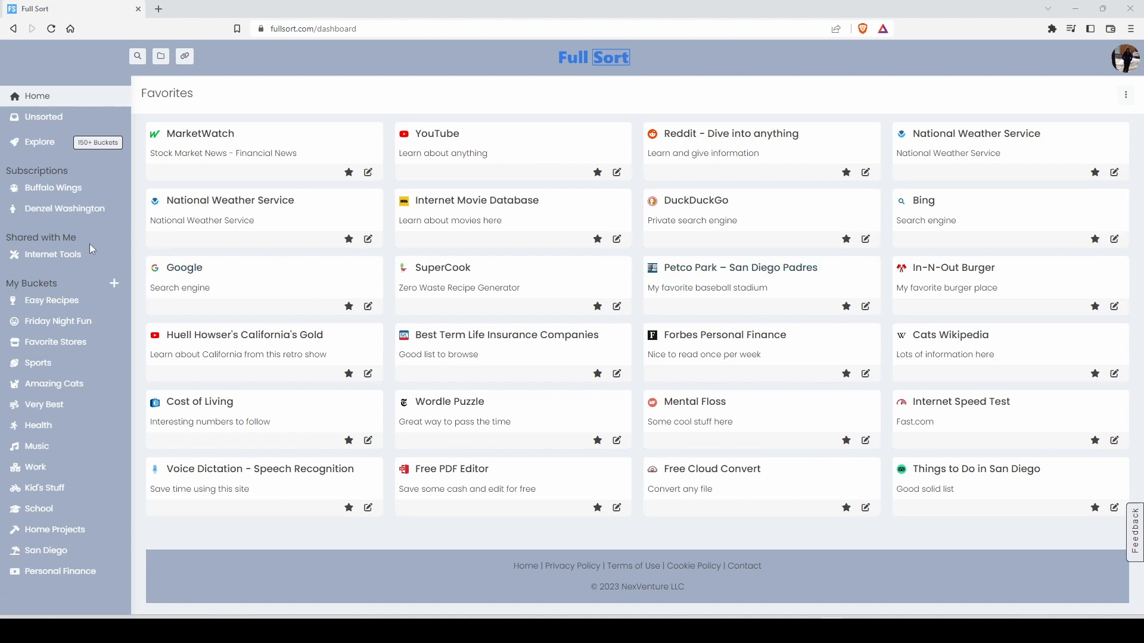
mouse_move(37, 425)
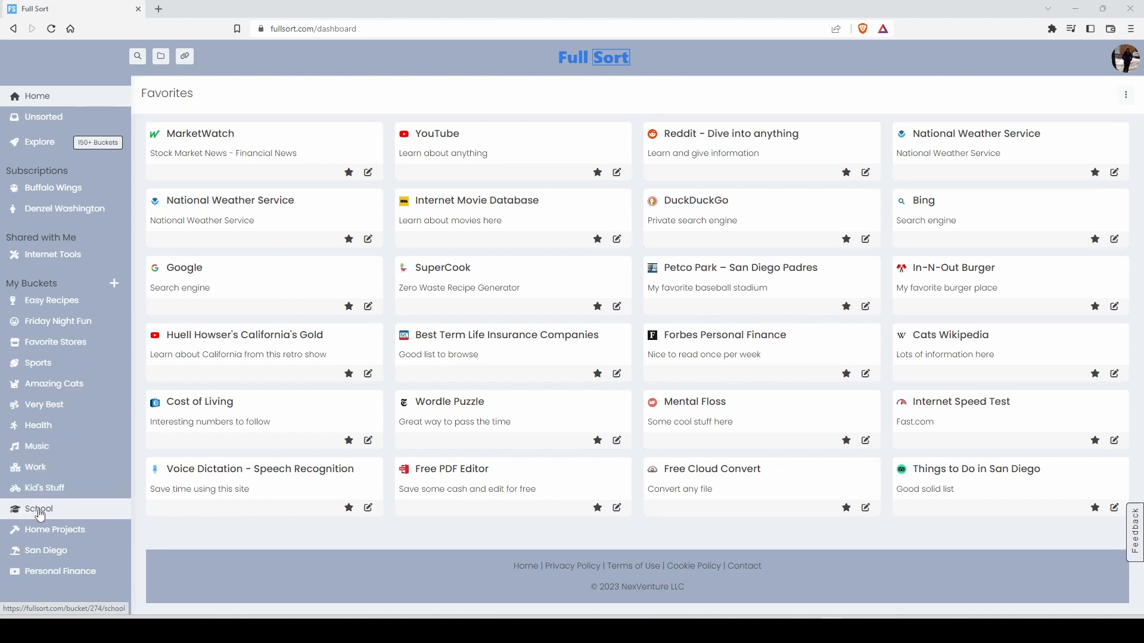
mouse_move(46, 550)
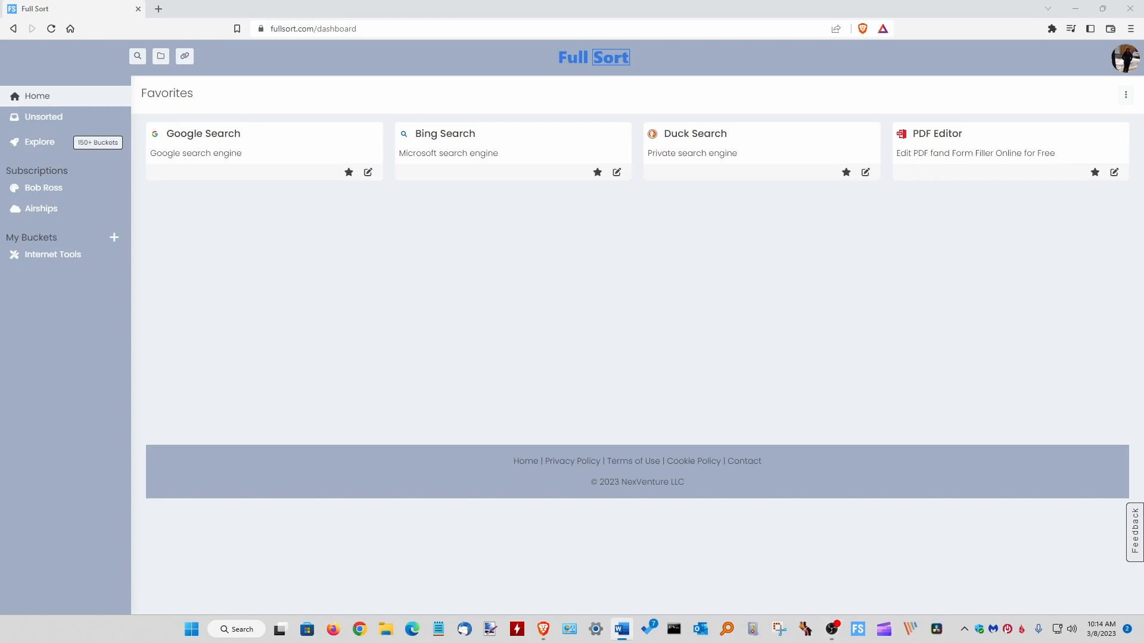
mouse_move(1042, 251)
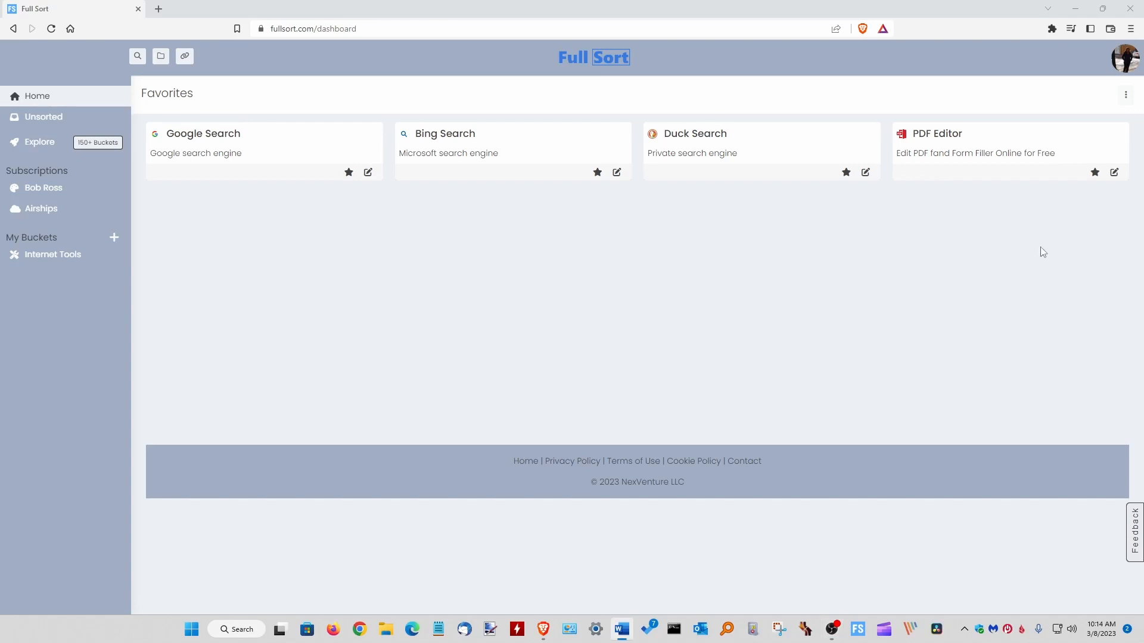
mouse_move(217, 222)
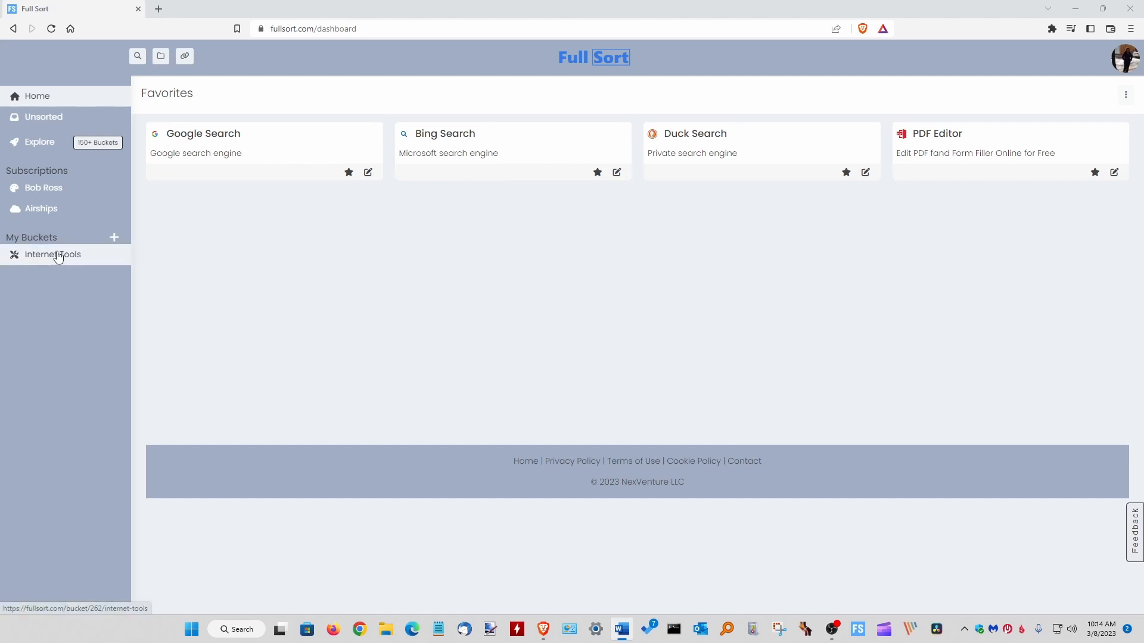
left_click(53, 254)
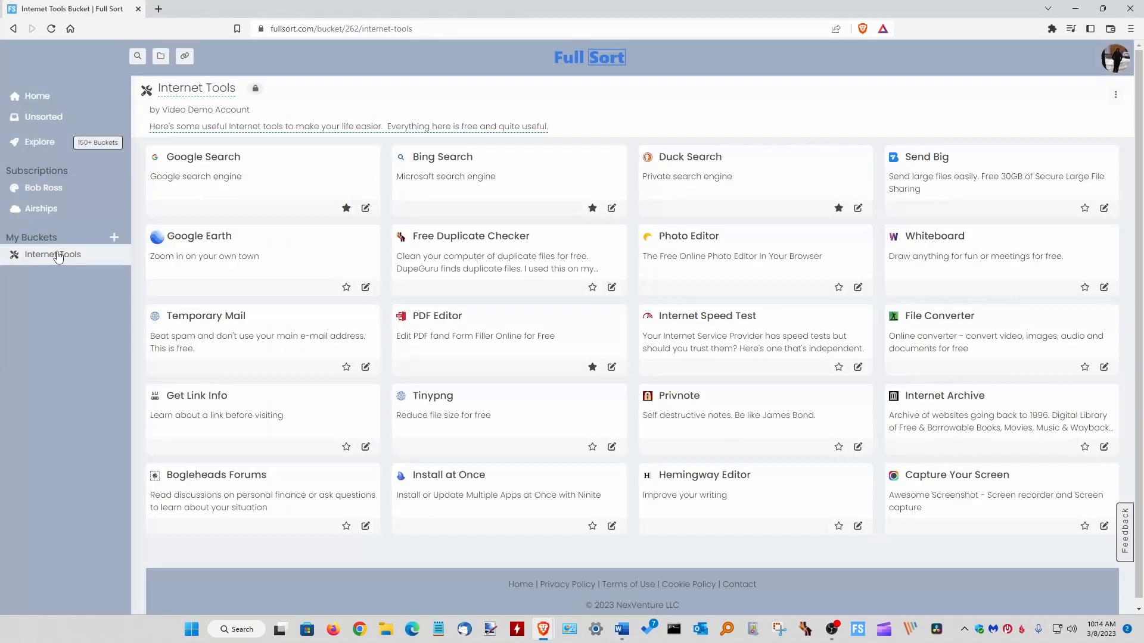
mouse_move(37, 95)
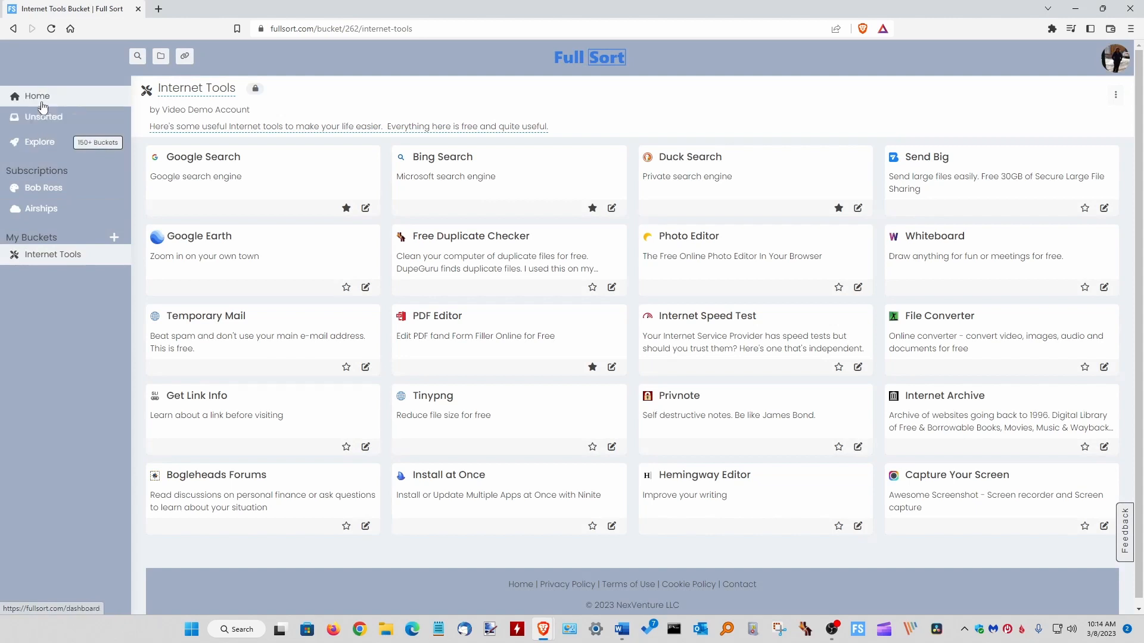
left_click(37, 95)
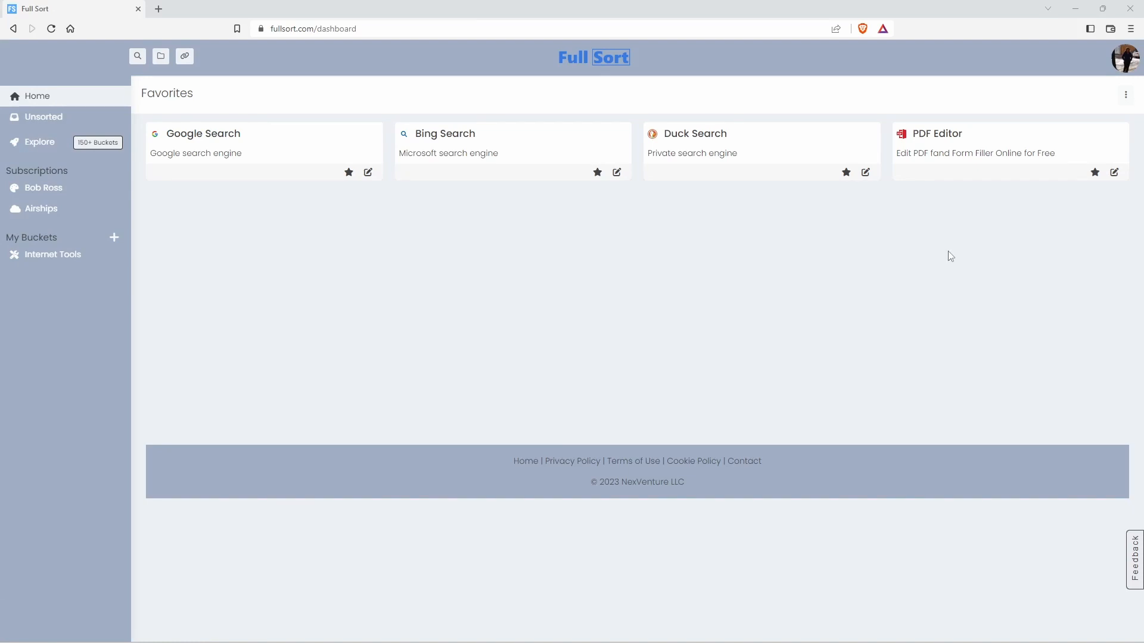
mouse_move(116, 238)
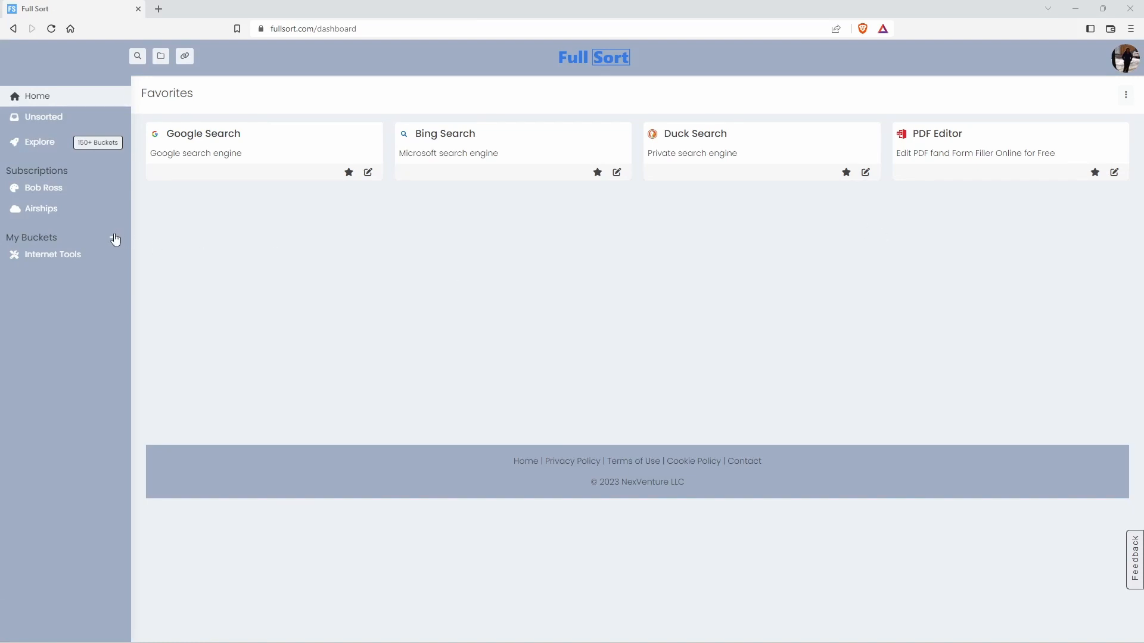
Create a new bucket named Health under My Buckets
left_click(117, 237)
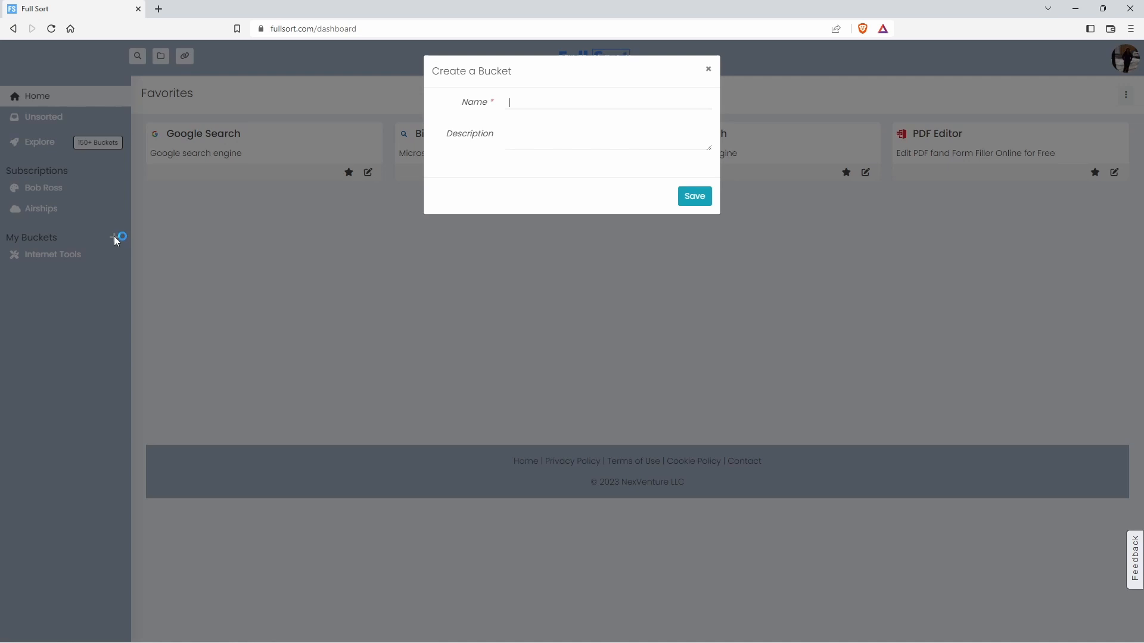
type("Health")
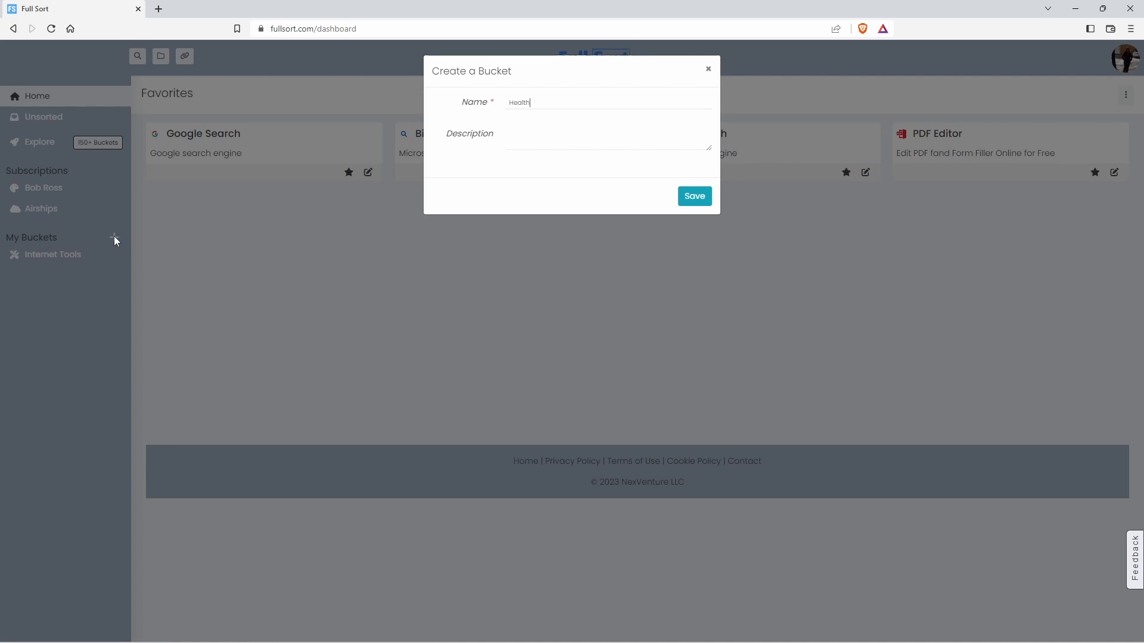
left_click(694, 195)
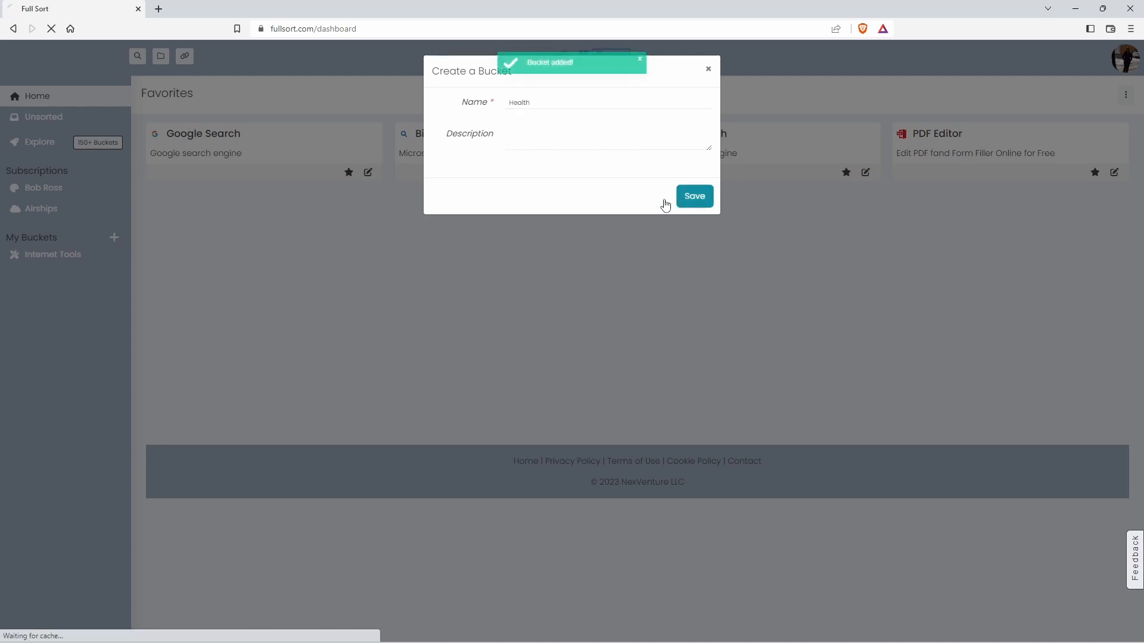
left_click(693, 195)
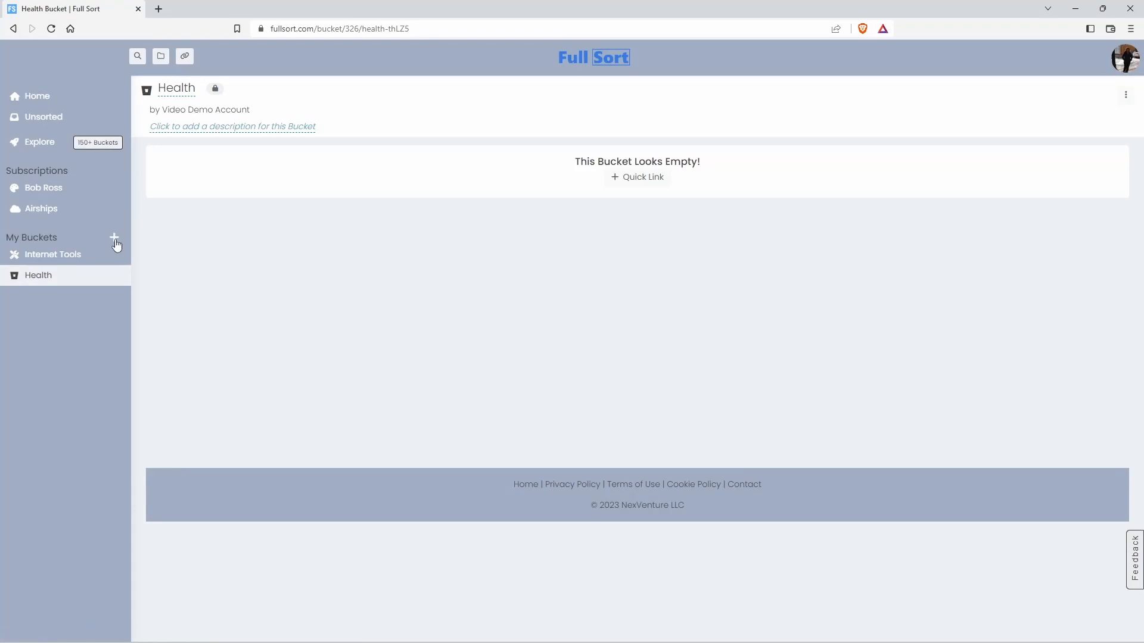
Create two more buckets named Garden and San Diego, leaving San Diego open
left_click(115, 237)
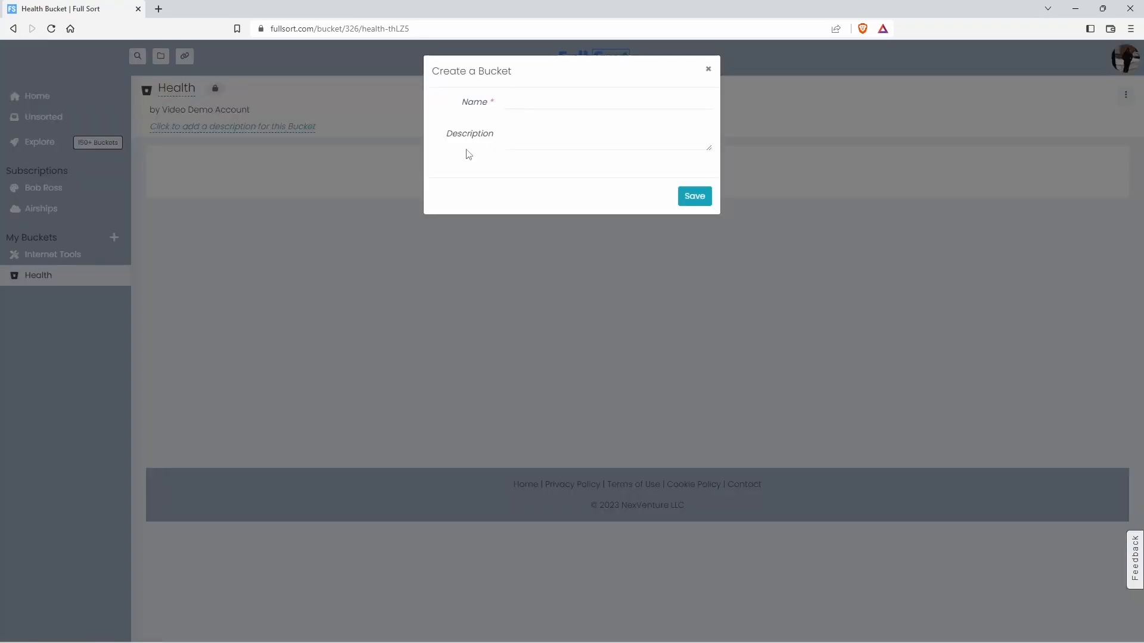
type("Garden")
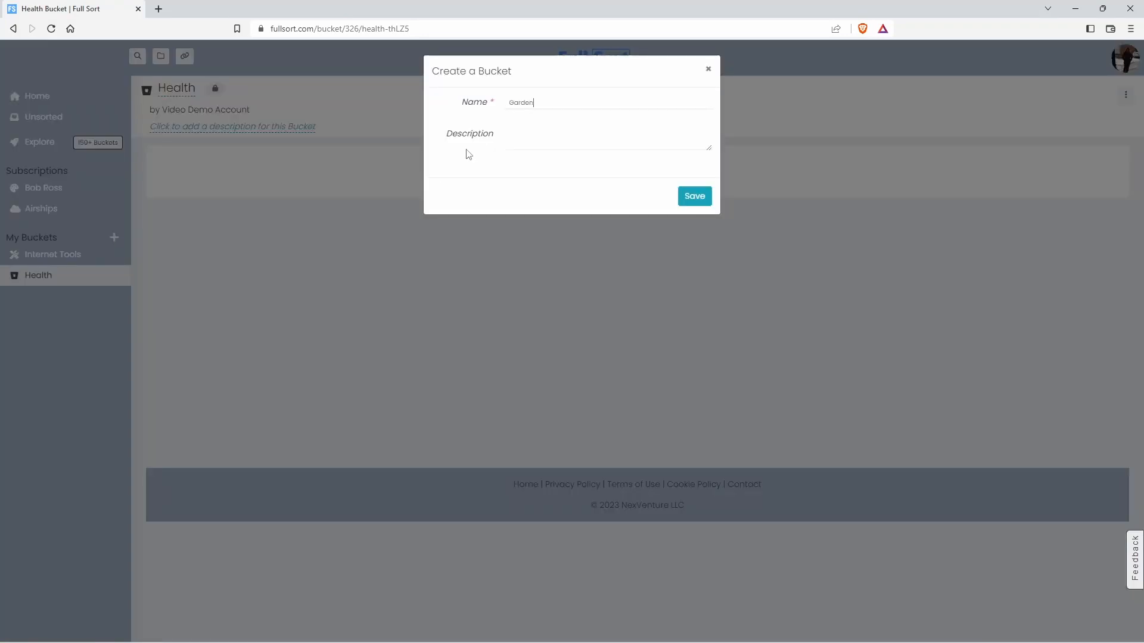
left_click(693, 196)
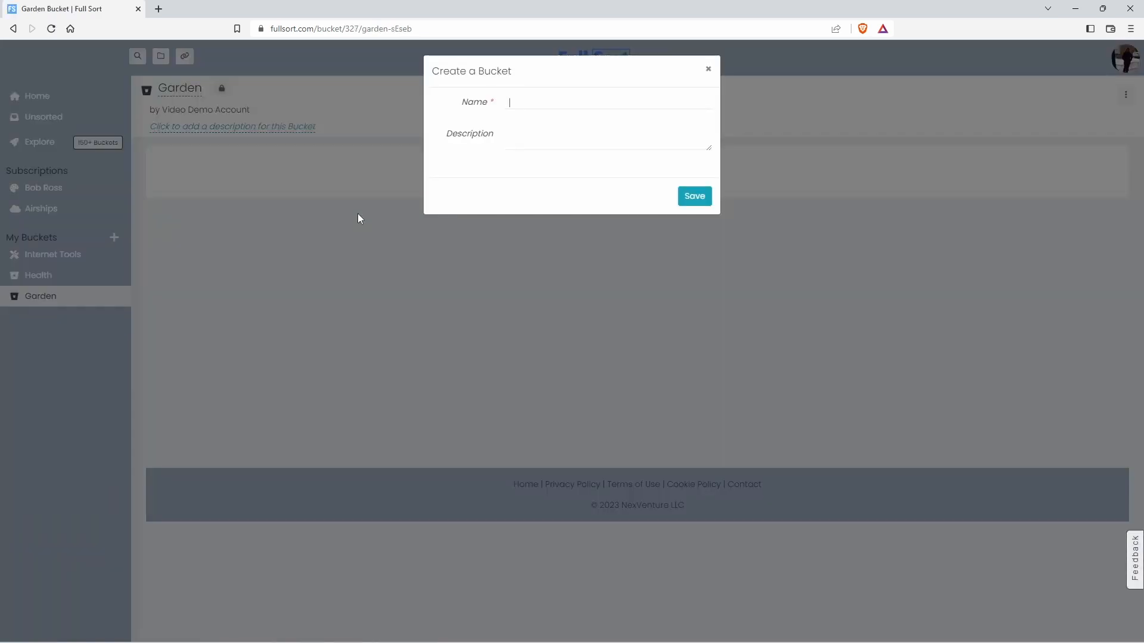
type("San Diego")
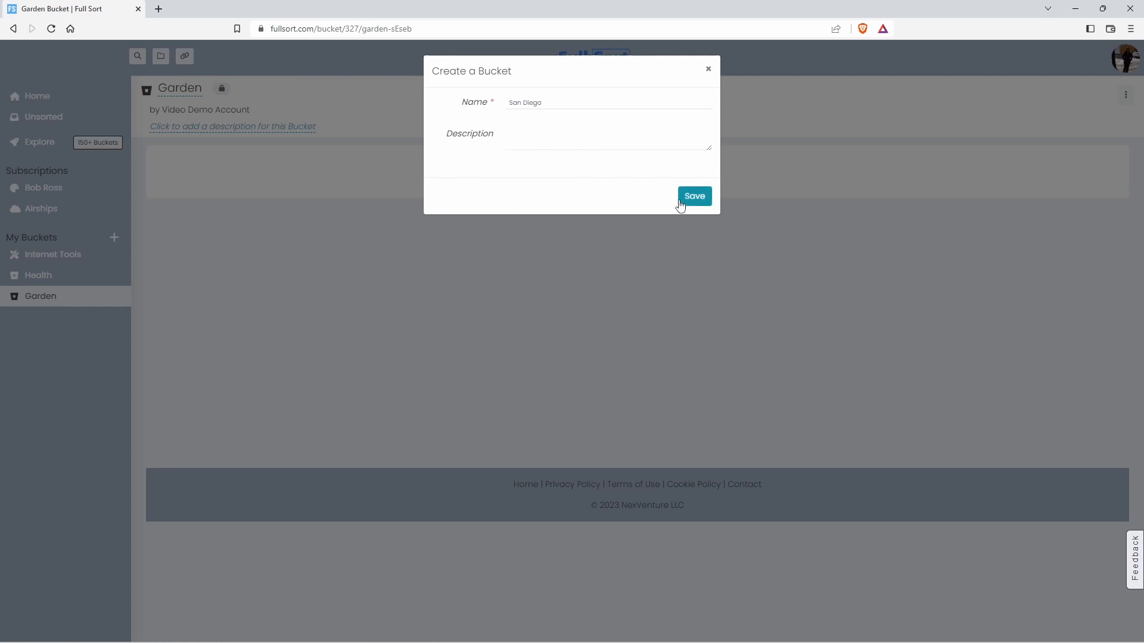
left_click(692, 197)
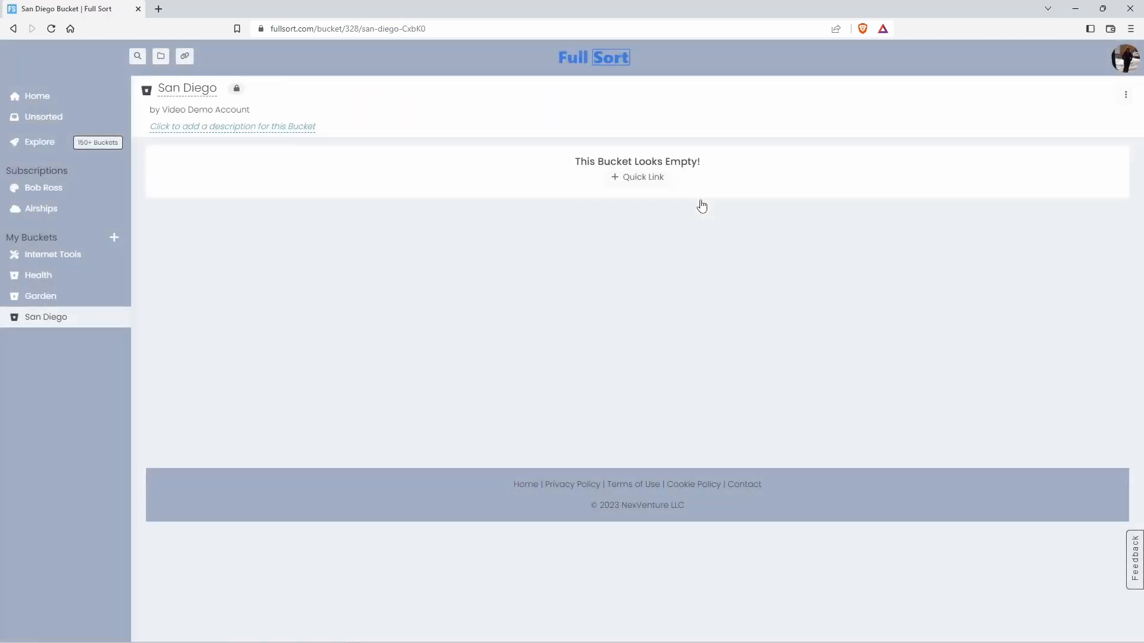
mouse_move(257, 252)
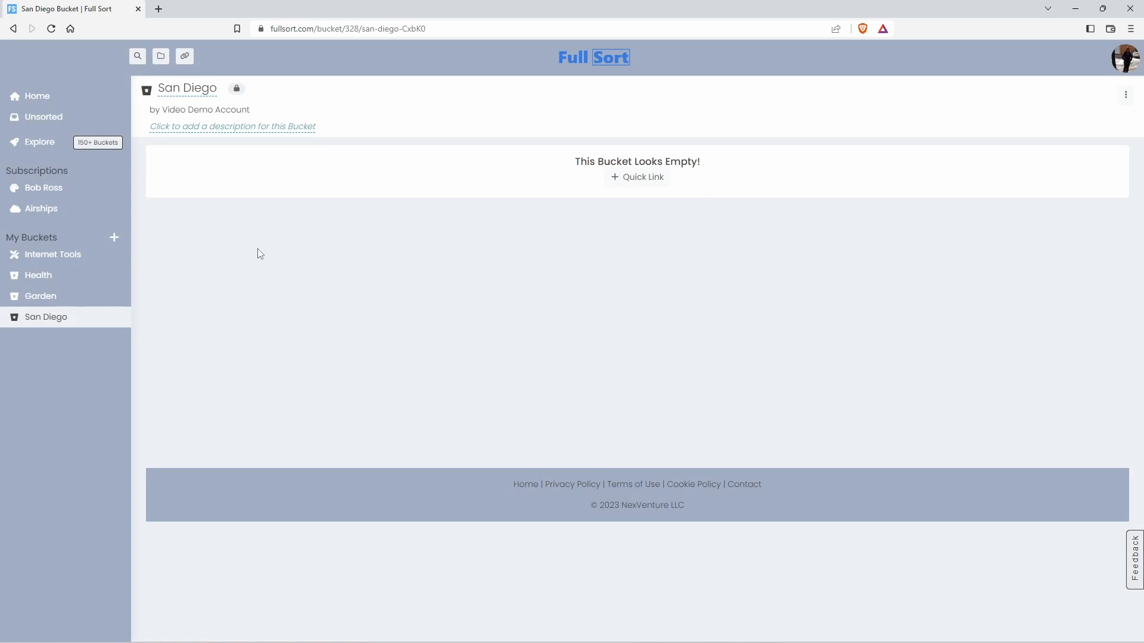
mouse_move(185, 56)
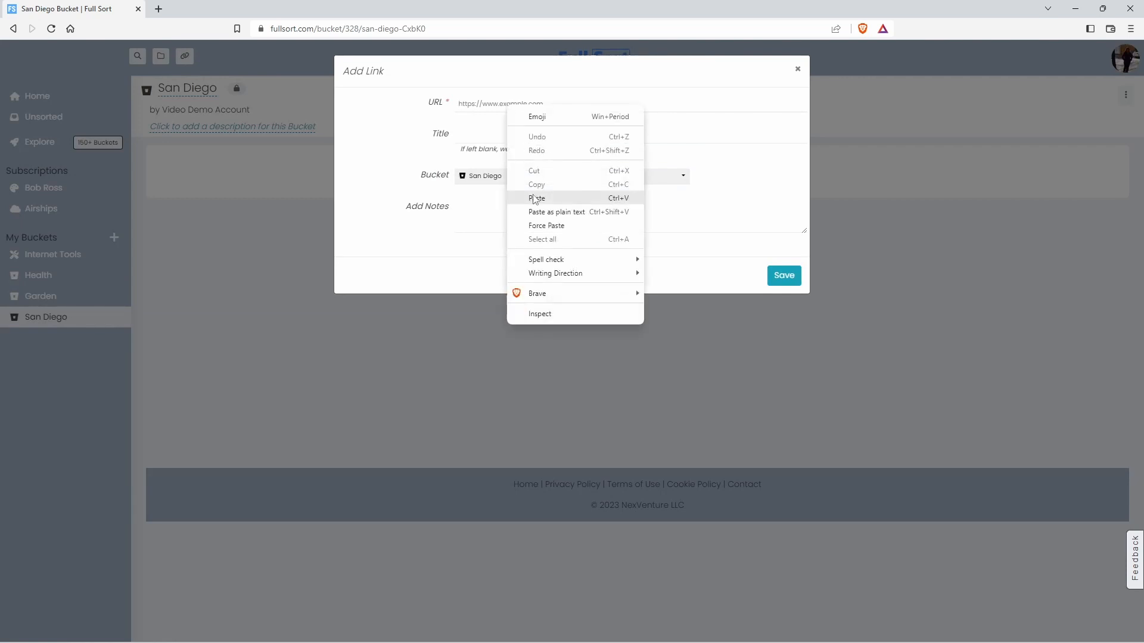
Add the pasted secretsandiego.com Mexican restaurants article as a Quick Link in San Diego
left_click(537, 197)
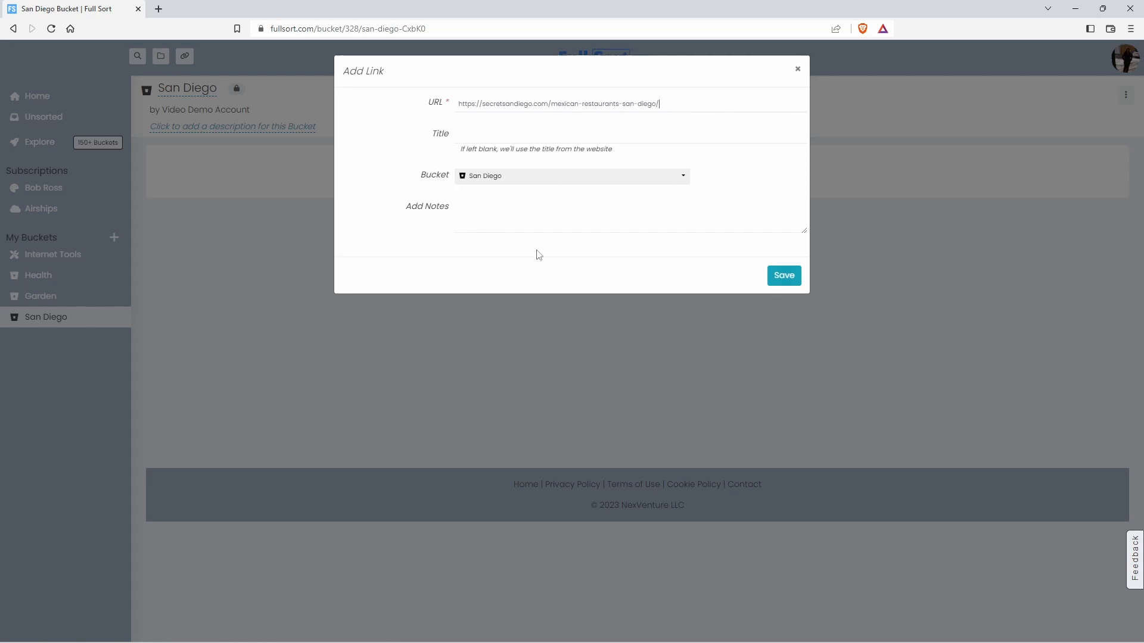
left_click(783, 275)
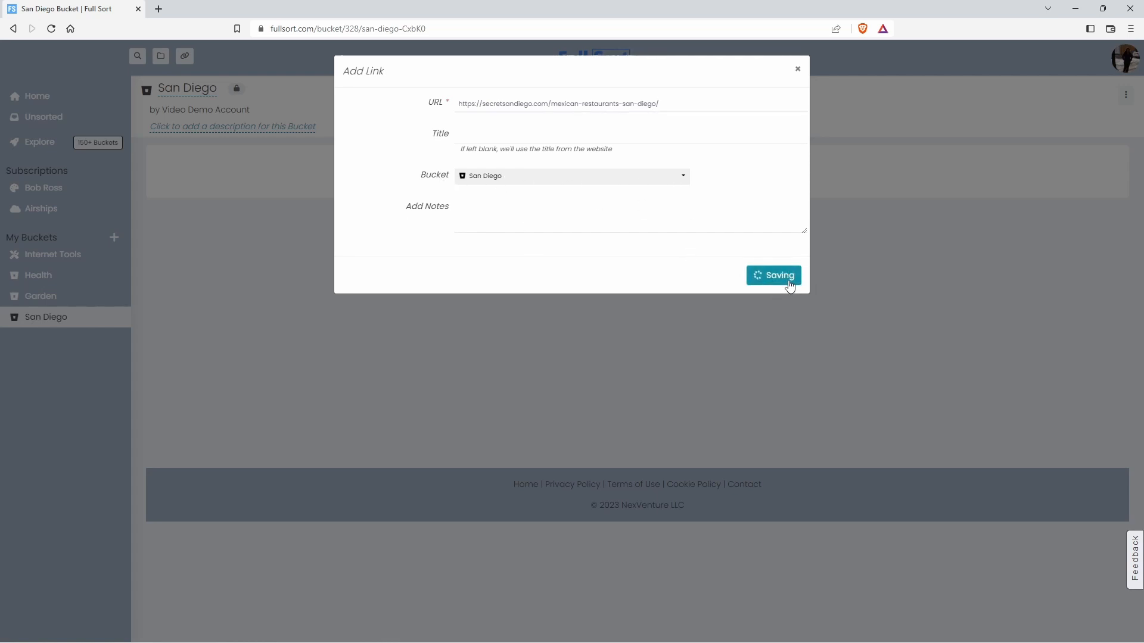
left_click(774, 275)
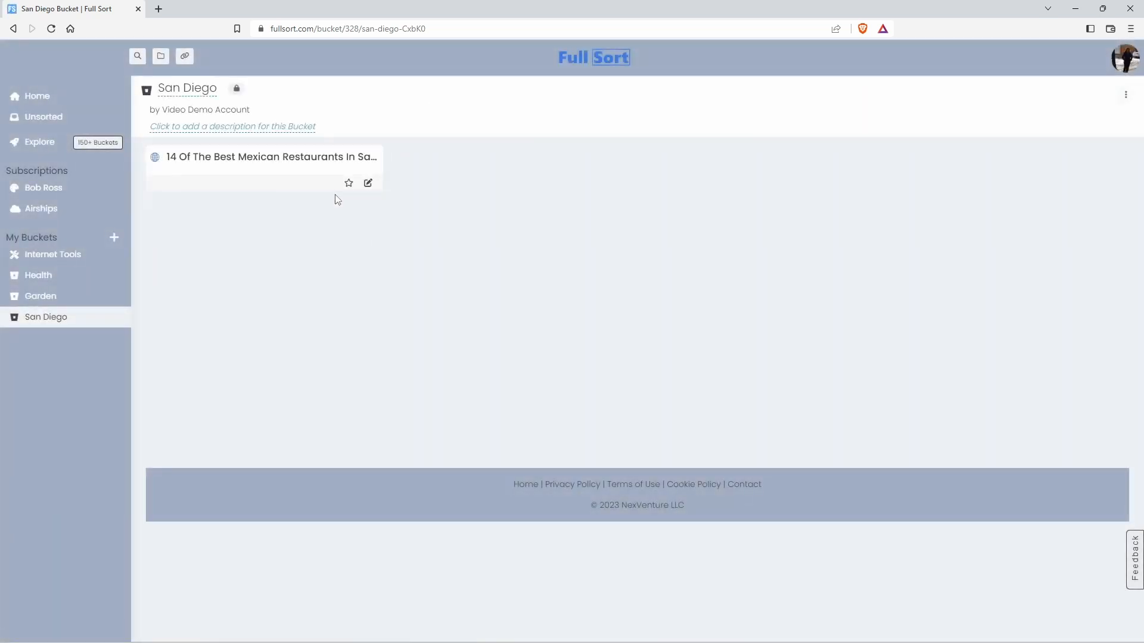
Retitle the link to 'Mexican Restaurants In San Diego' by removing '14 Of The Best'
left_click(368, 183)
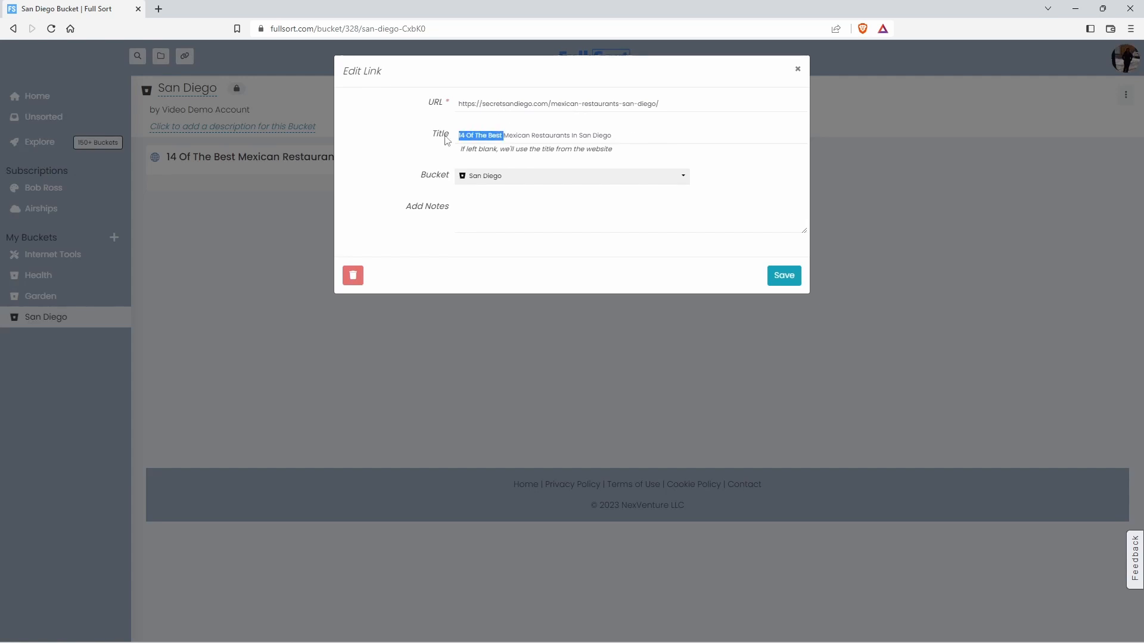
left_click(783, 275)
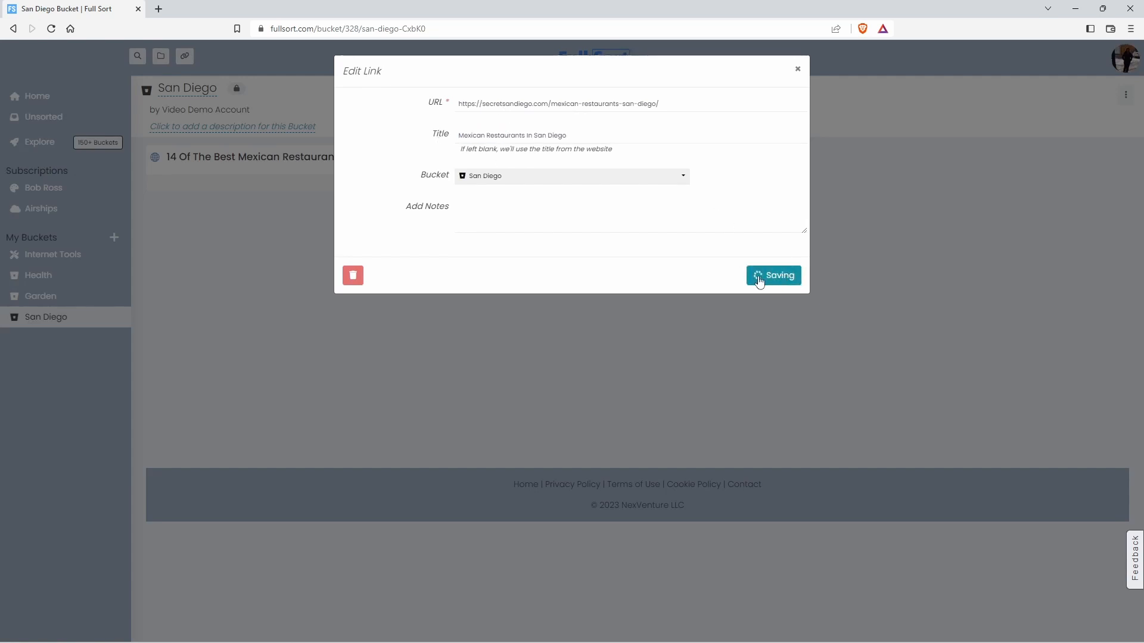
left_click(773, 275)
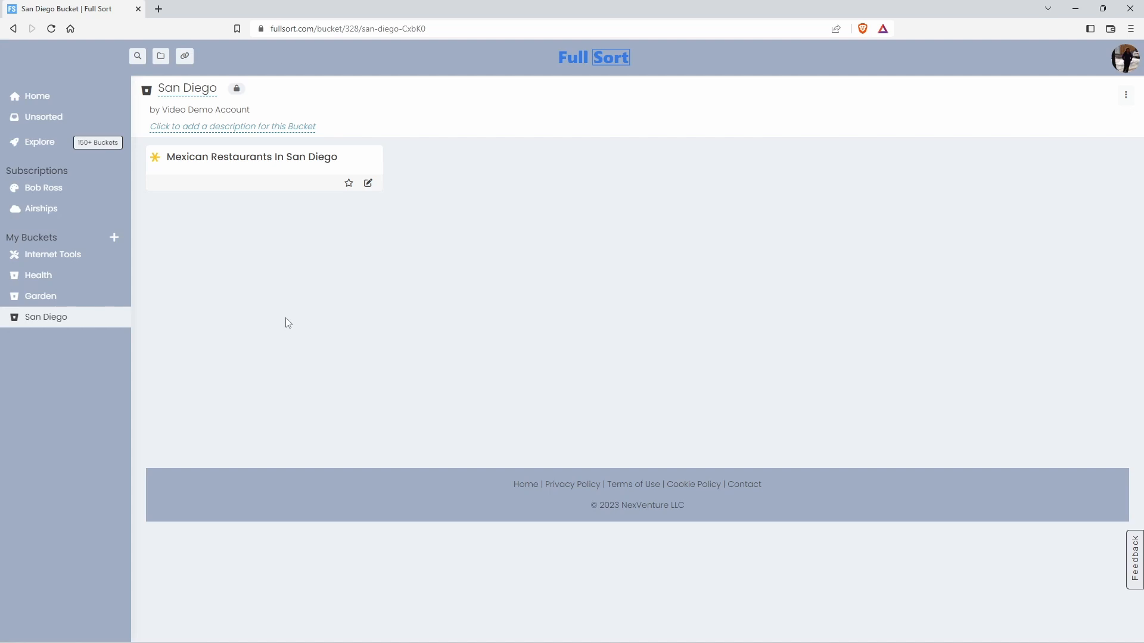
mouse_move(2, 355)
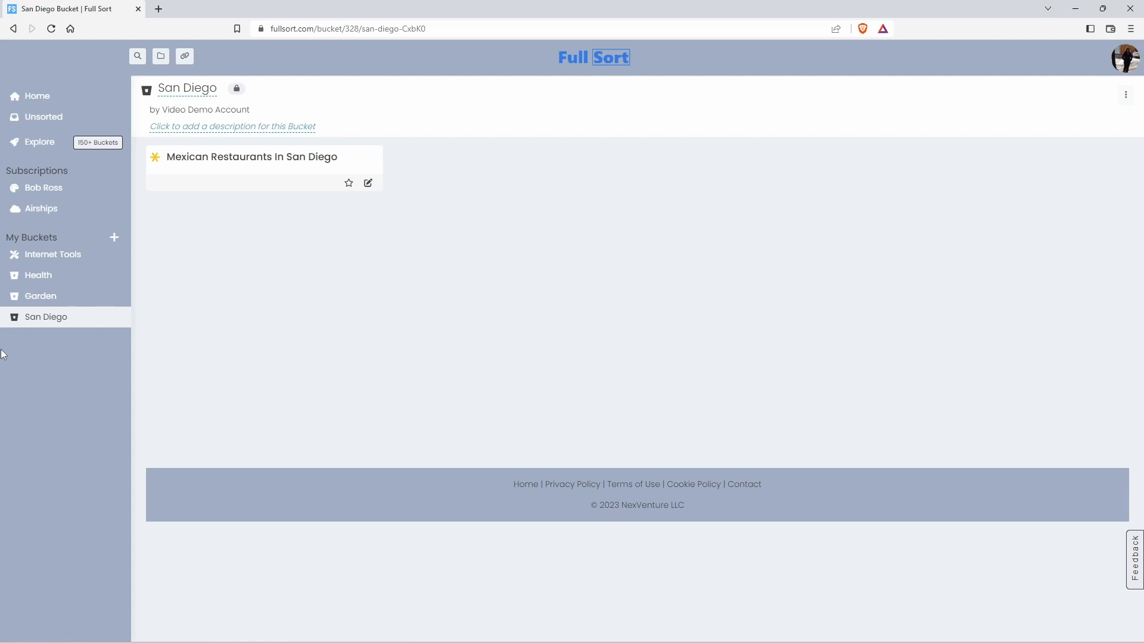
left_click(37, 95)
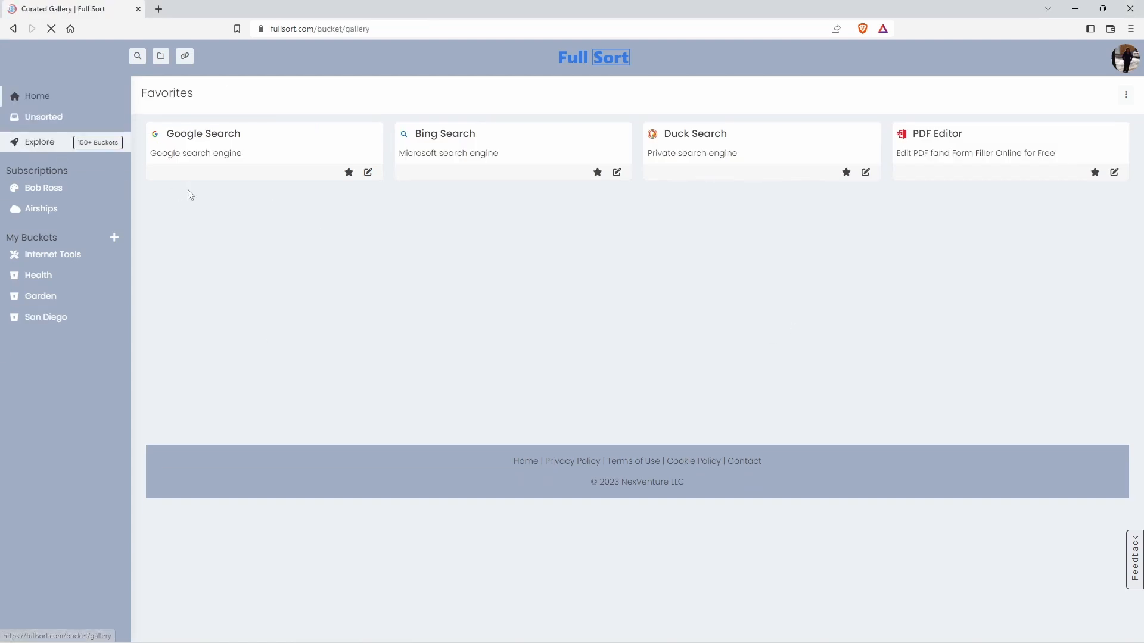
left_click(40, 142)
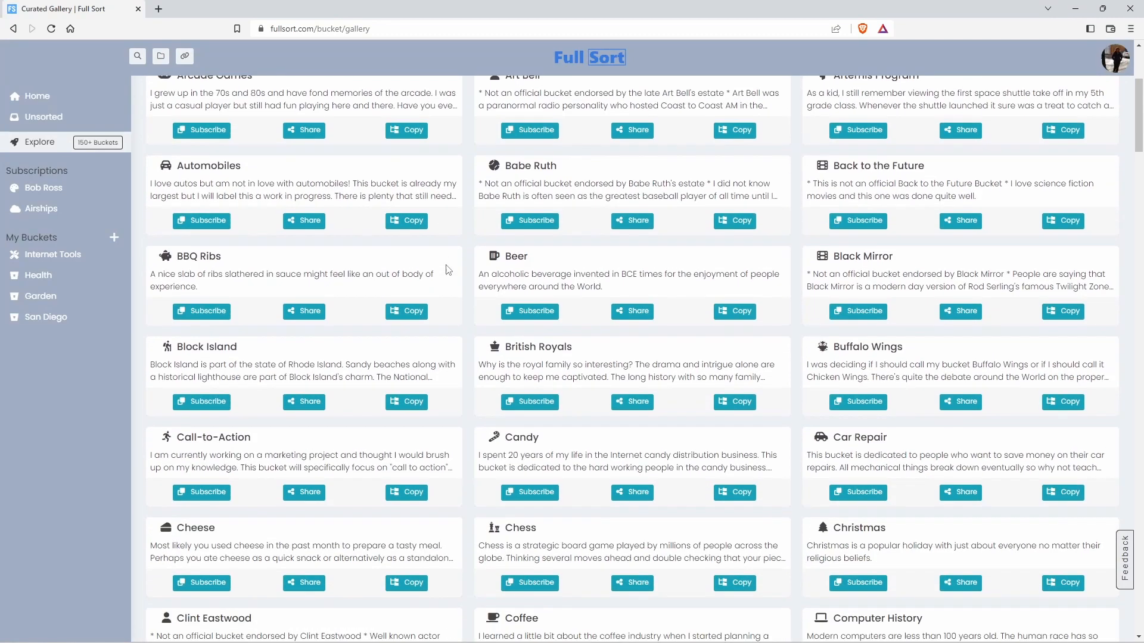
mouse_move(447, 271)
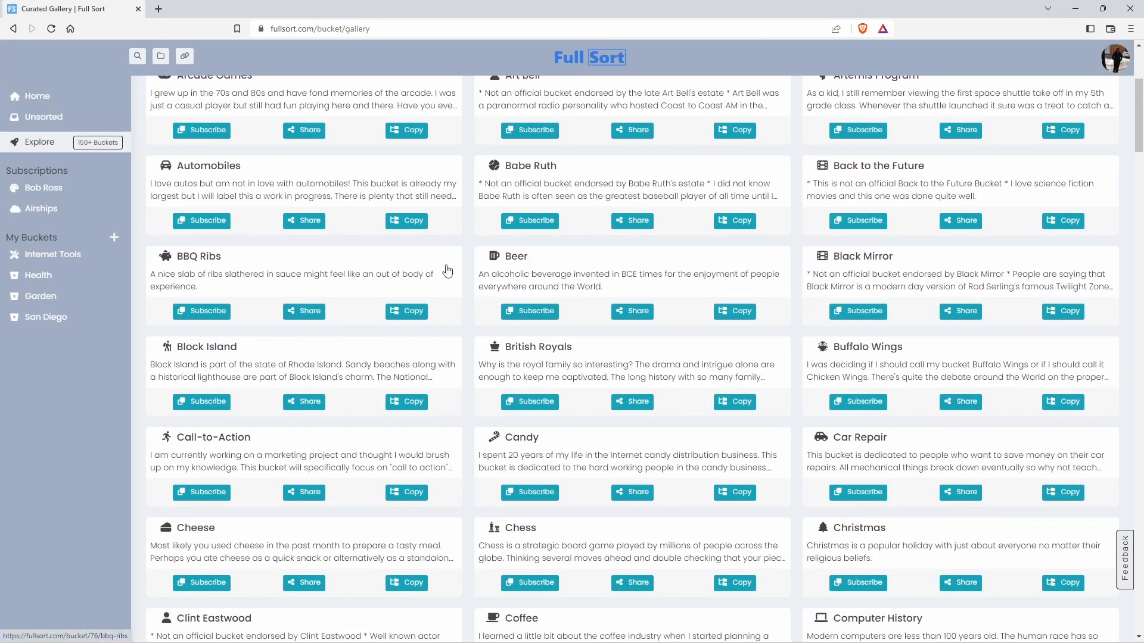
scroll("down", 3)
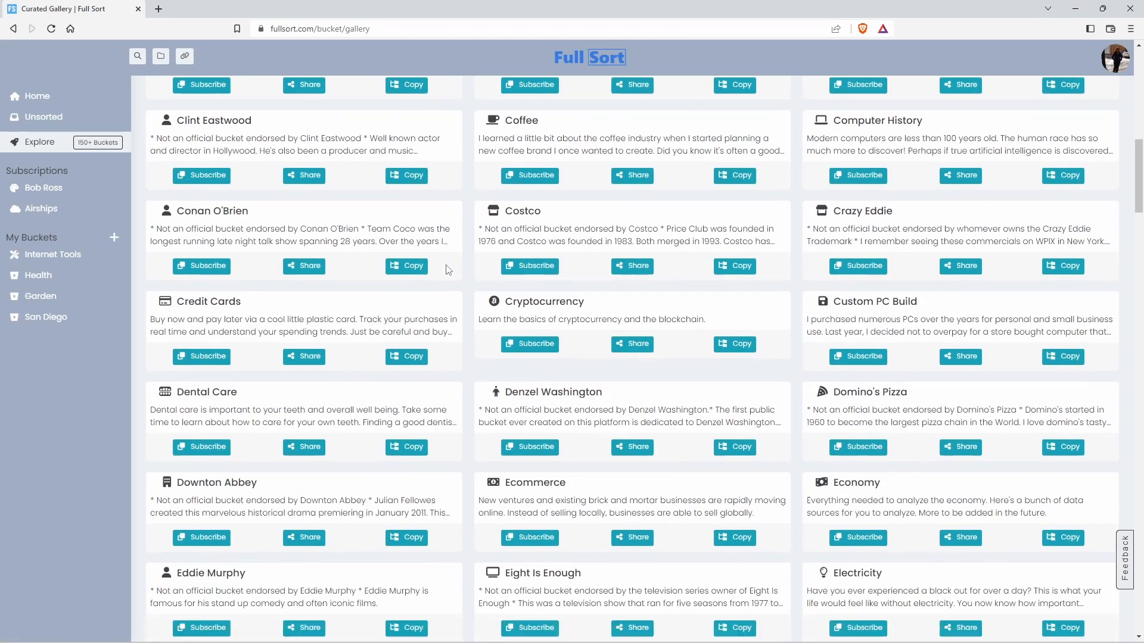
scroll("down", 3)
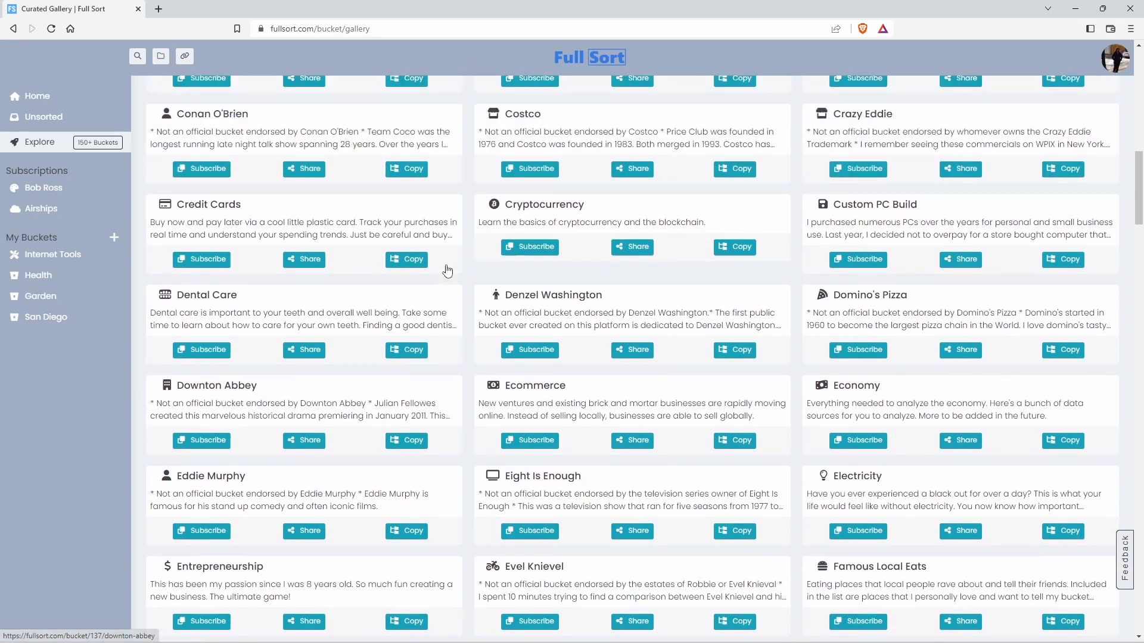
scroll("up", 3)
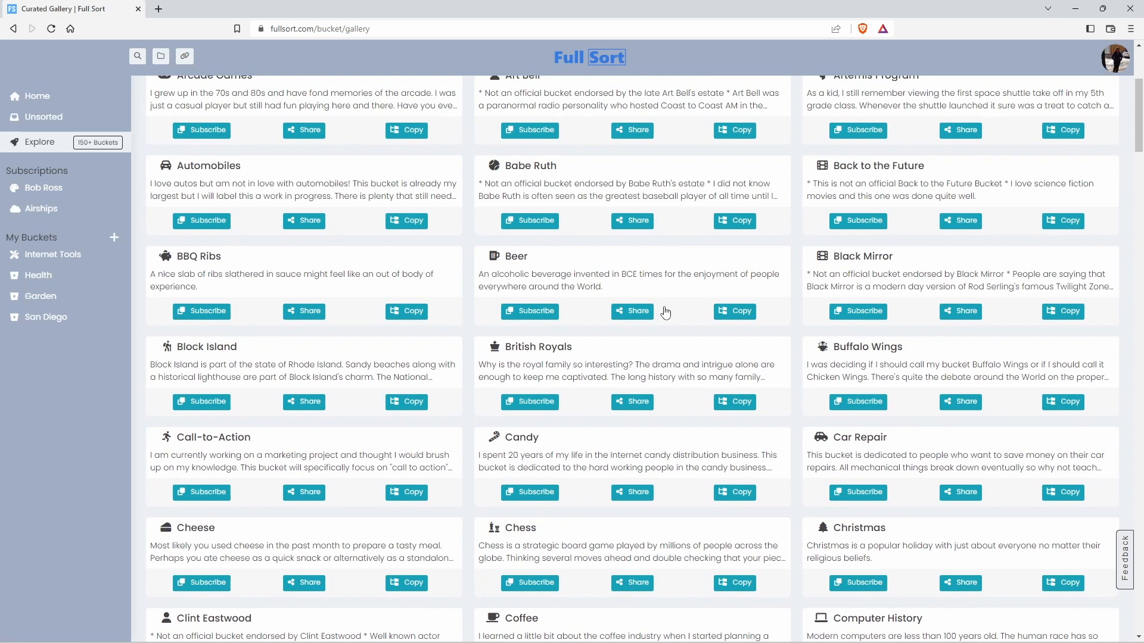
left_click(869, 347)
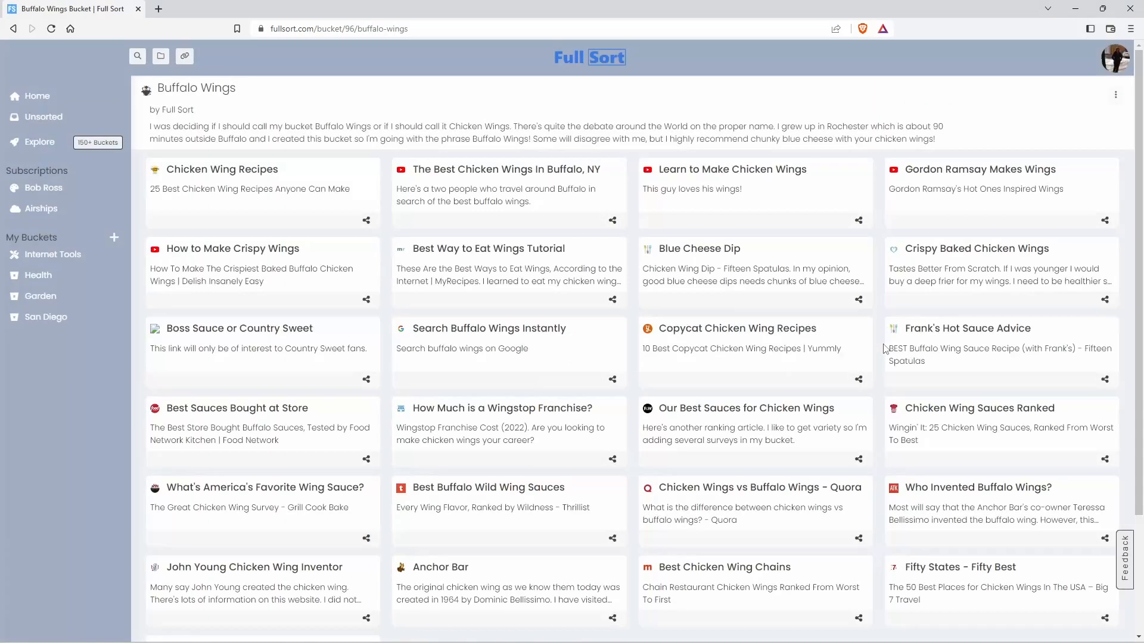
mouse_move(416, 336)
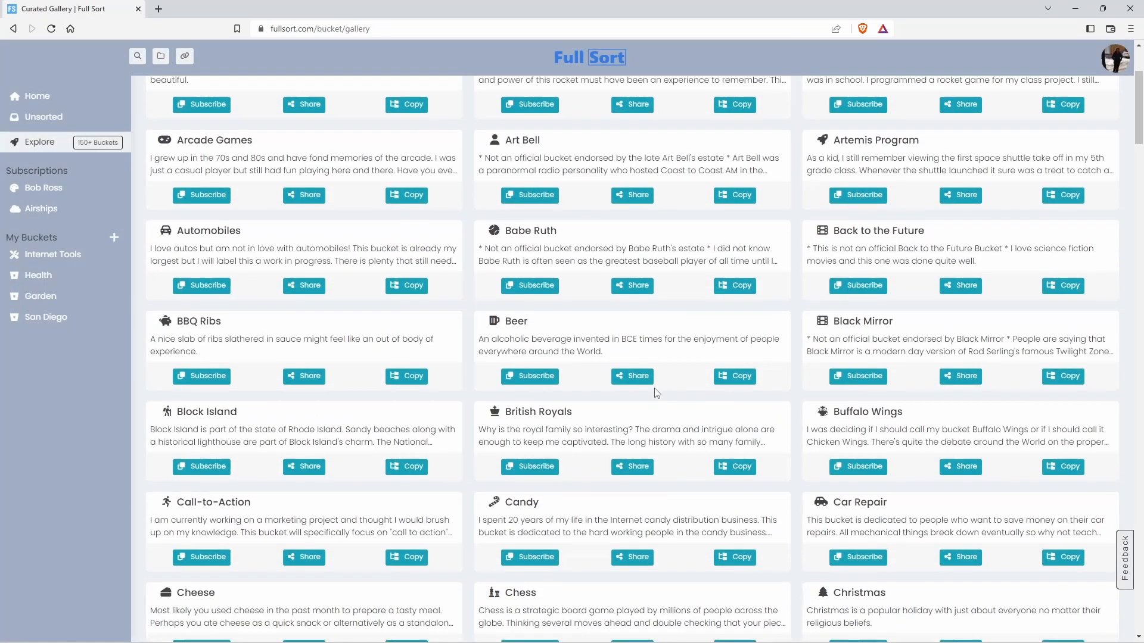
scroll("down", 3)
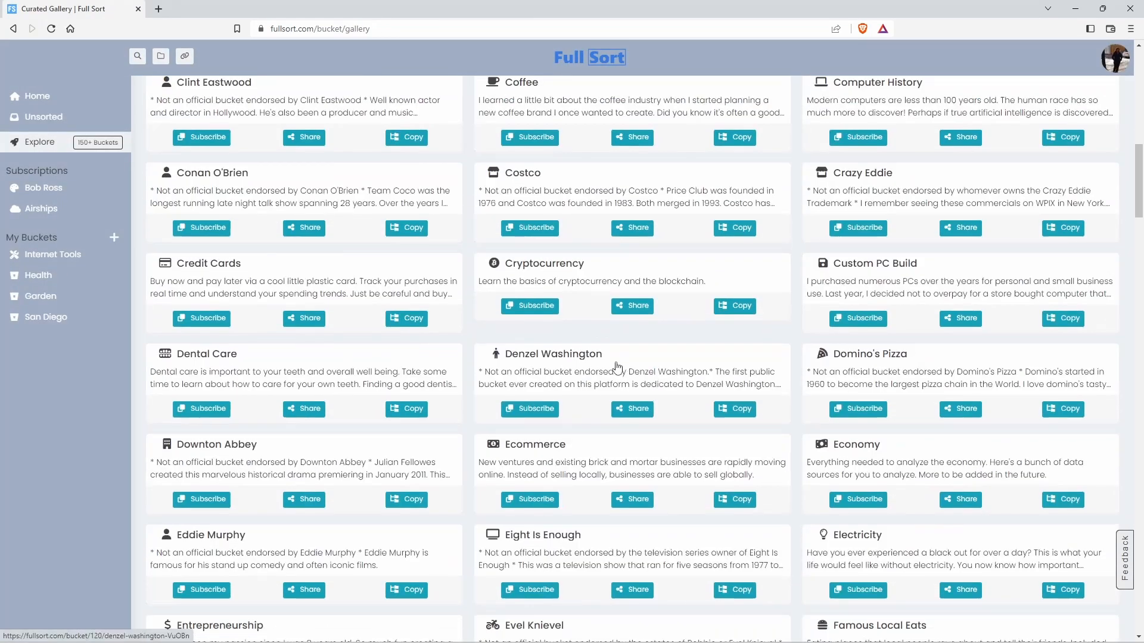
Subscribe to the public Denzel Washington bucket and confirm
left_click(553, 354)
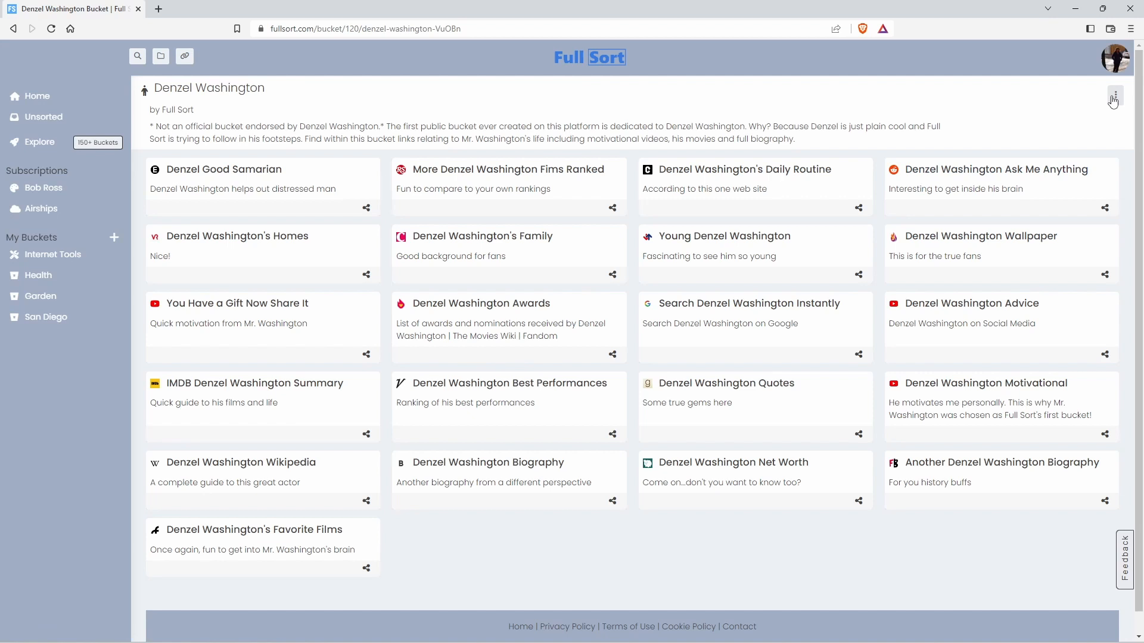
left_click(1112, 96)
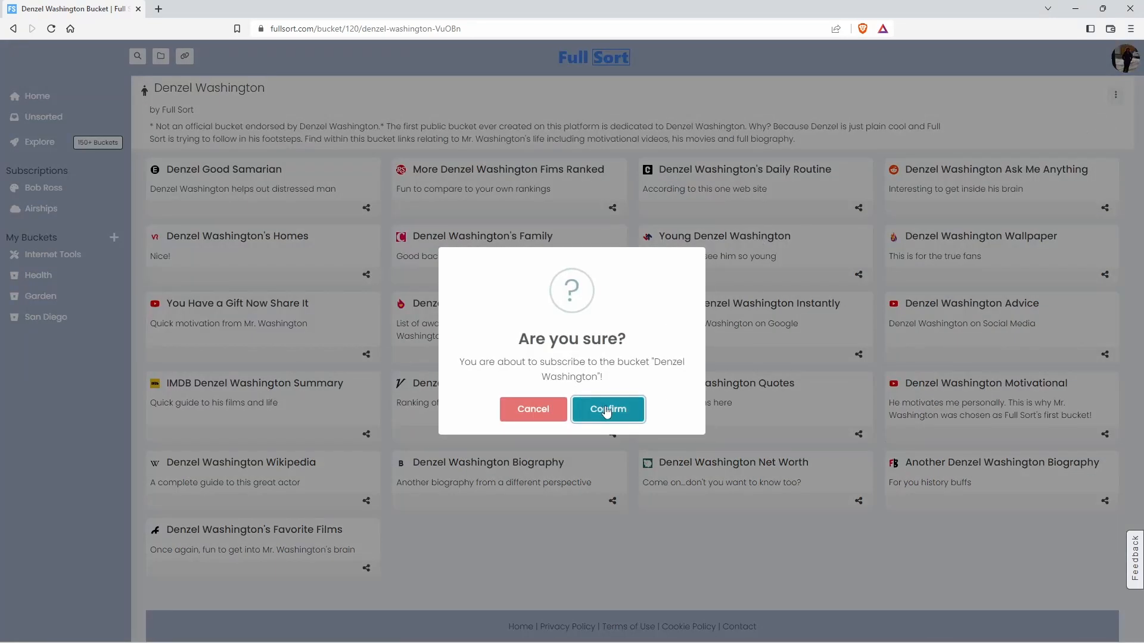
left_click(608, 409)
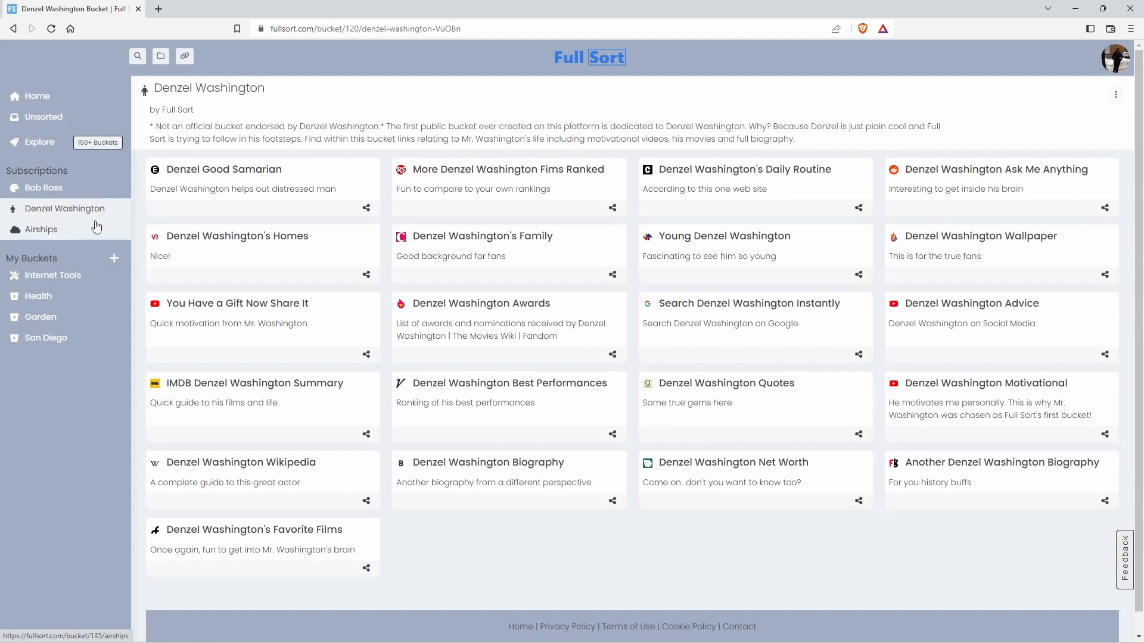
mouse_move(236, 236)
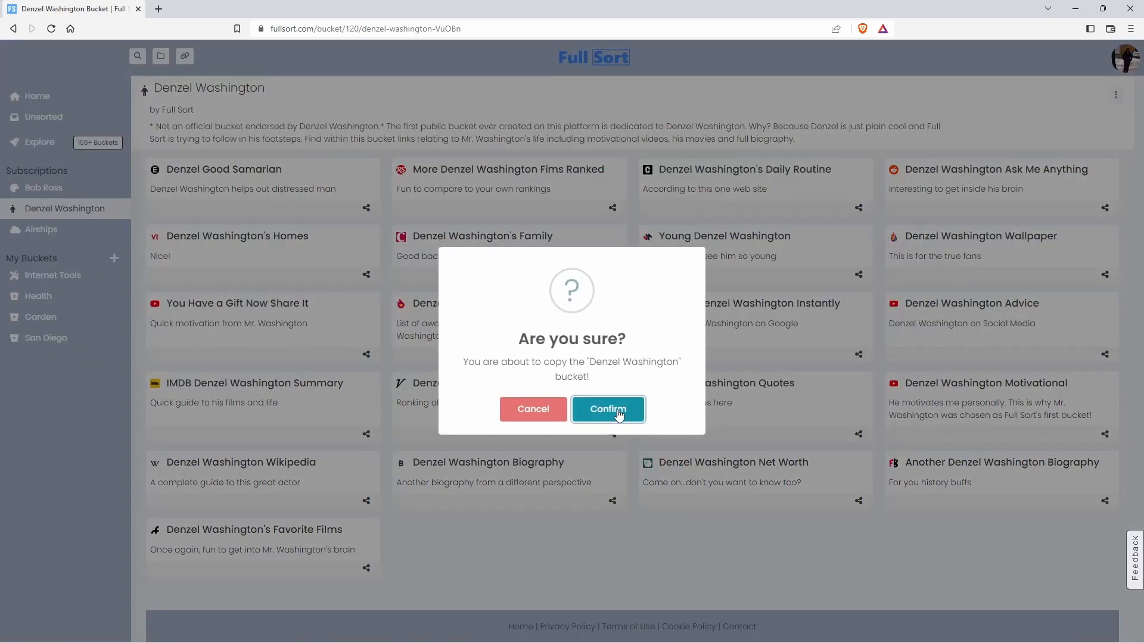
Confirm copying the Denzel Washington bucket into My Buckets
left_click(608, 409)
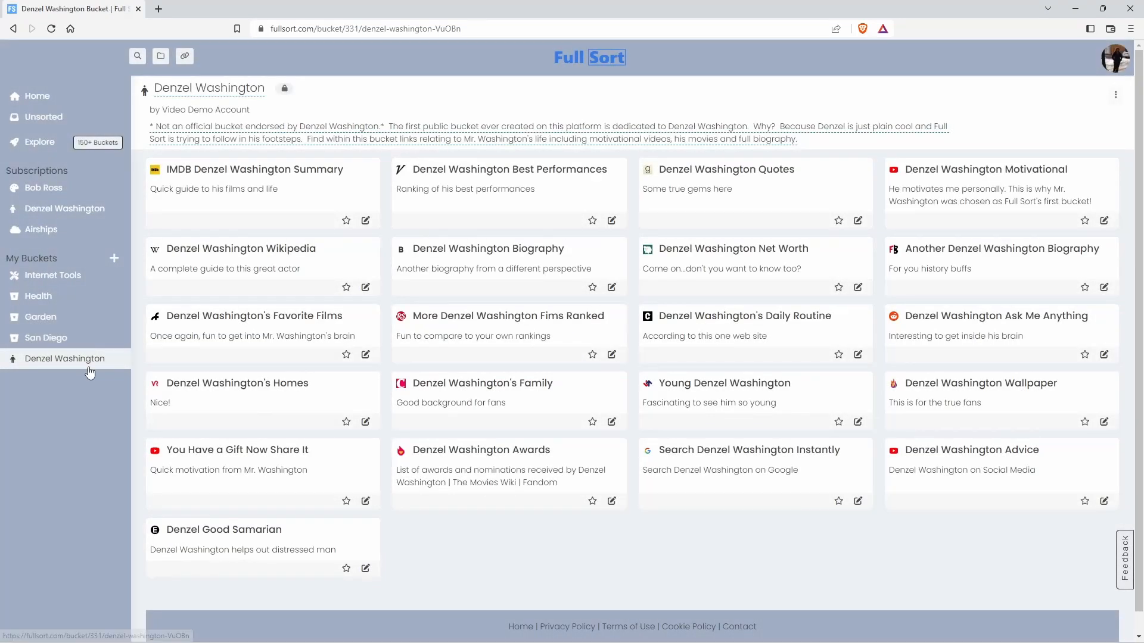
mouse_move(1083, 149)
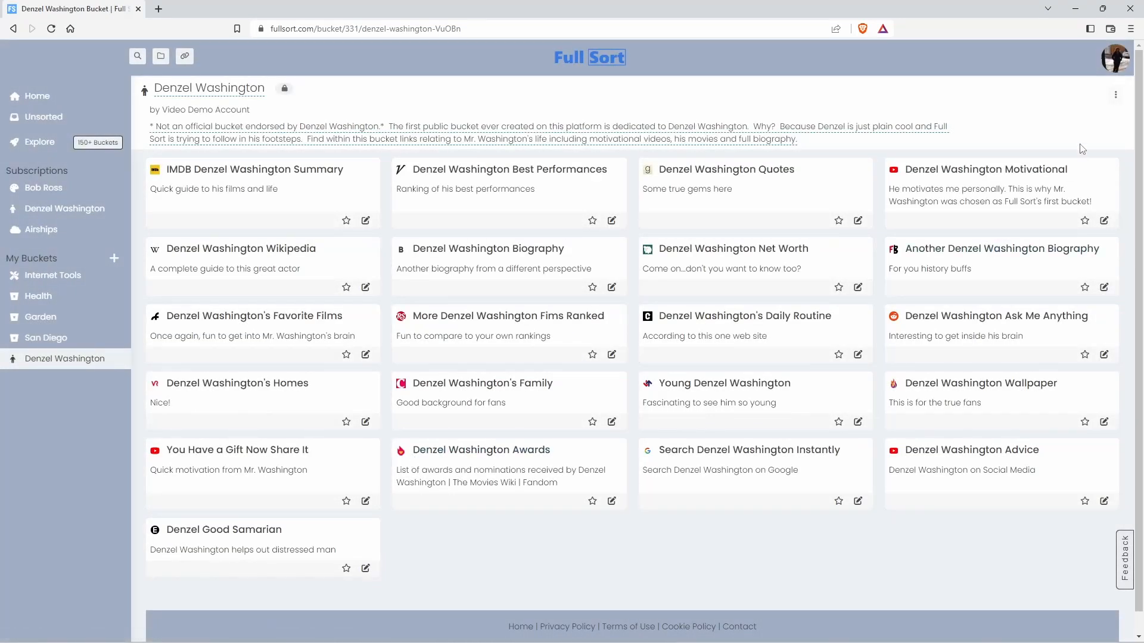
Reorder the copied bucket's links so Denzel Washington Biography sits fourth, below Quotes, and save
left_click(1115, 95)
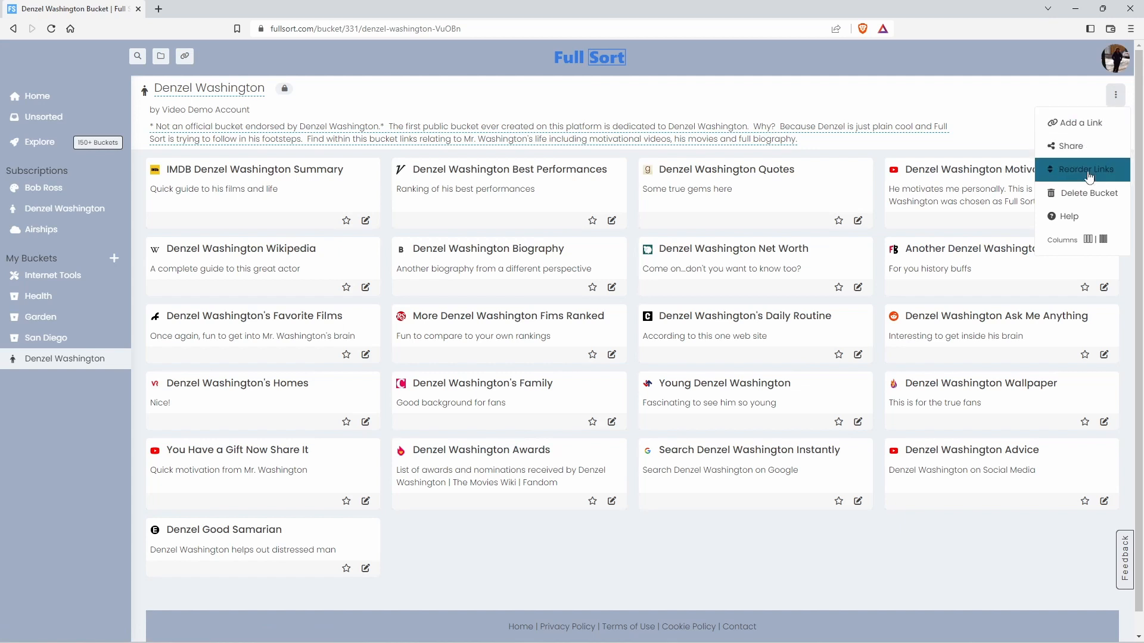
left_click(1086, 169)
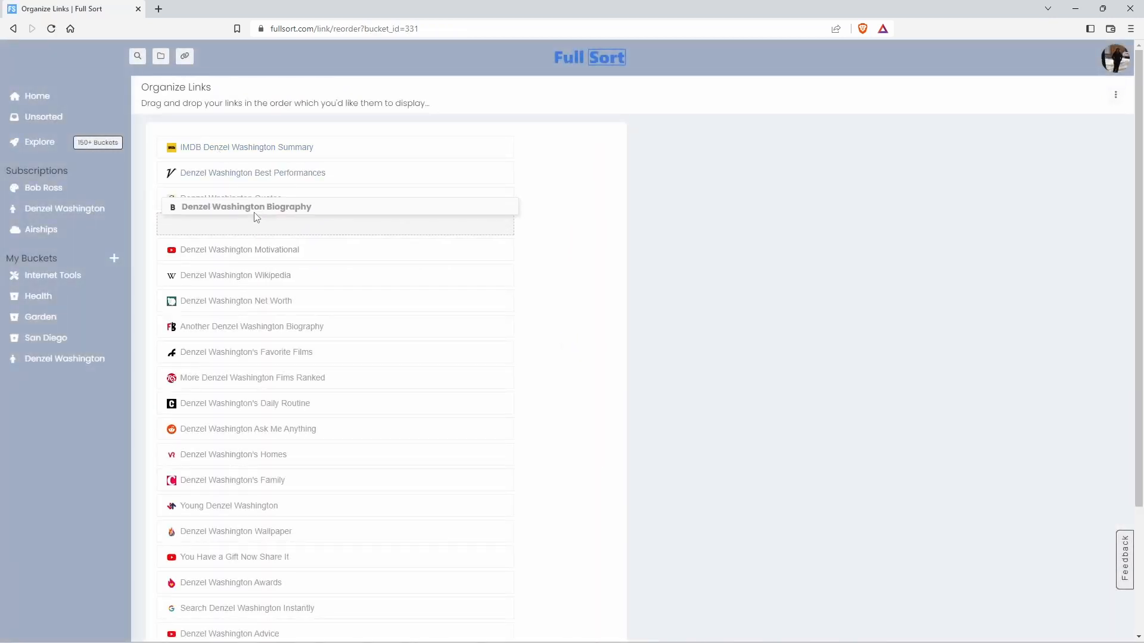
left_click_drag(246, 206, 247, 224)
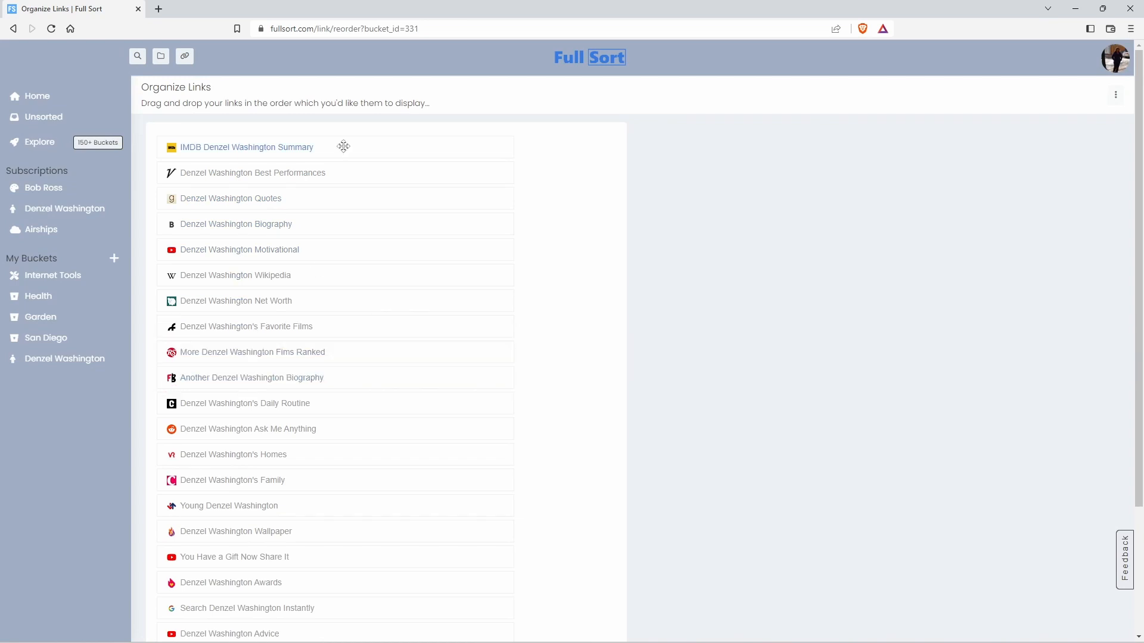
scroll("down", 3)
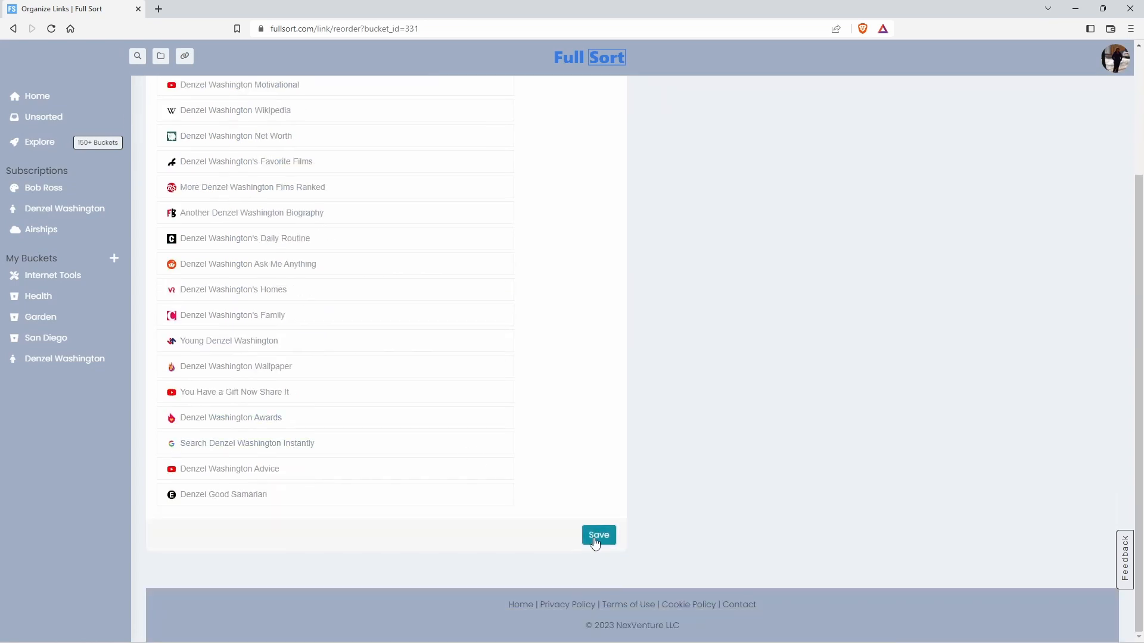
left_click(598, 535)
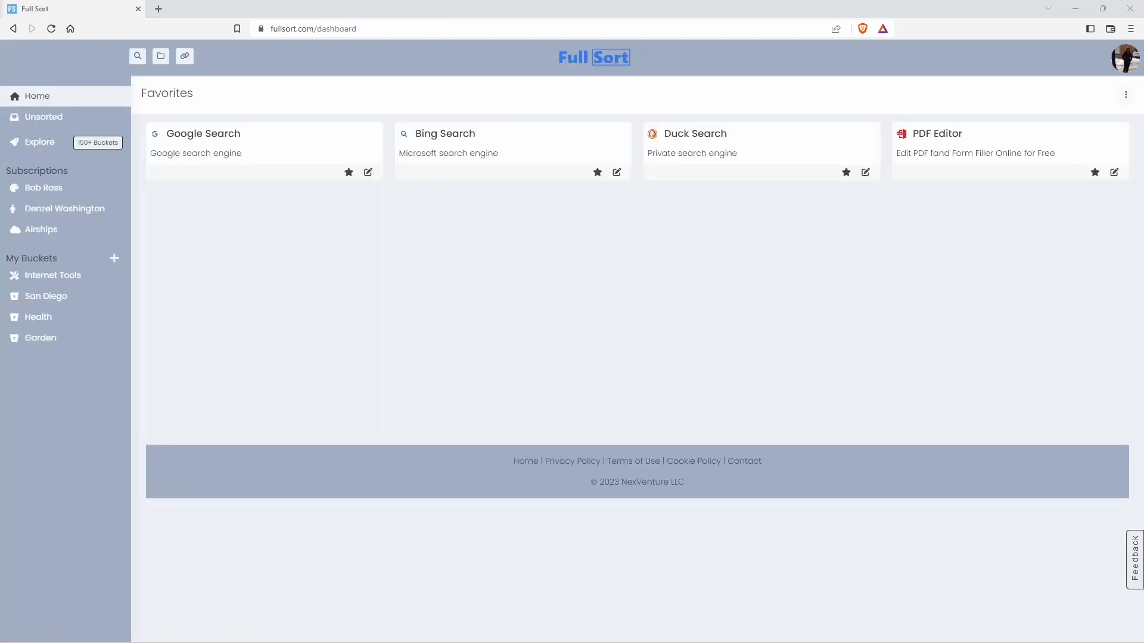
mouse_move(44, 117)
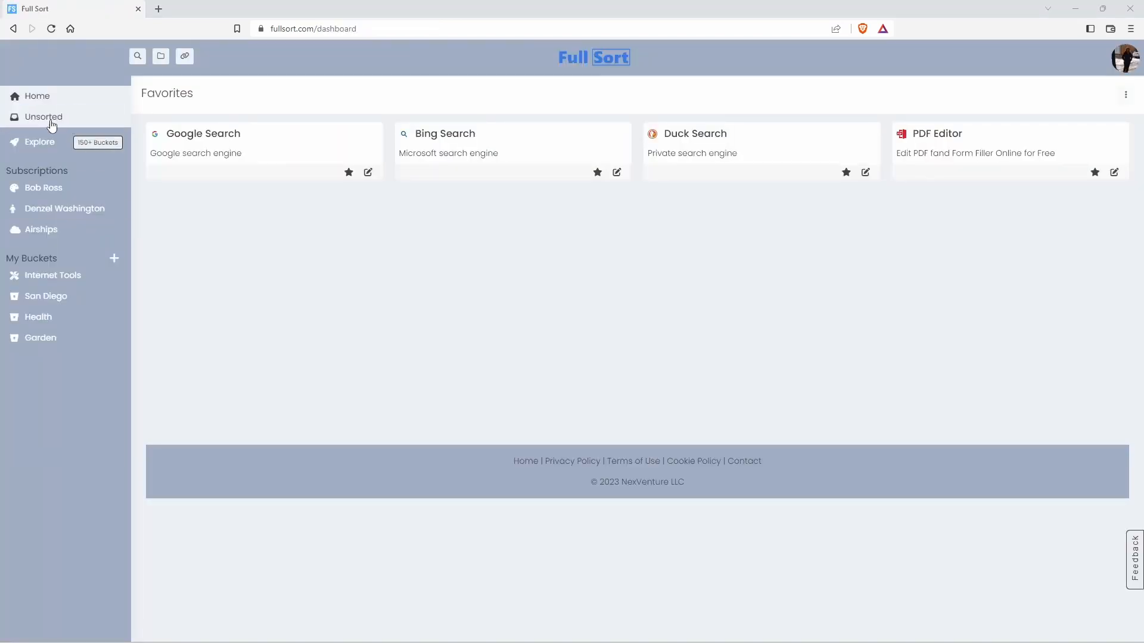
File the unsorted Mexican Restaurants In San Diego link into the San Diego bucket
left_click(43, 117)
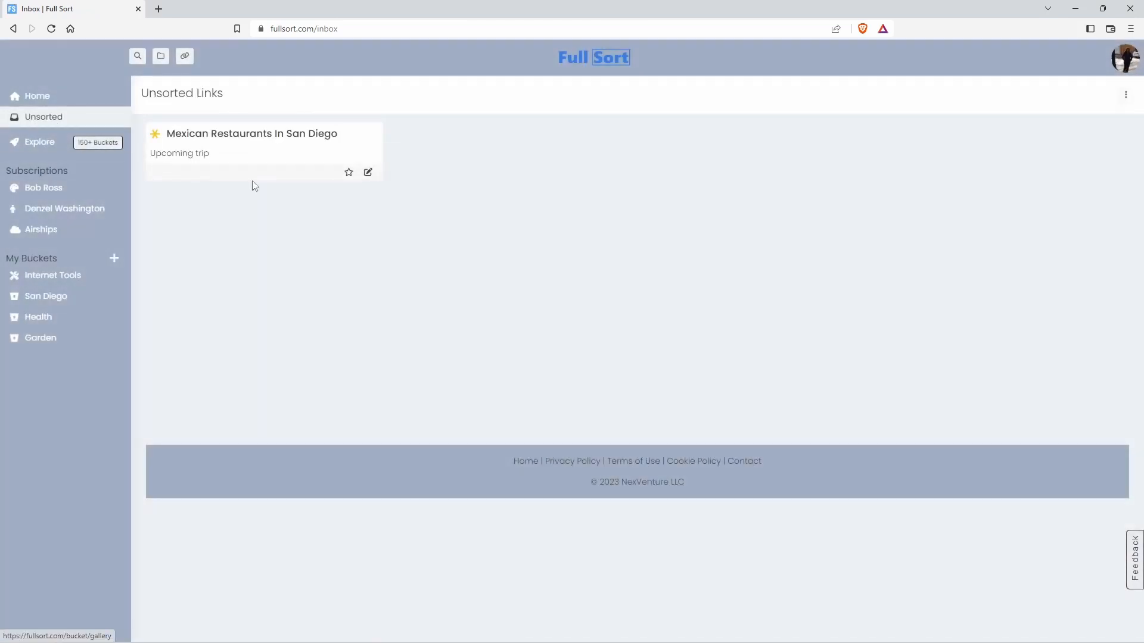
mouse_move(390, 161)
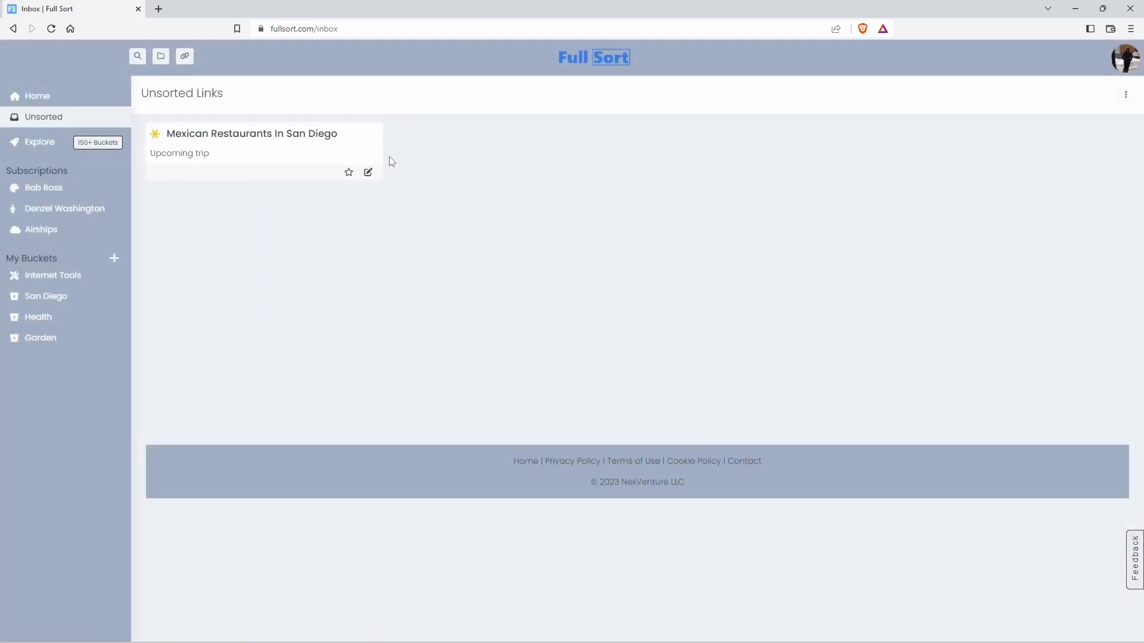
mouse_move(369, 173)
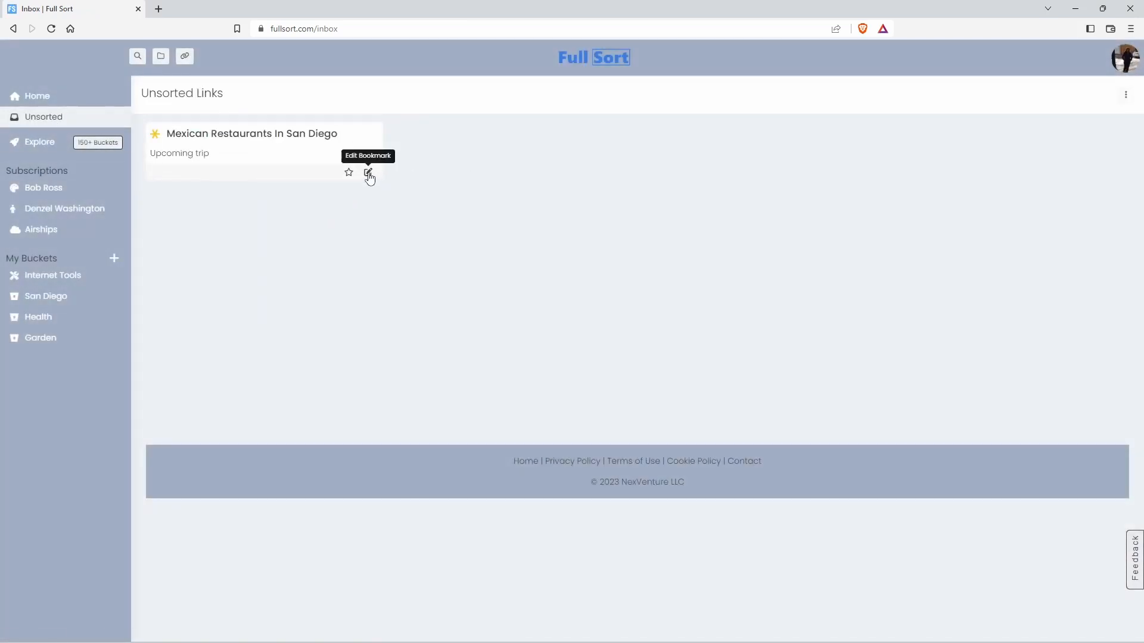
left_click(368, 172)
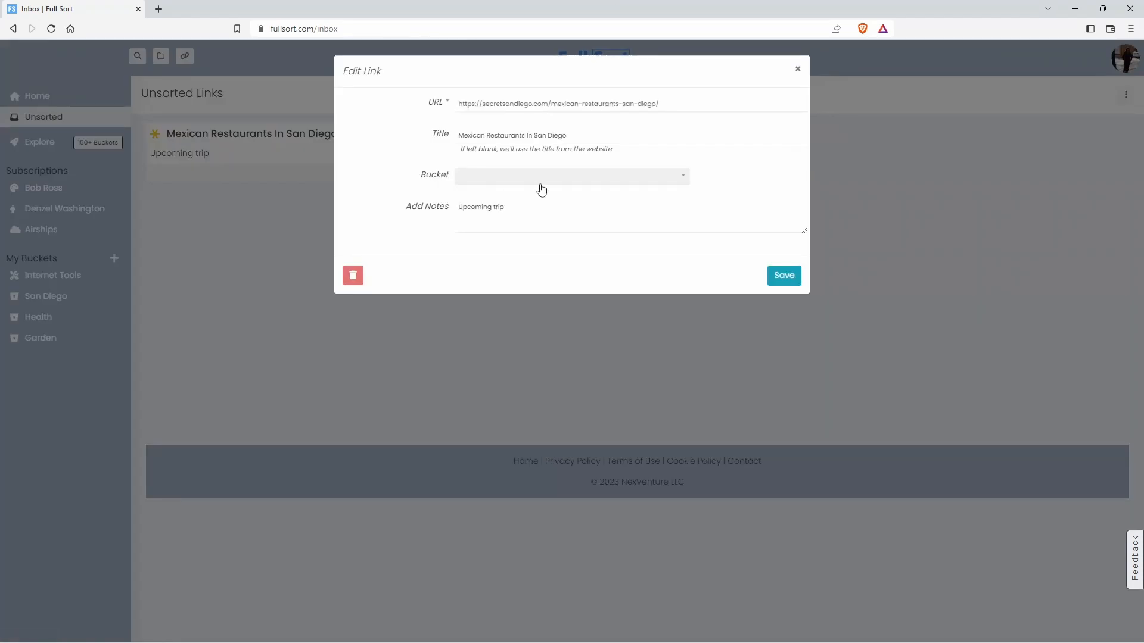
mouse_move(684, 181)
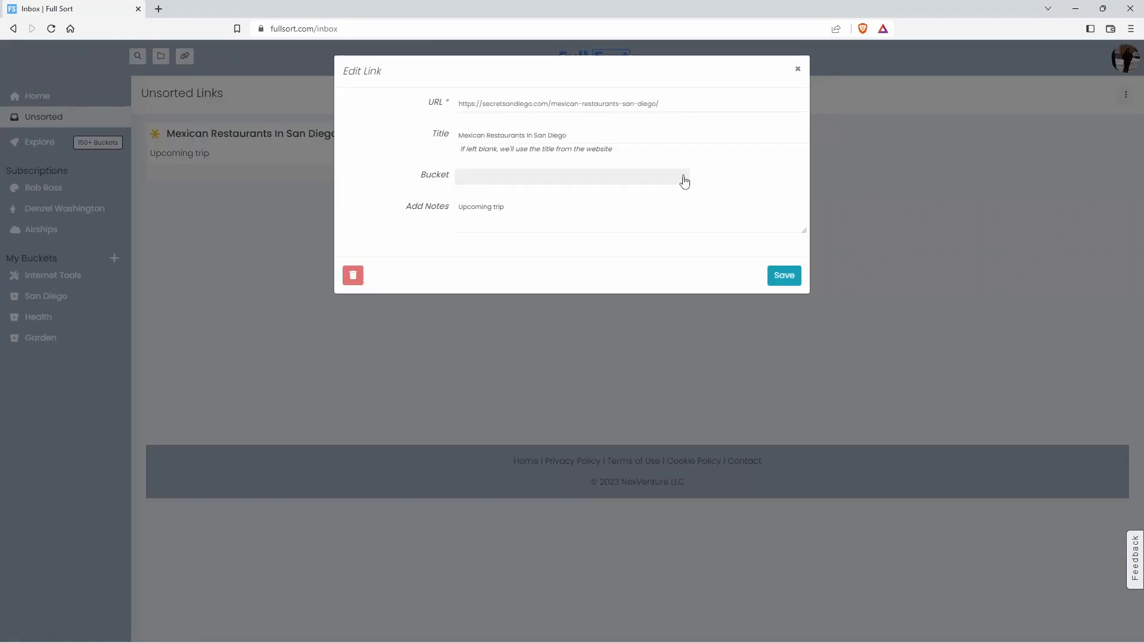
left_click(571, 176)
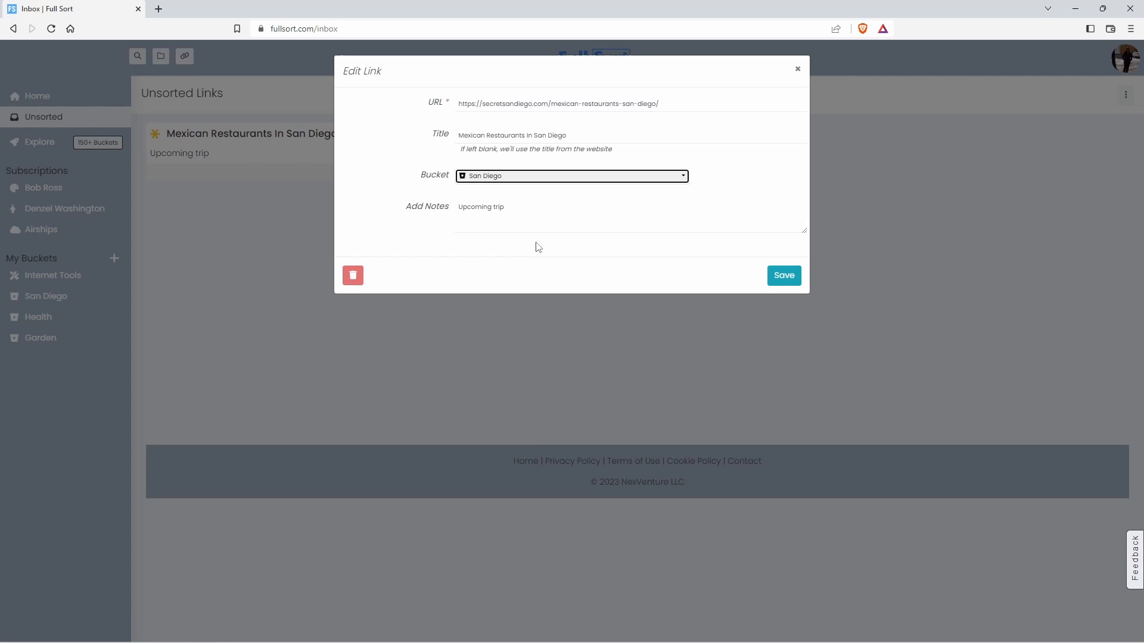
left_click(782, 276)
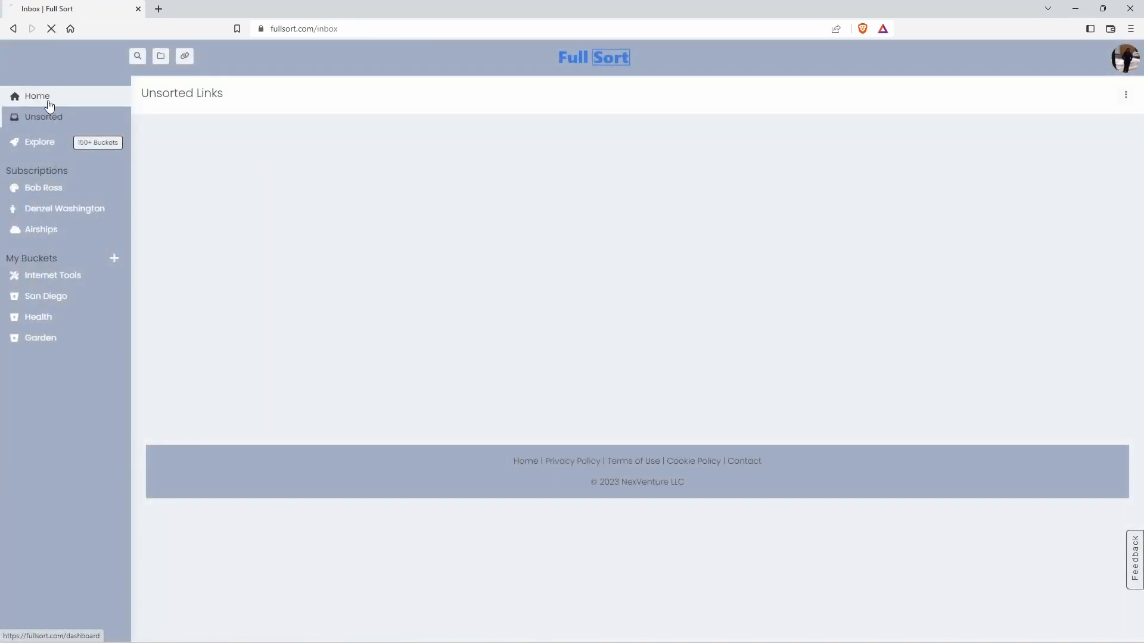
Reorder My Buckets in Manage Buckets so San Diego moves to the bottom after Health and Garden
left_click(37, 95)
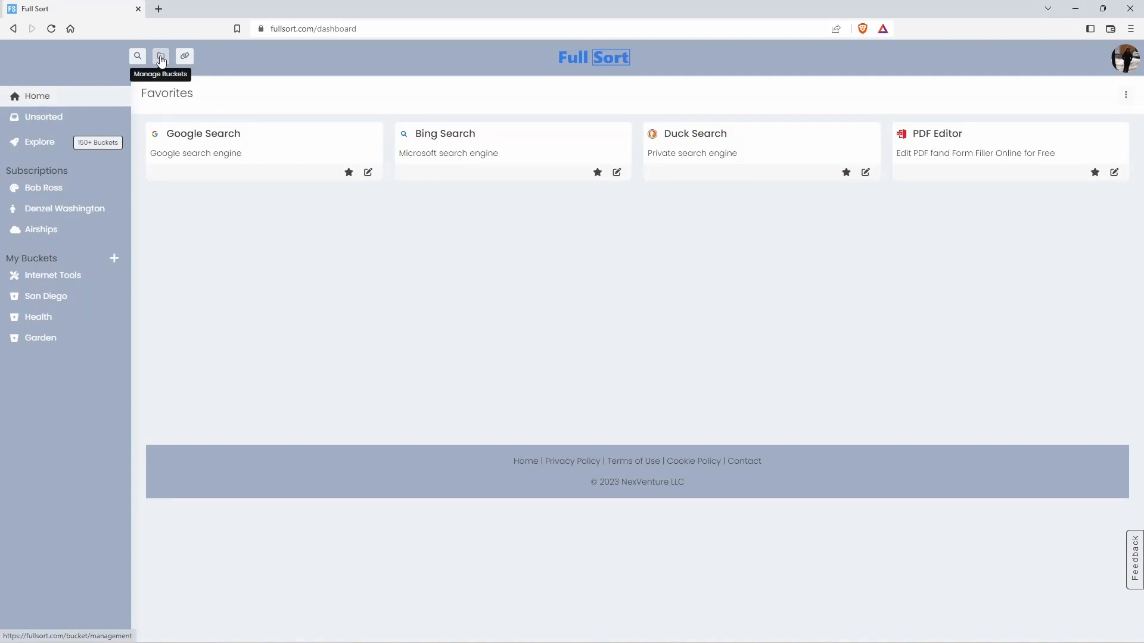
left_click(161, 56)
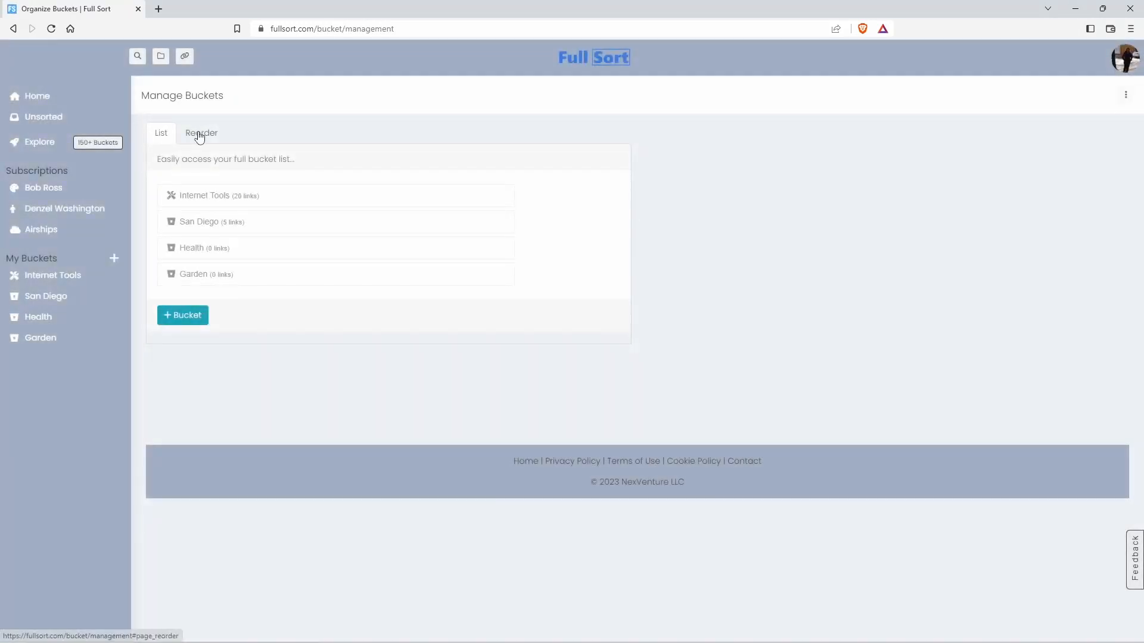
left_click(200, 132)
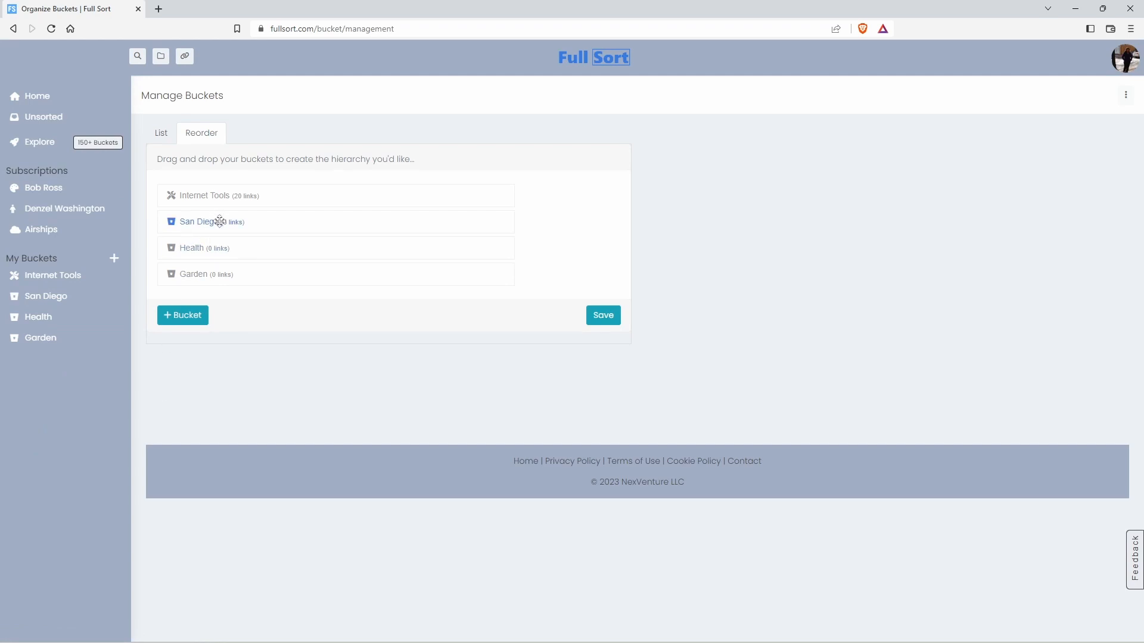
left_click_drag(219, 222, 219, 274)
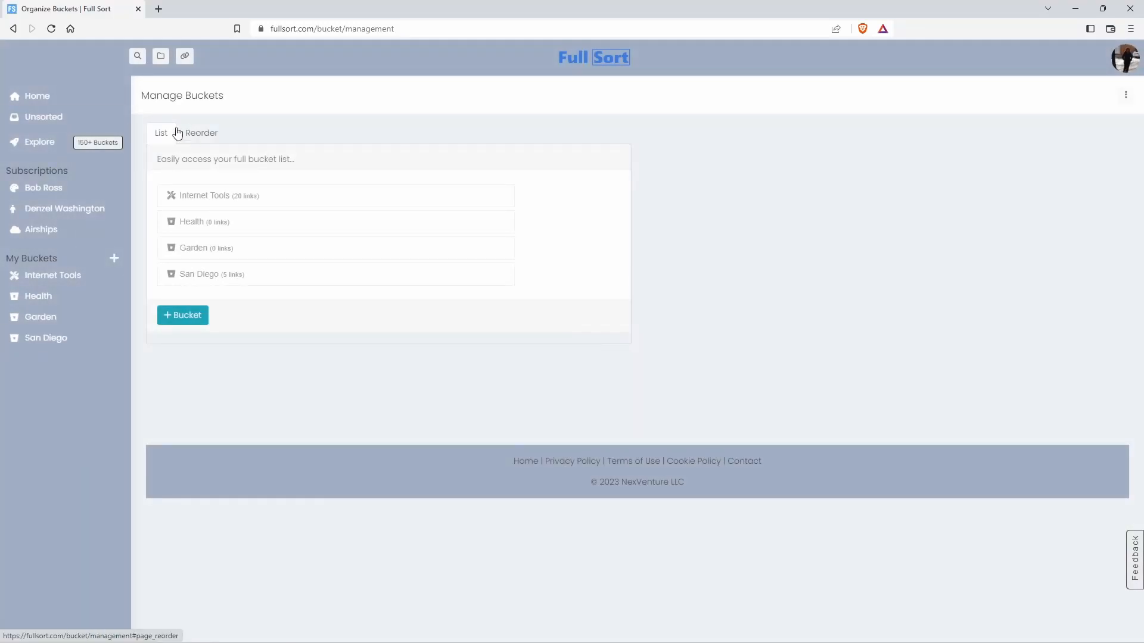
left_click(37, 95)
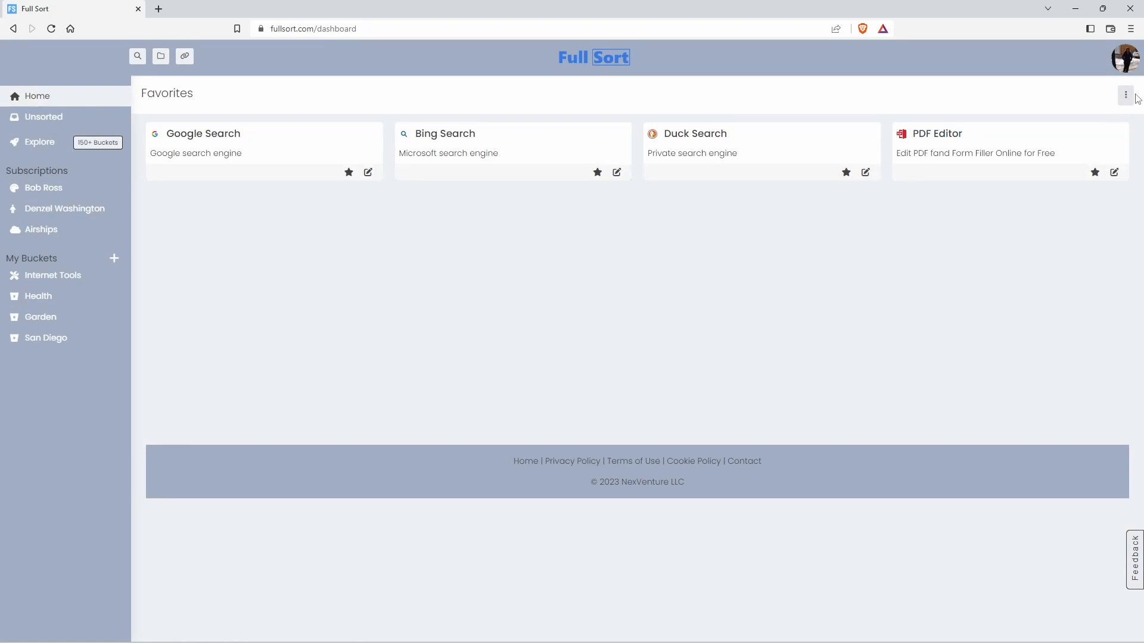
Reorder the Favorites links so Duck Search comes first, then Google, Bing and PDF Editor
left_click(1125, 95)
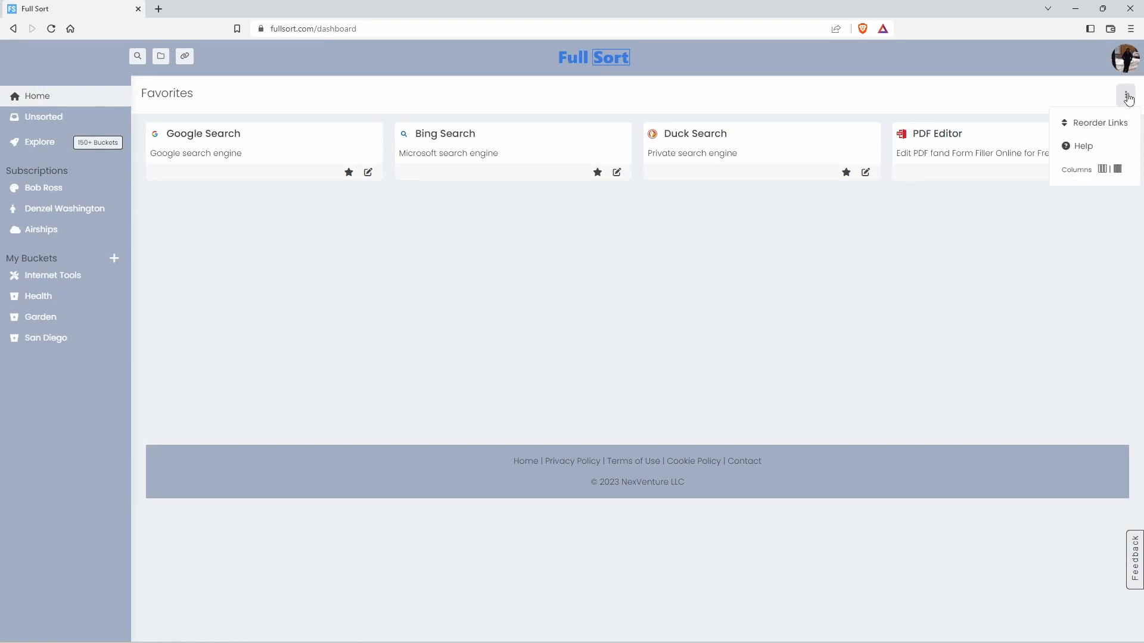
left_click(1098, 122)
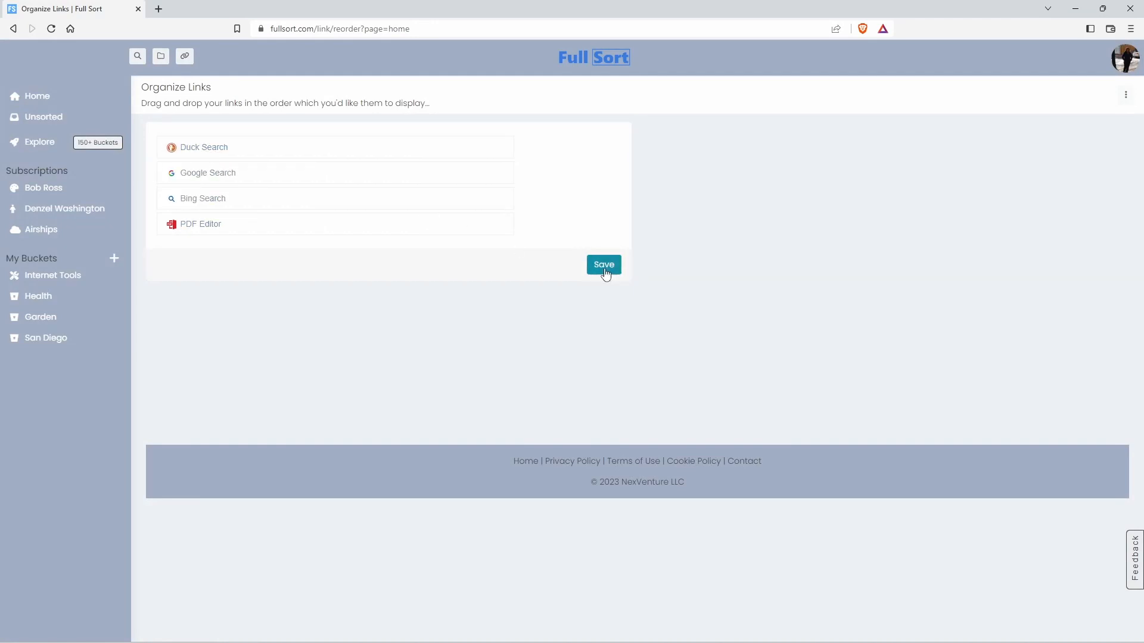
left_click(603, 264)
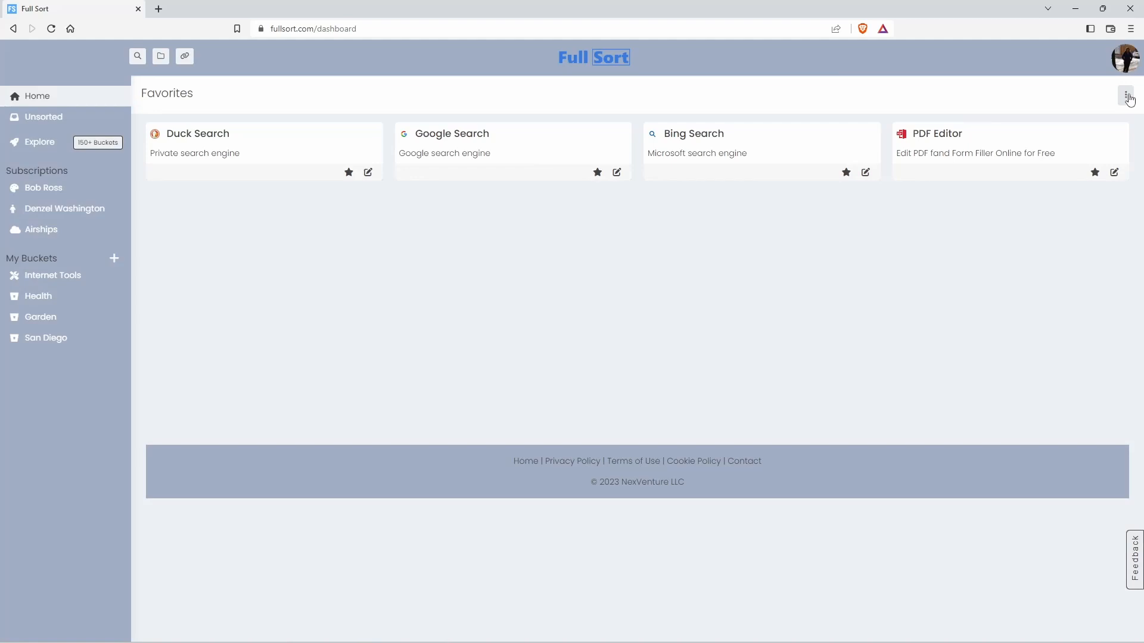
left_click(1126, 96)
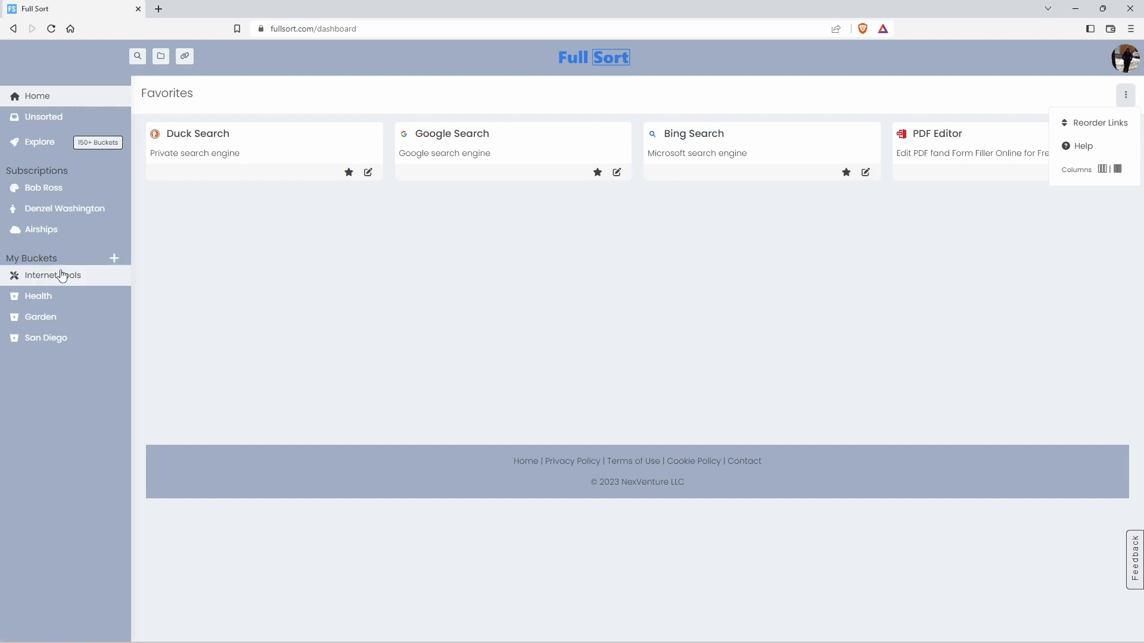
Switch the Favorites dashboard to a three-column layout
left_click(51, 276)
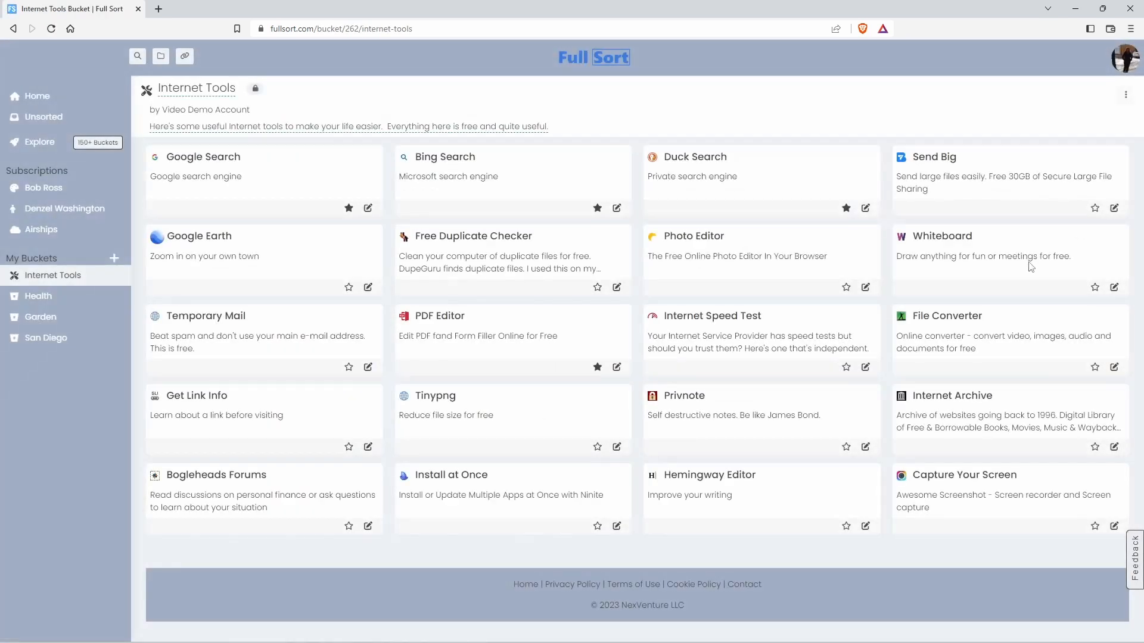
left_click(1124, 95)
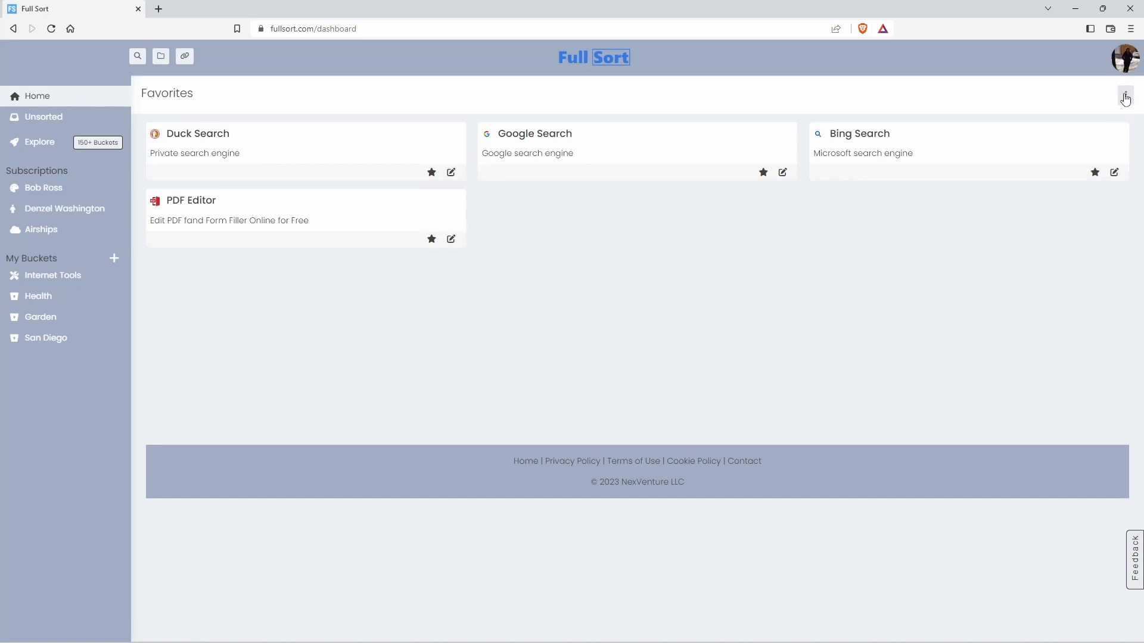
View the dashboard's beginner help from the ⋮ menu, close it, and go to the Health bucket
left_click(1126, 96)
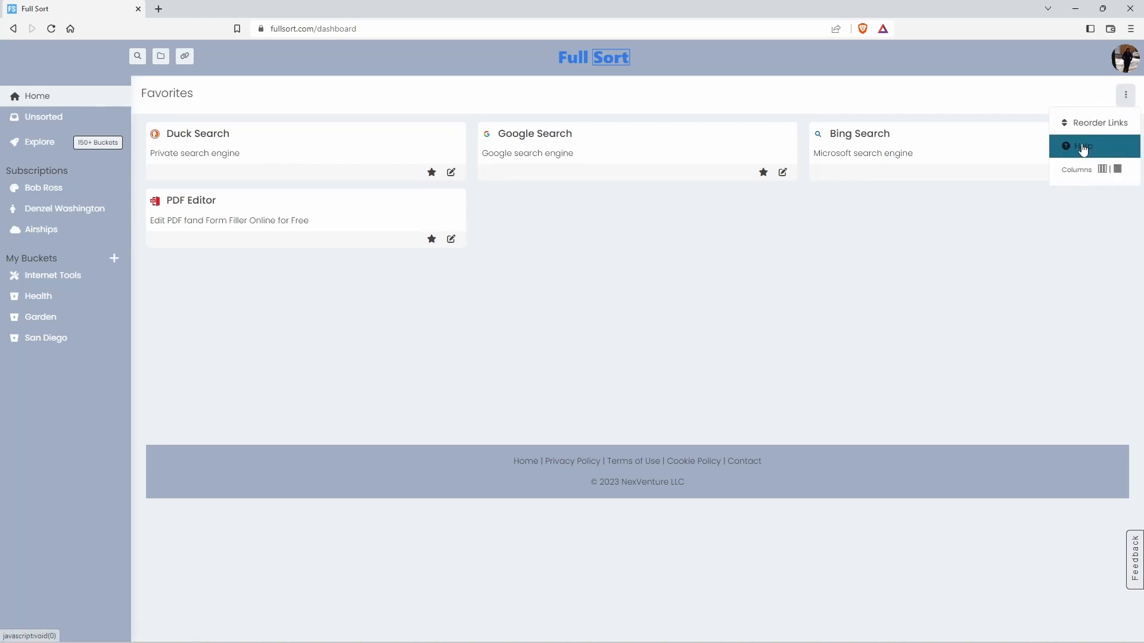
left_click(1086, 145)
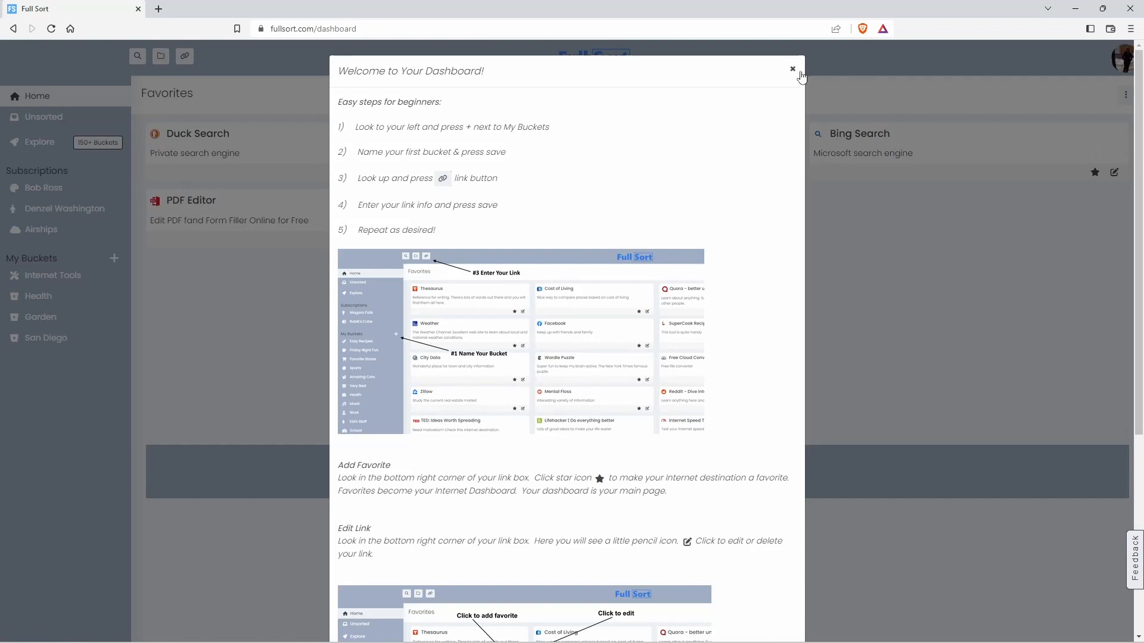
left_click(792, 70)
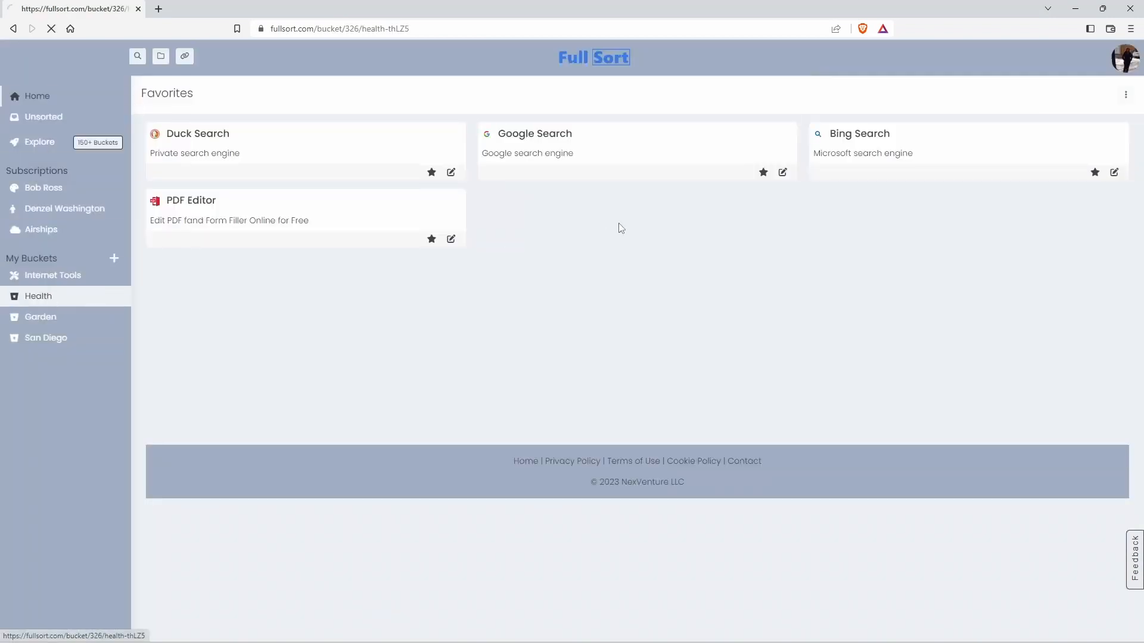
left_click(1126, 96)
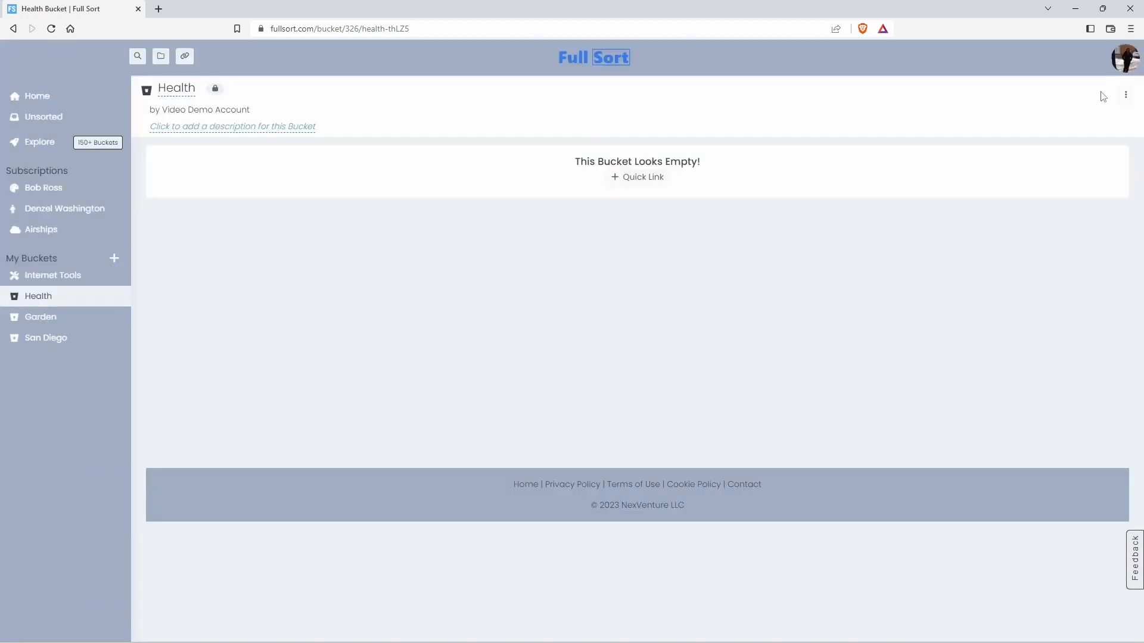
left_click(1126, 96)
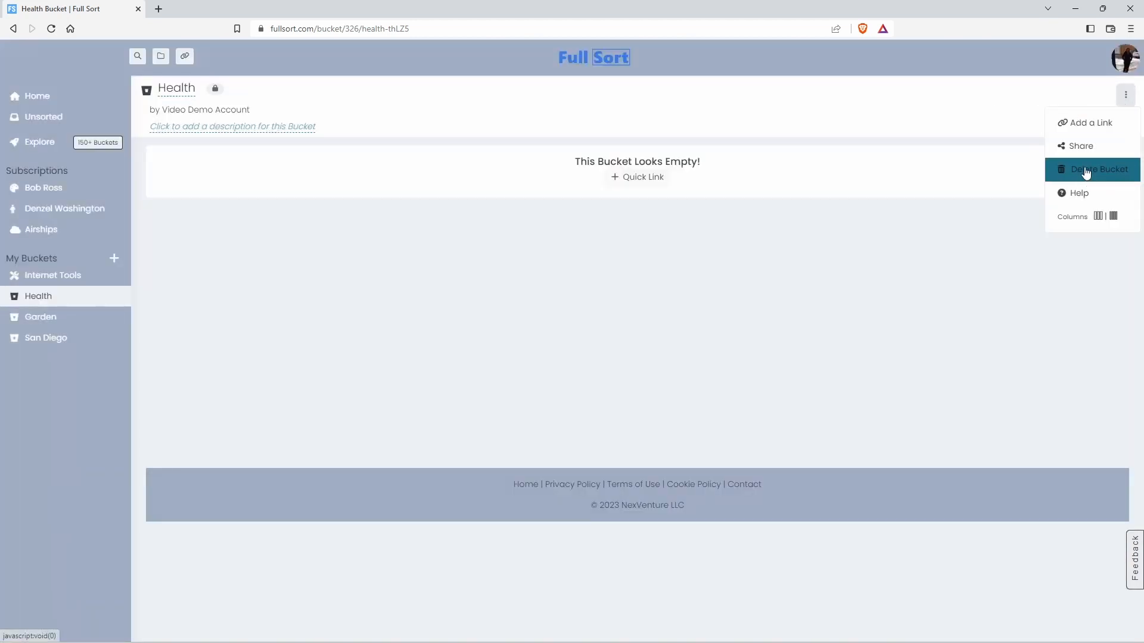
mouse_move(1082, 146)
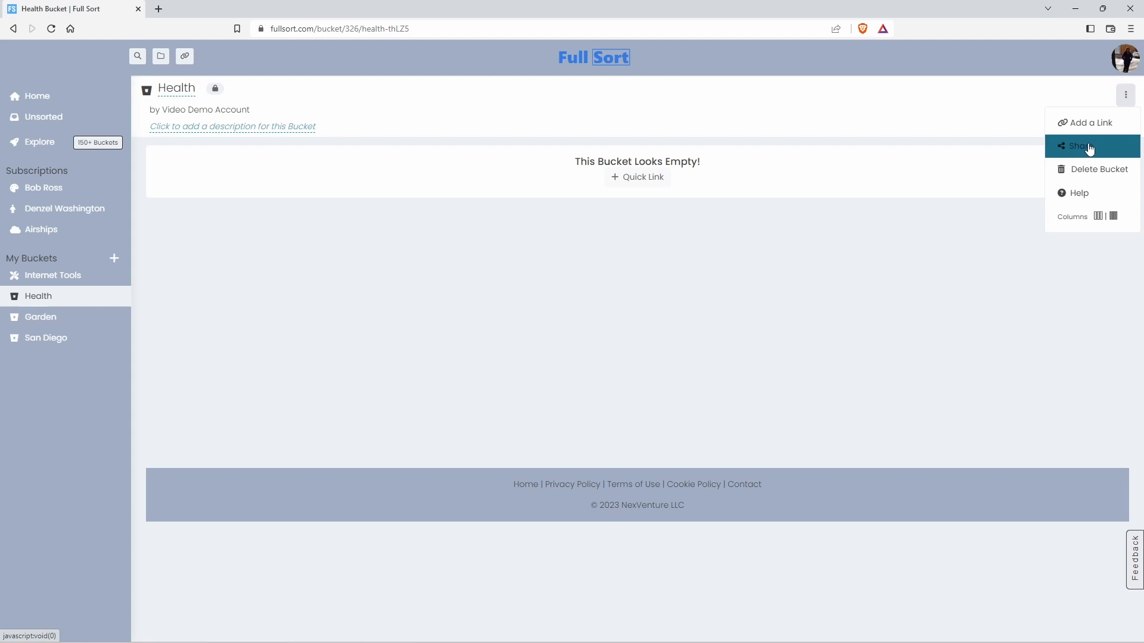
left_click(1083, 145)
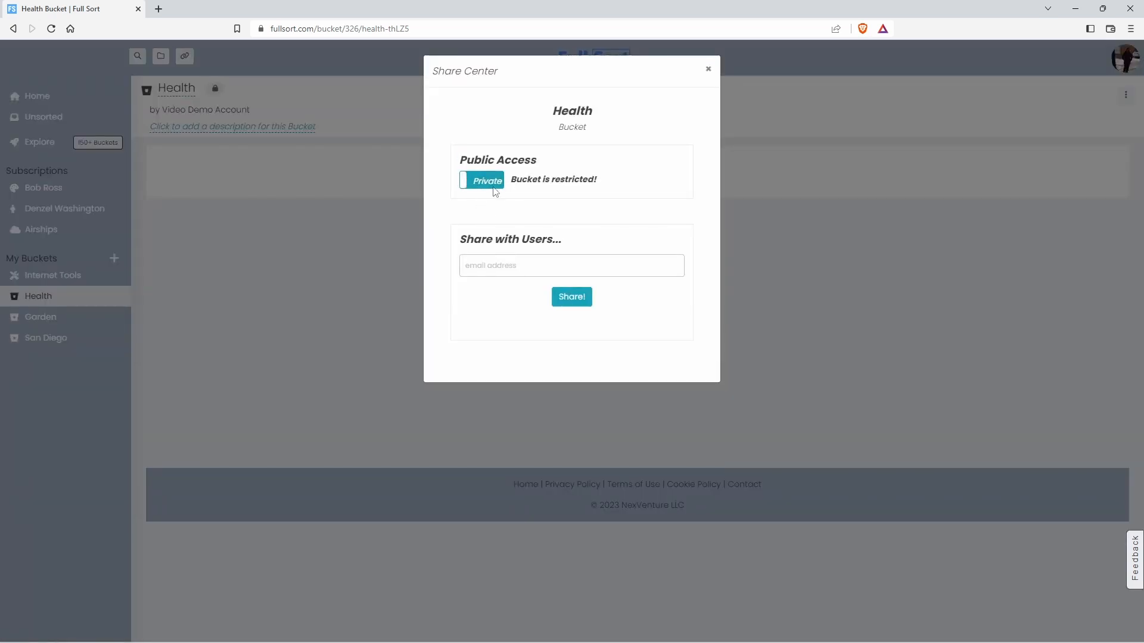
left_click(481, 180)
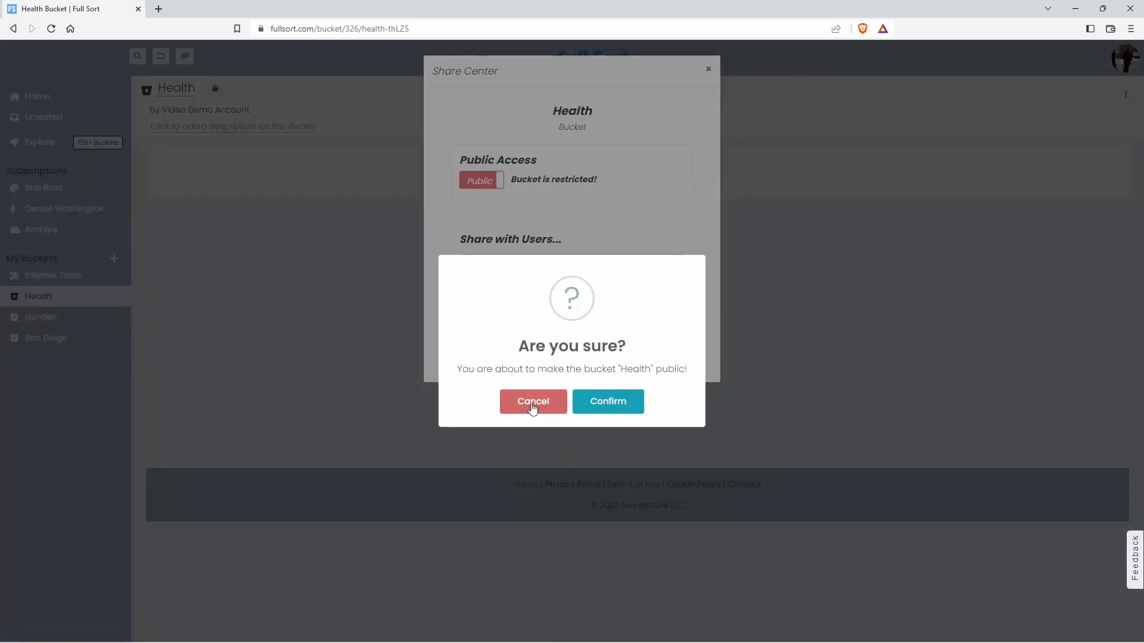
mouse_move(532, 402)
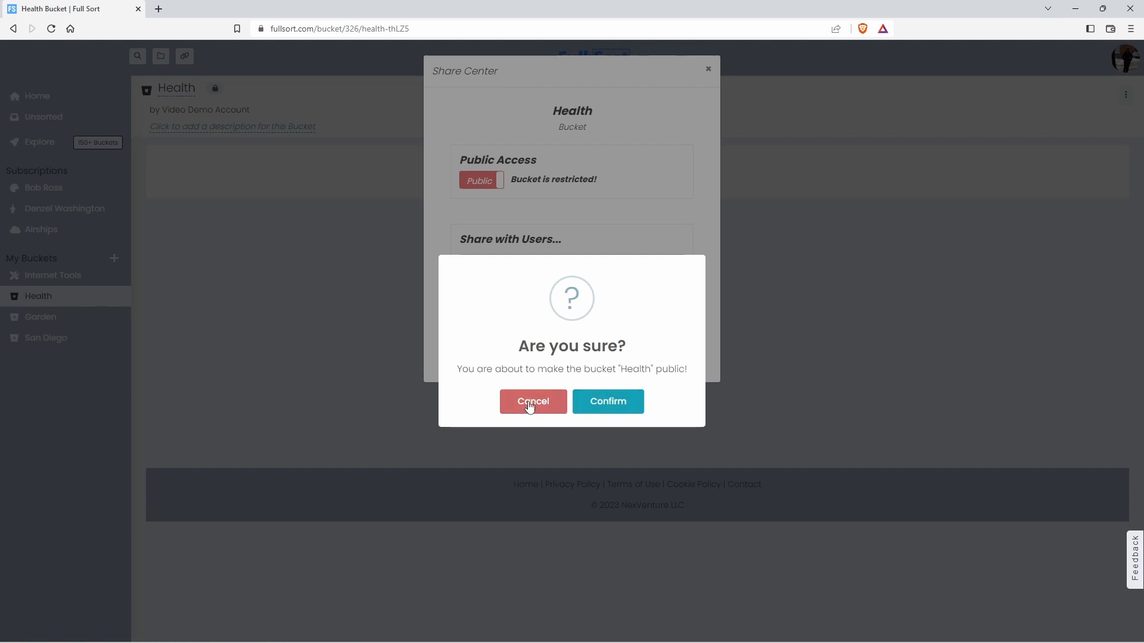
left_click(533, 401)
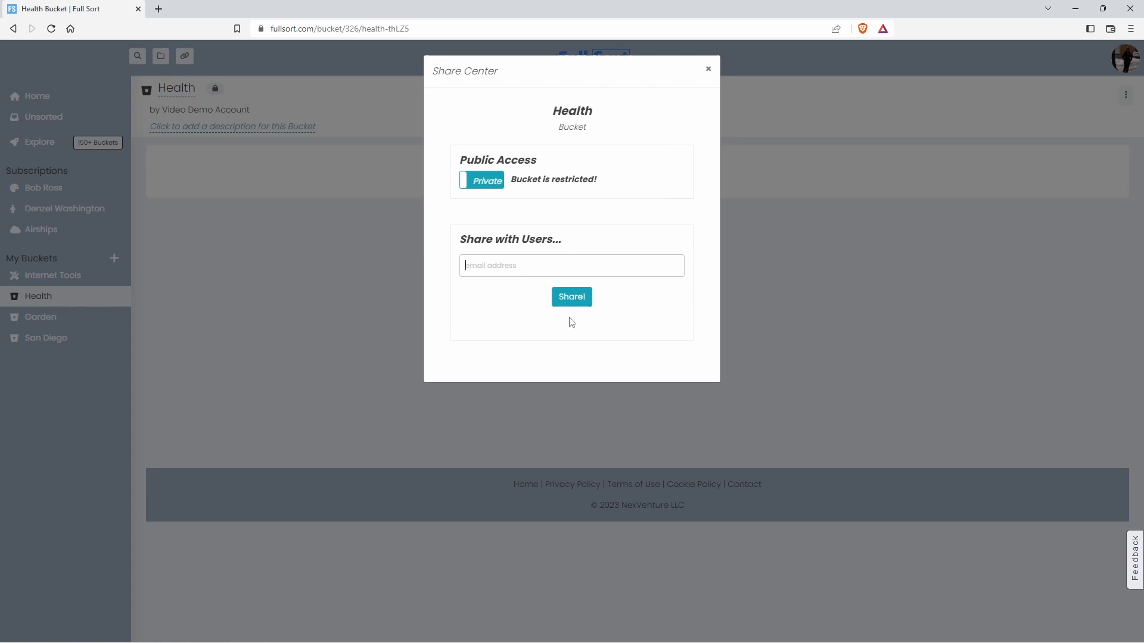
left_click(706, 69)
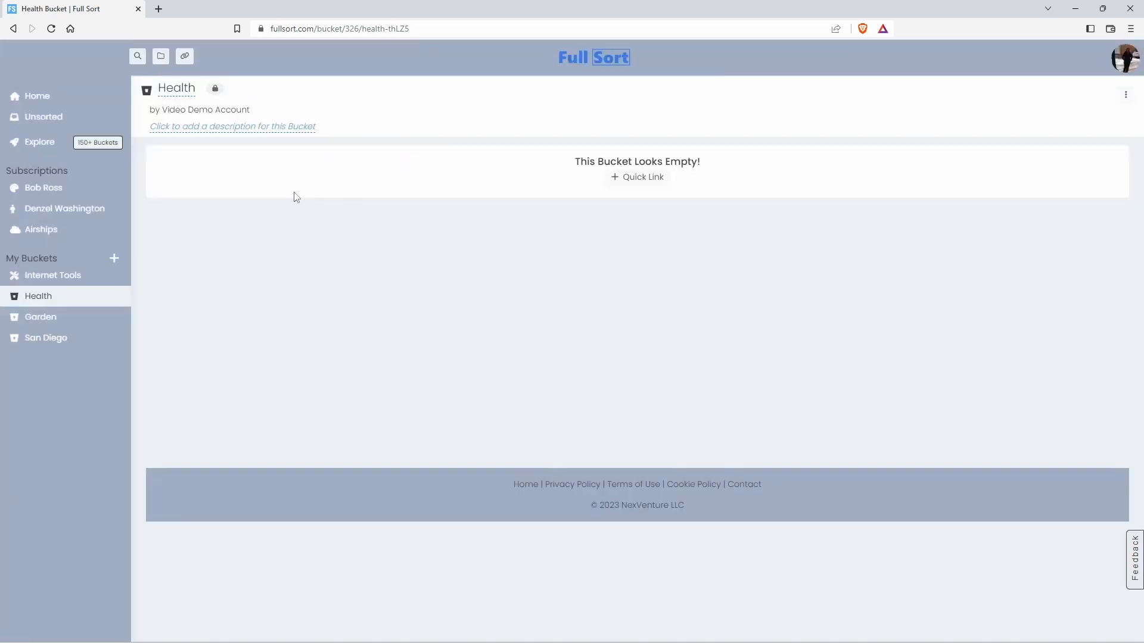
left_click(36, 95)
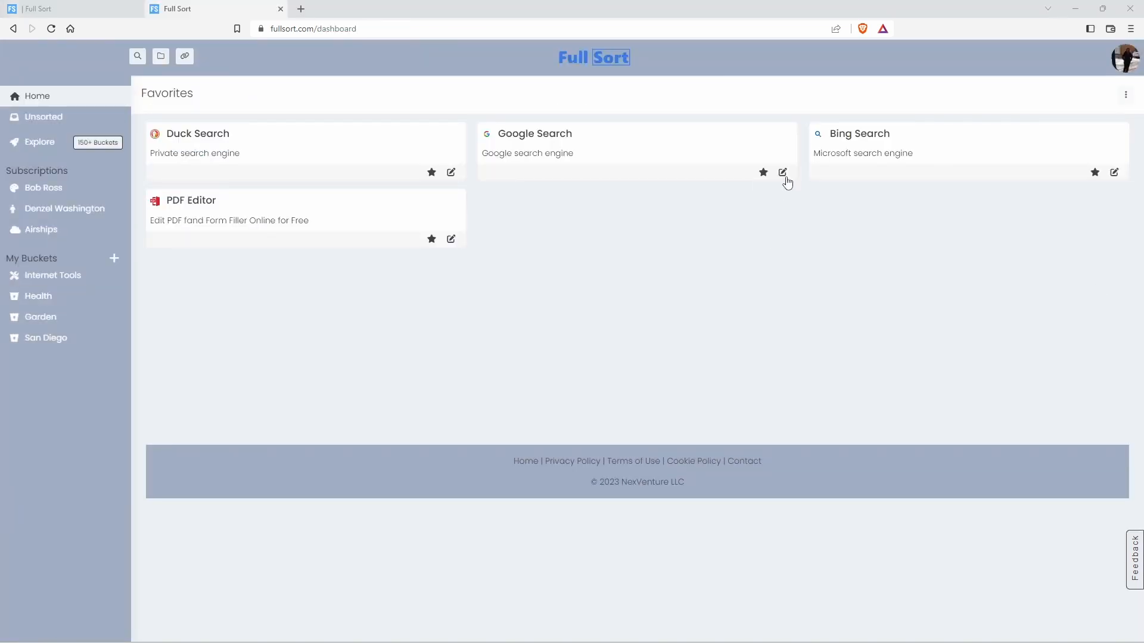
mouse_move(781, 173)
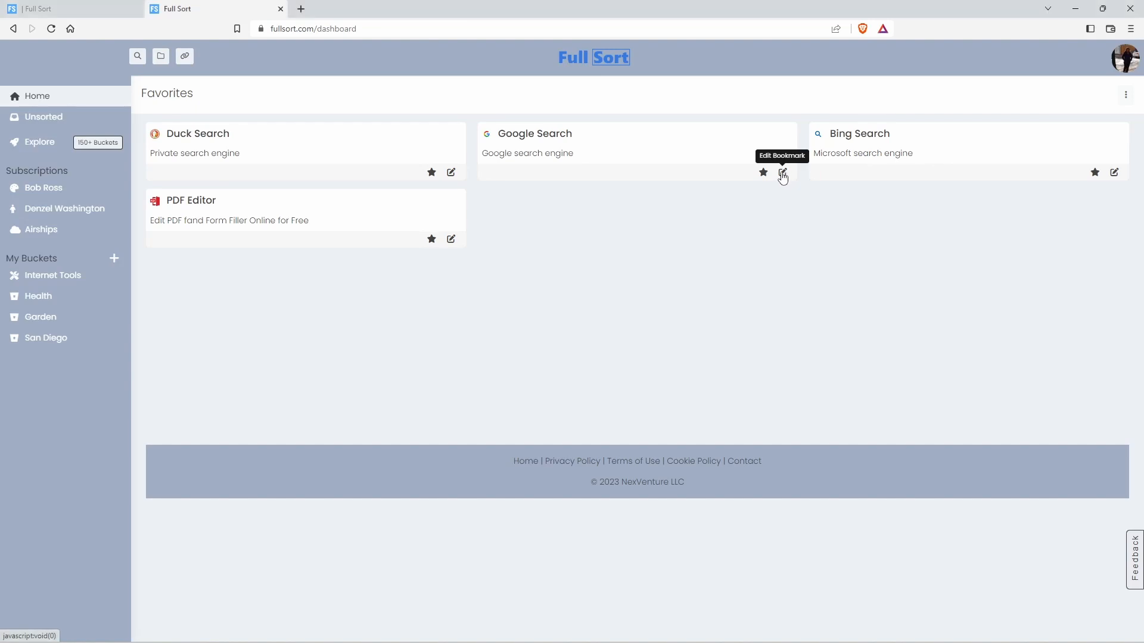
left_click(782, 172)
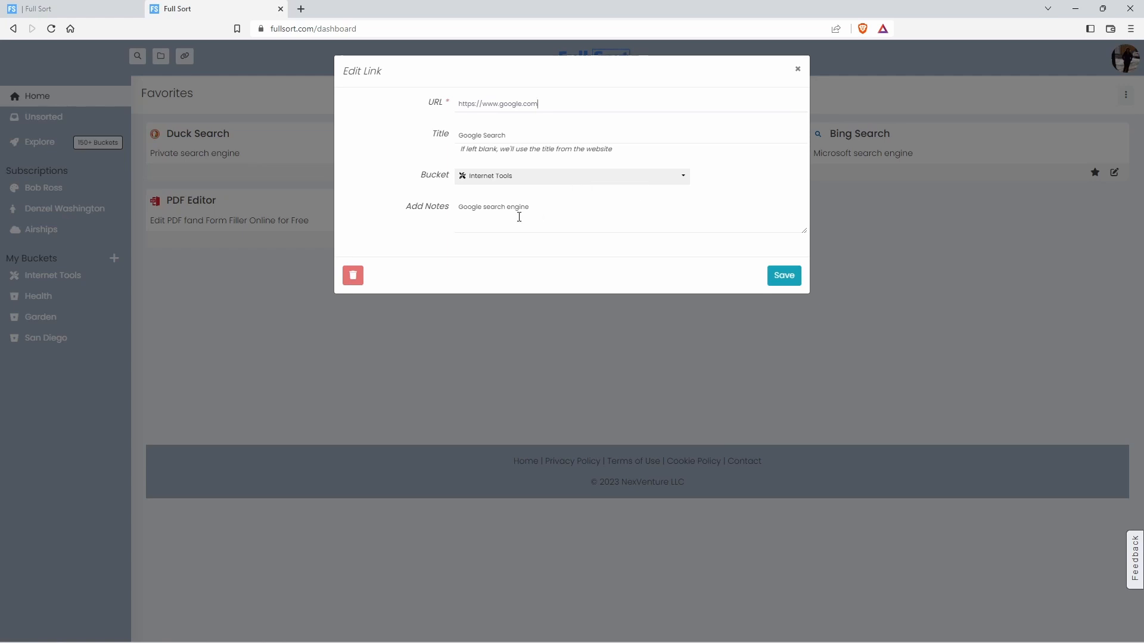
mouse_move(783, 175)
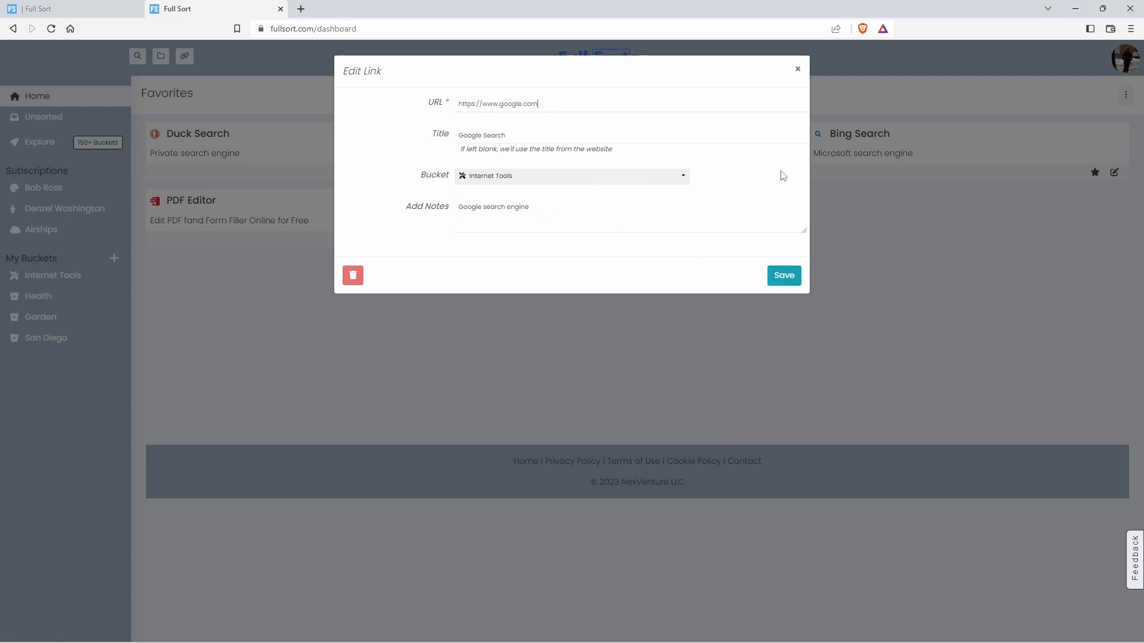
left_click(782, 275)
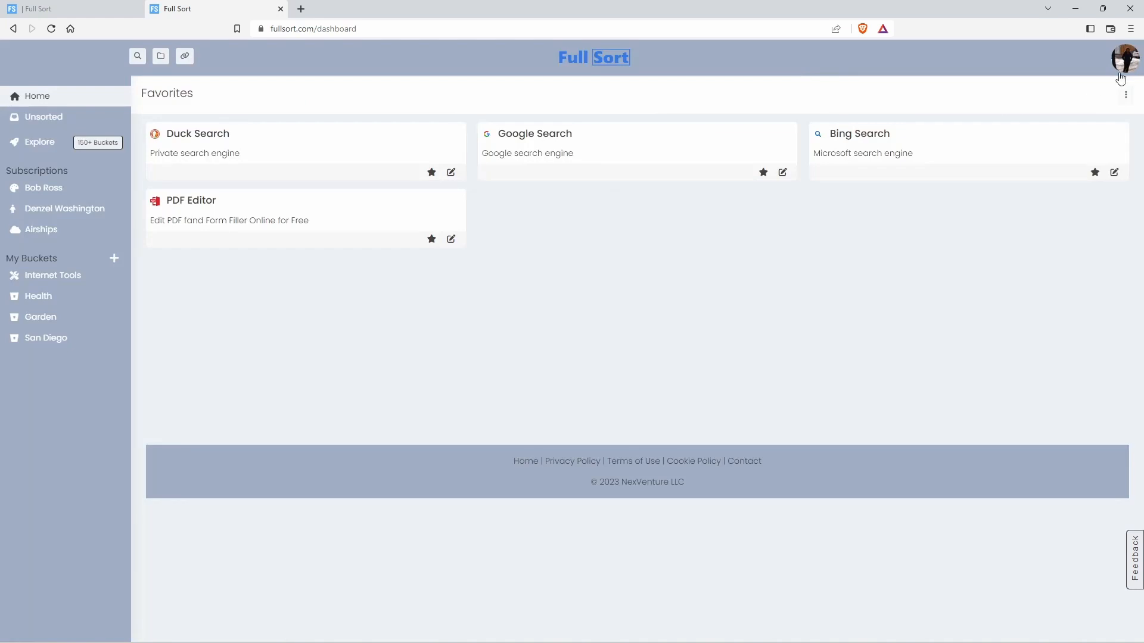
Start the guided tour from the account menu, advance one step, then quit and confirm leaving it
left_click(1126, 57)
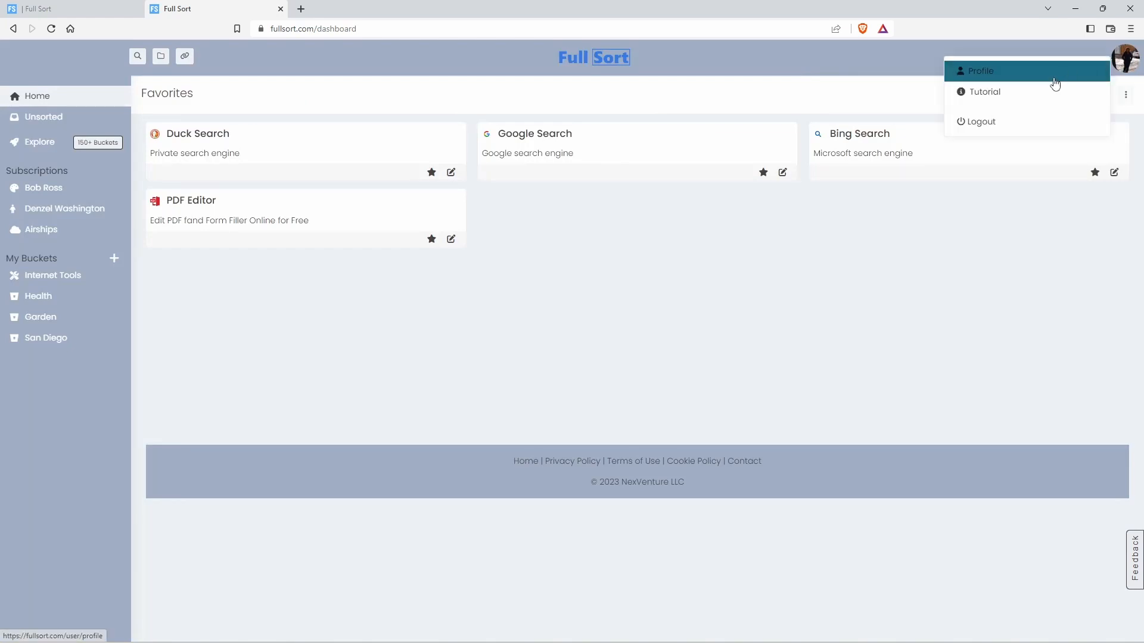
left_click(983, 92)
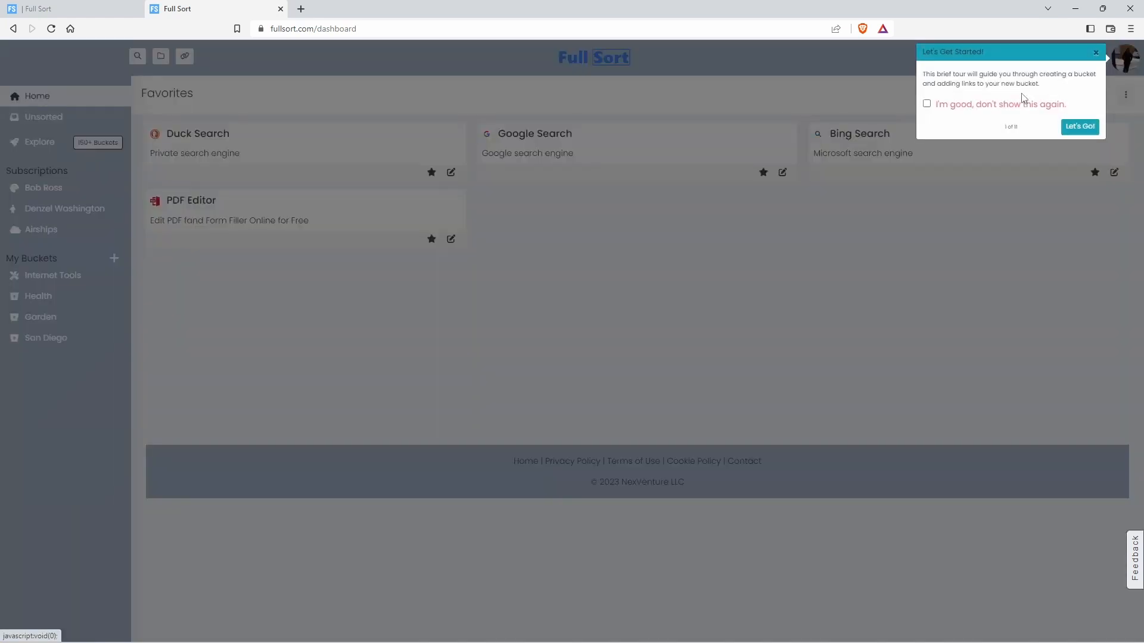
left_click(1079, 126)
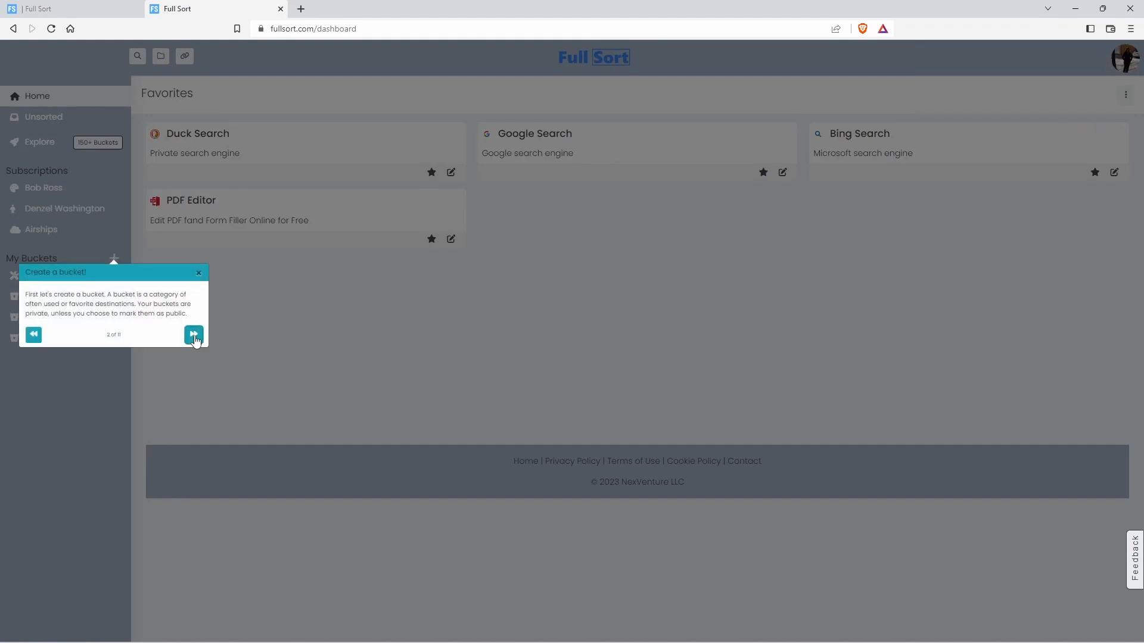
left_click(194, 335)
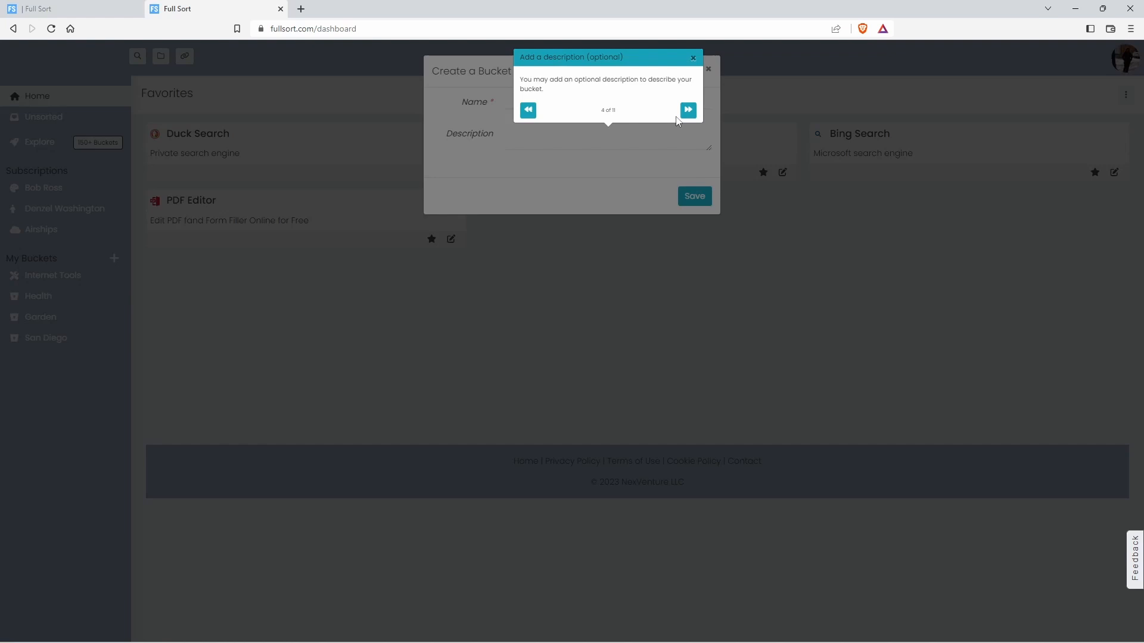
left_click(692, 57)
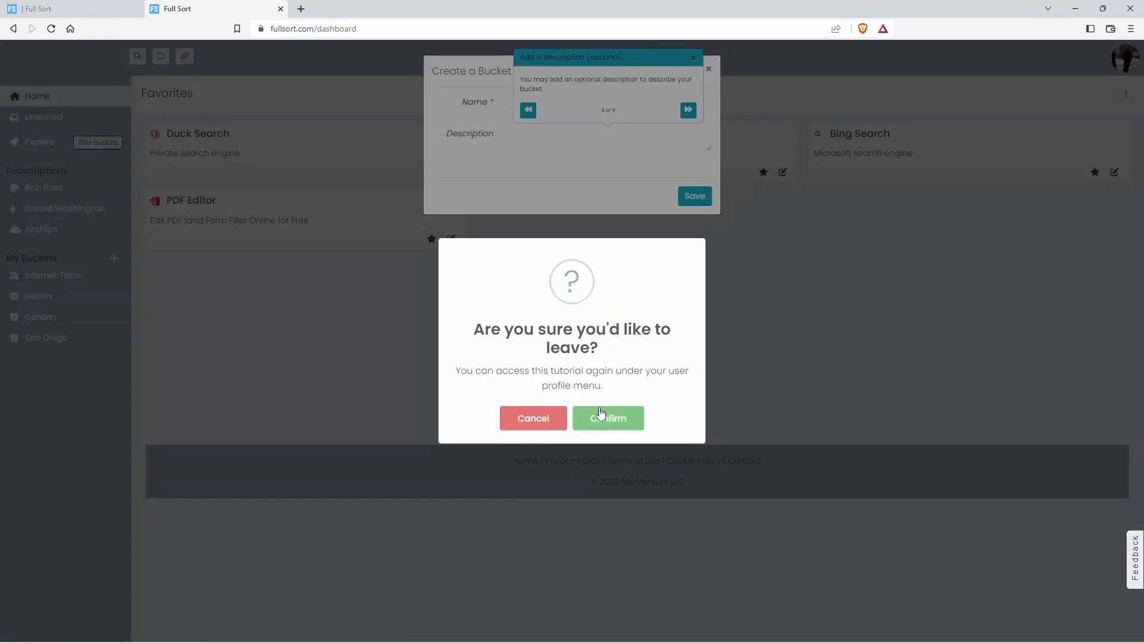
left_click(607, 418)
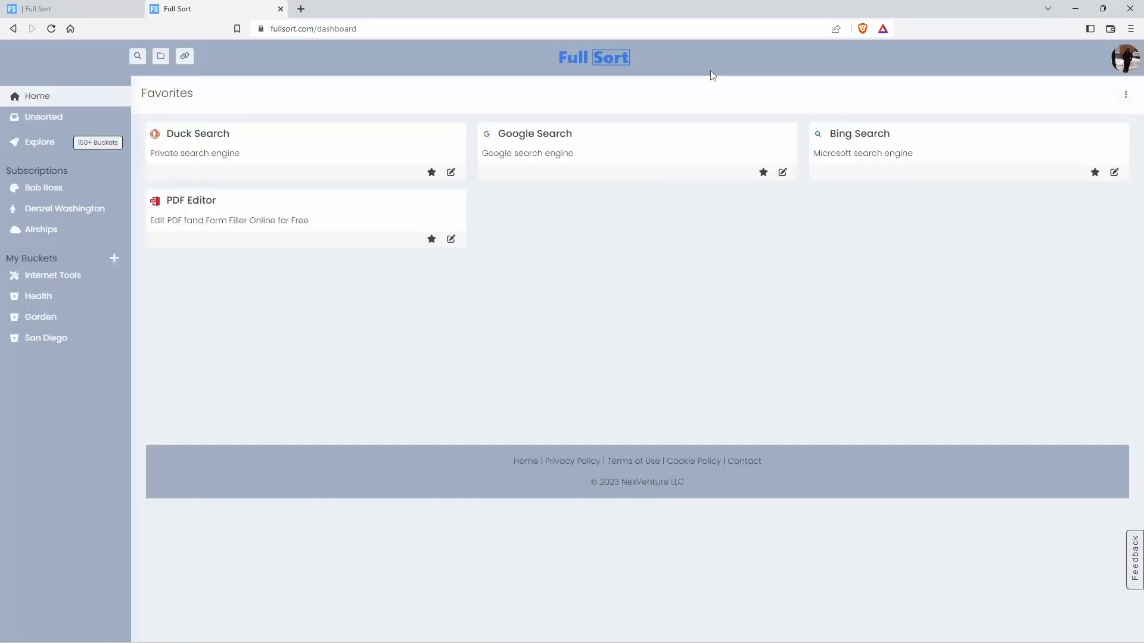
From the avatar menu's Profile page, set the display text size to small in Settings and confirm
left_click(1126, 57)
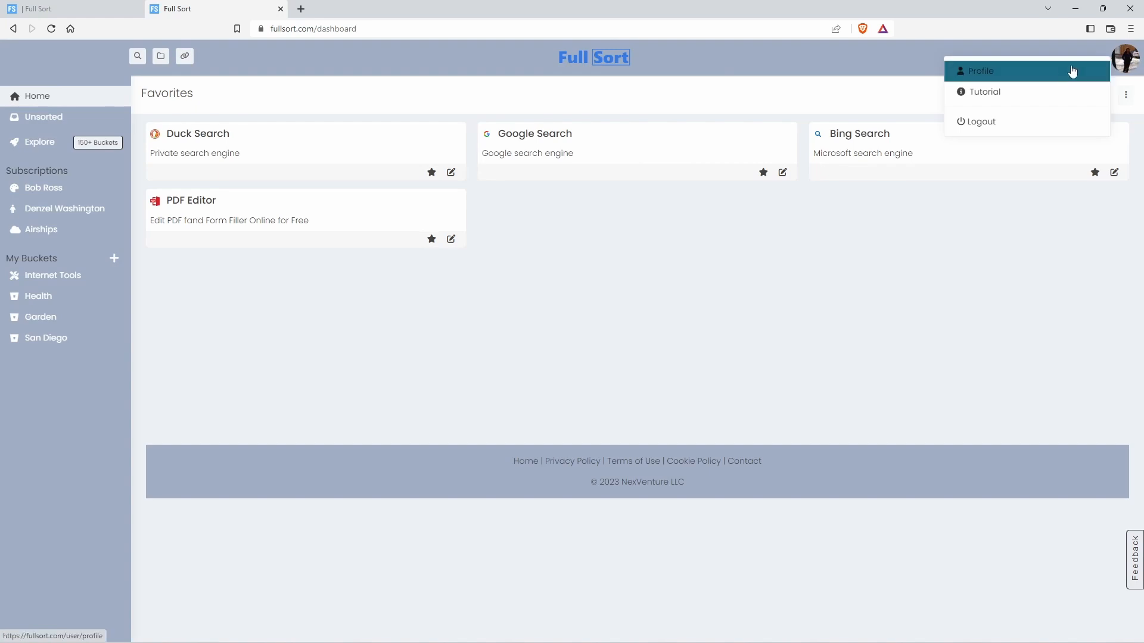
mouse_move(1044, 73)
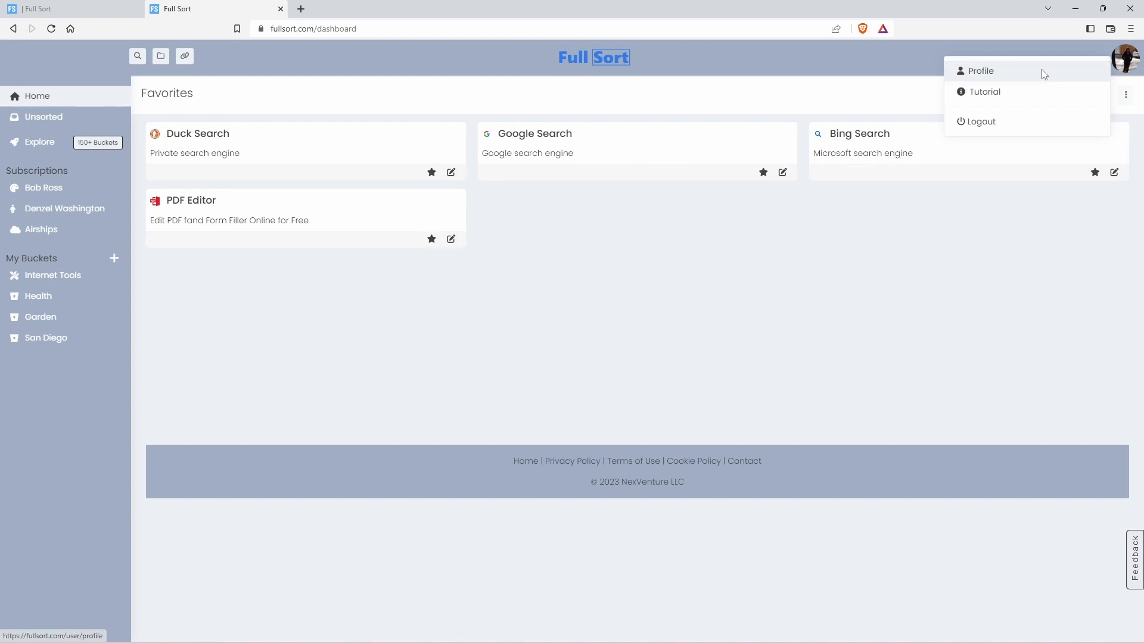
left_click(980, 70)
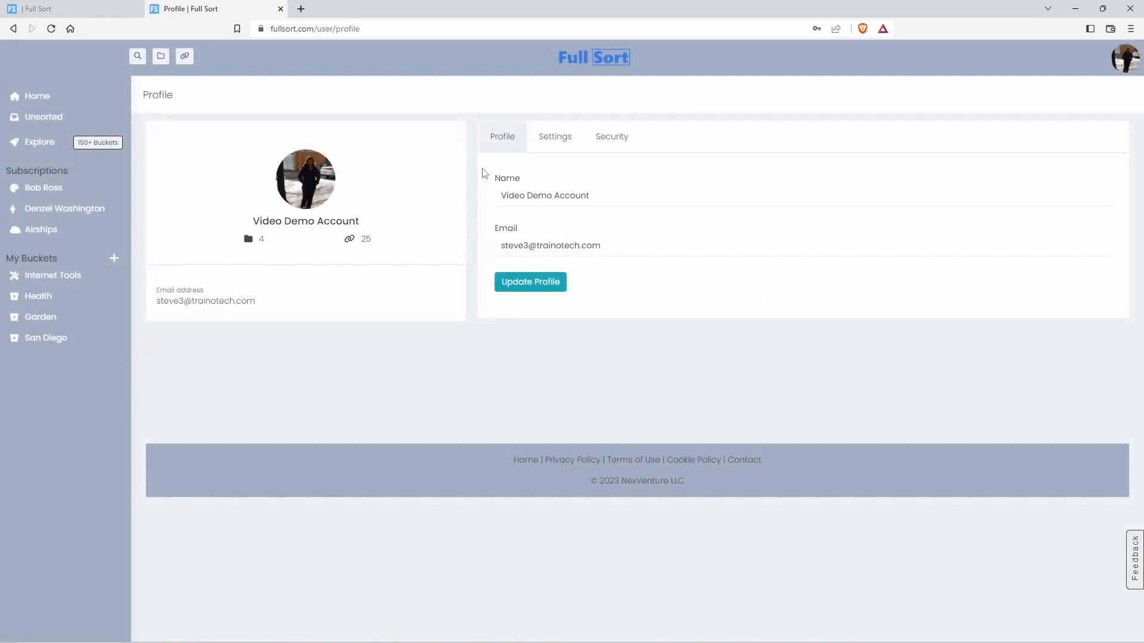
mouse_move(356, 239)
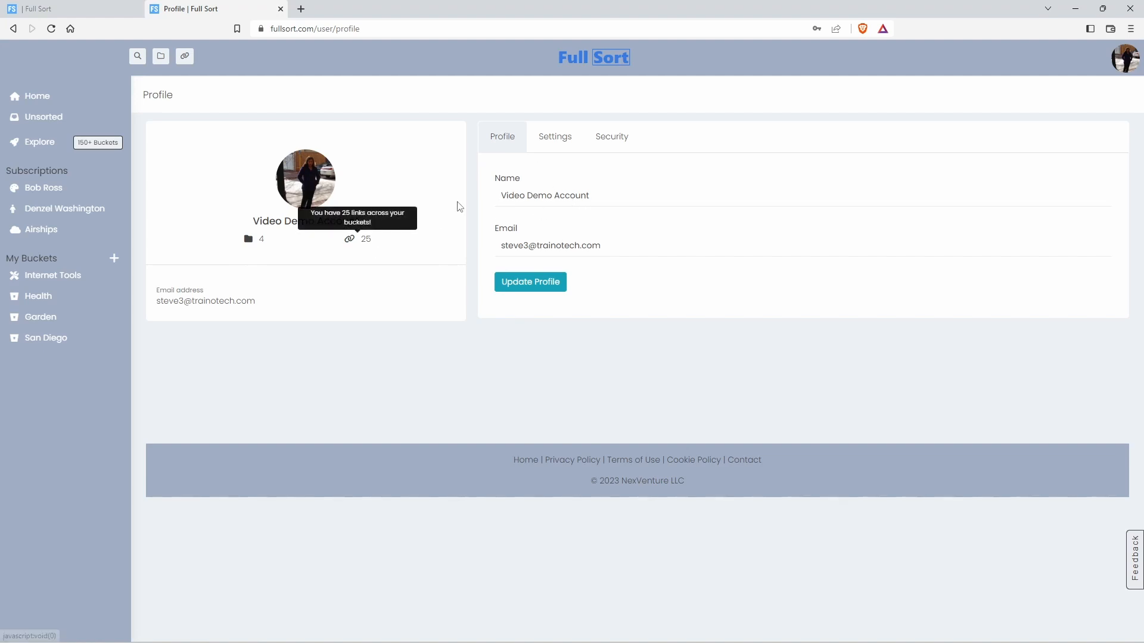
left_click(554, 136)
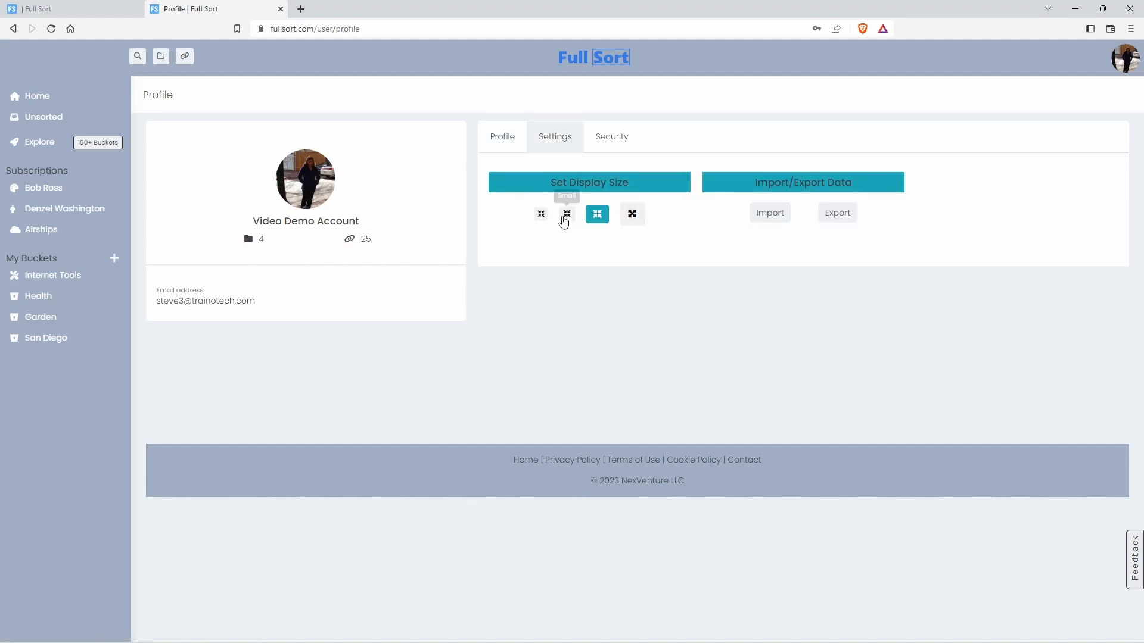
left_click(568, 214)
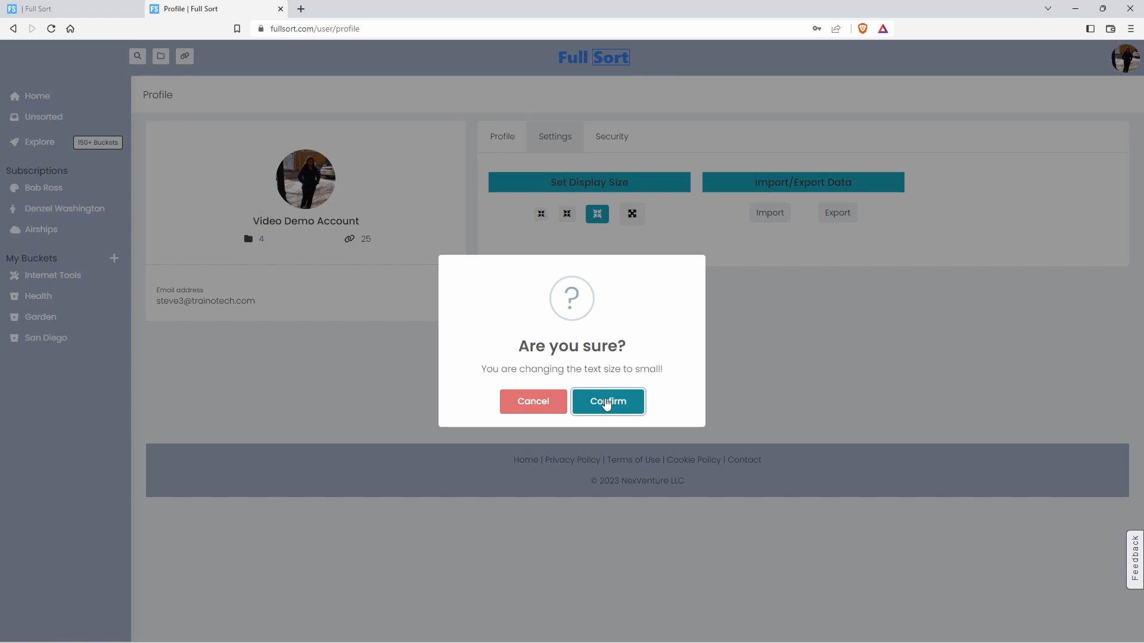
left_click(606, 401)
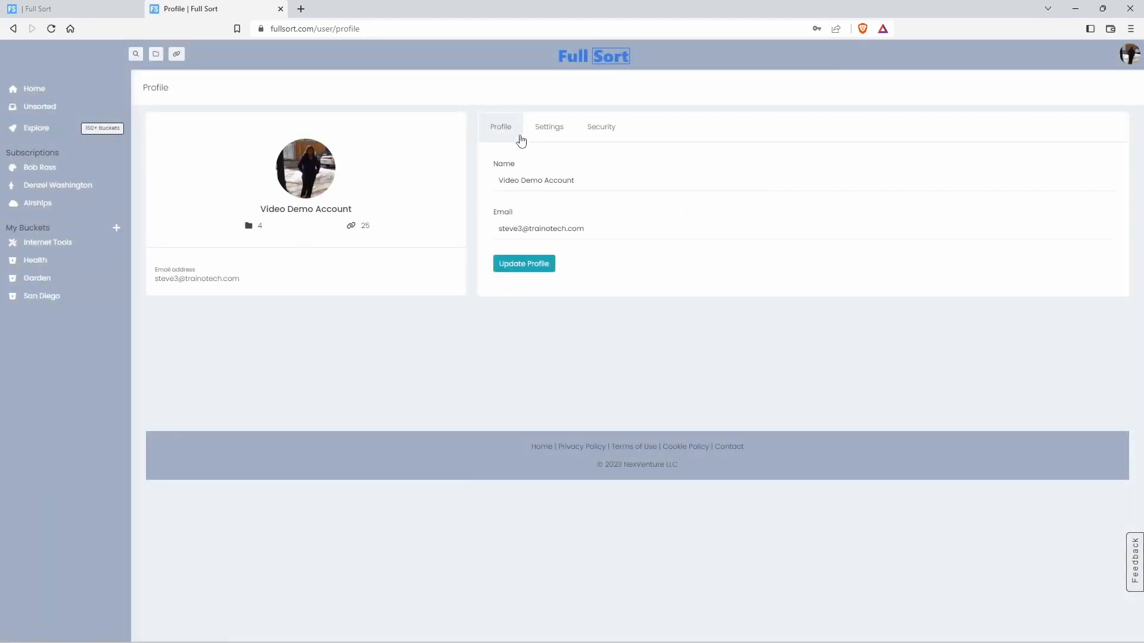
Review the Settings and Security (password change) tabs, then return to the profile name and email details
left_click(548, 126)
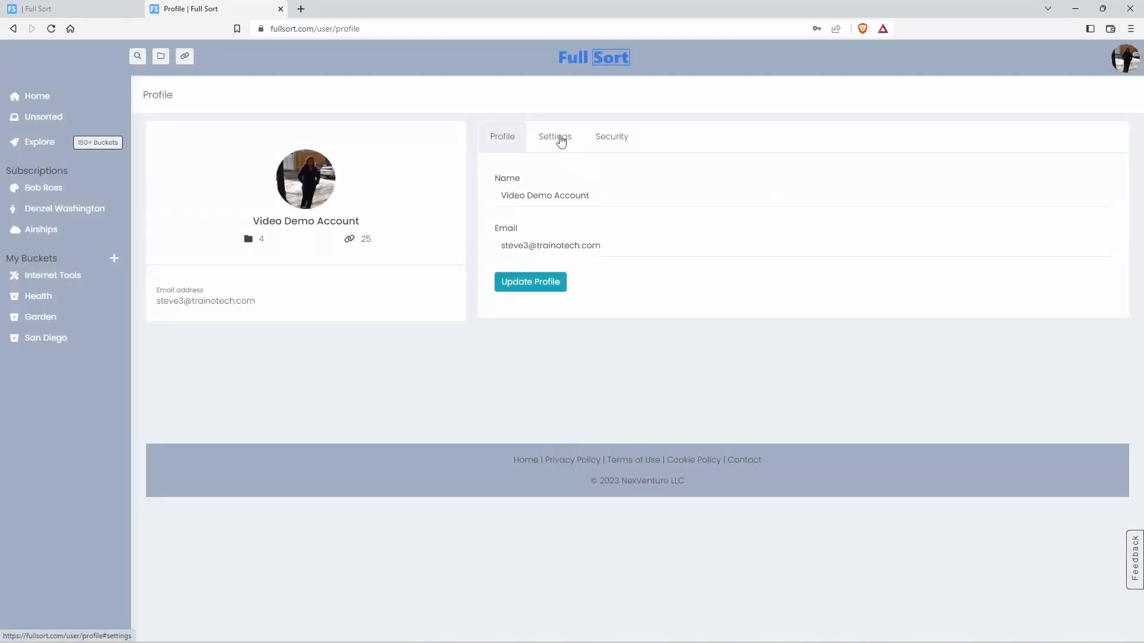
left_click(554, 136)
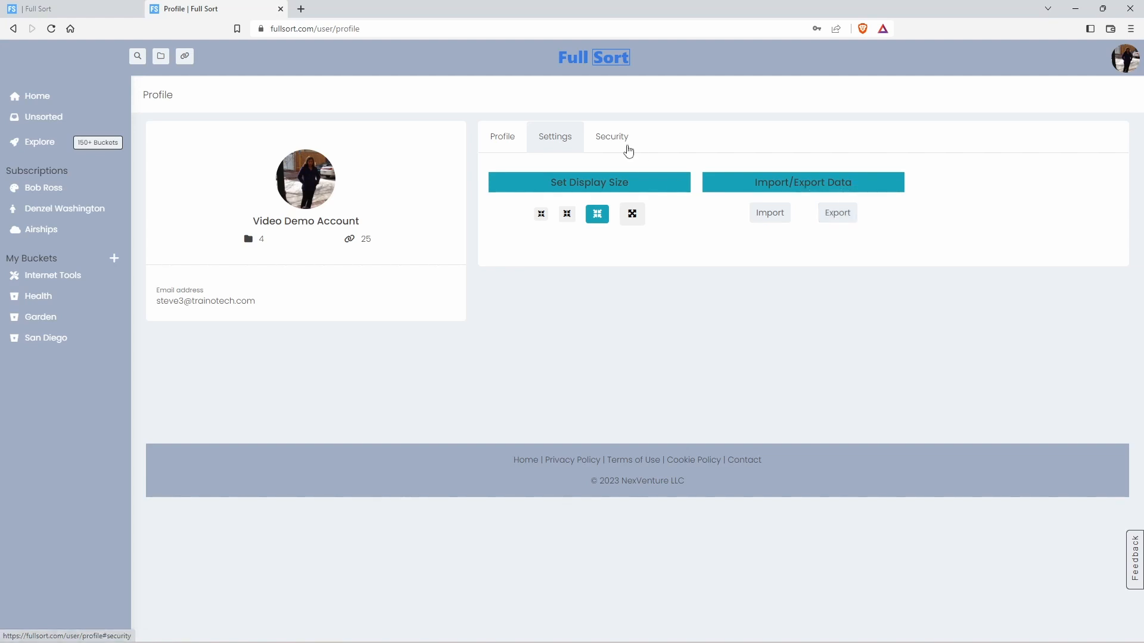
left_click(611, 135)
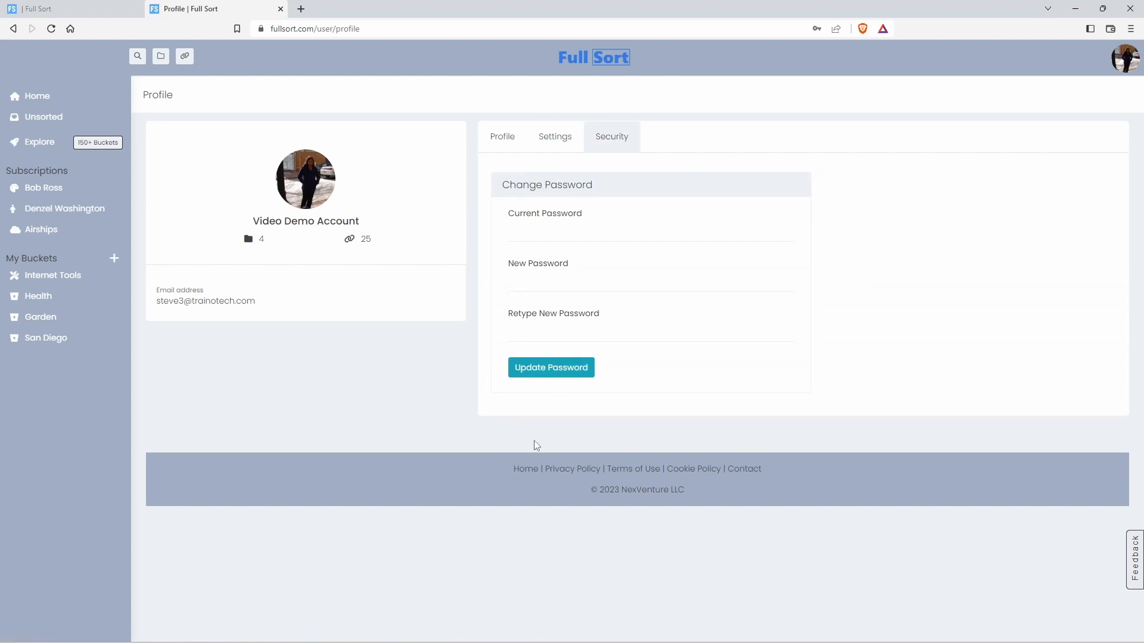
left_click(502, 136)
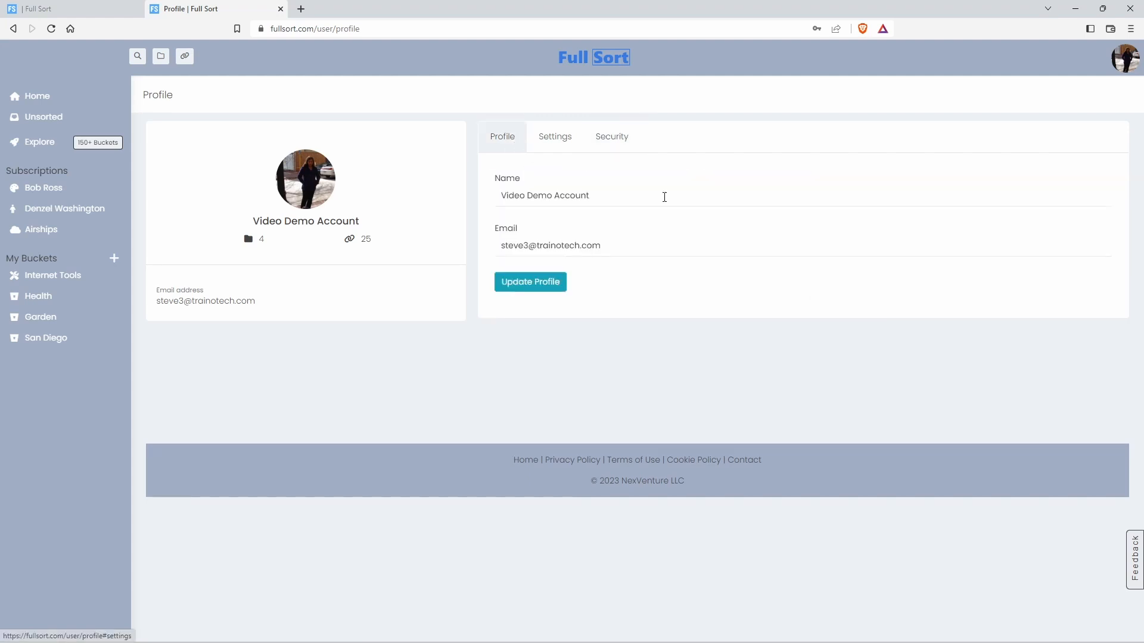
Return Home to the Favorites dashboard with its full grid of starred links
left_click(37, 95)
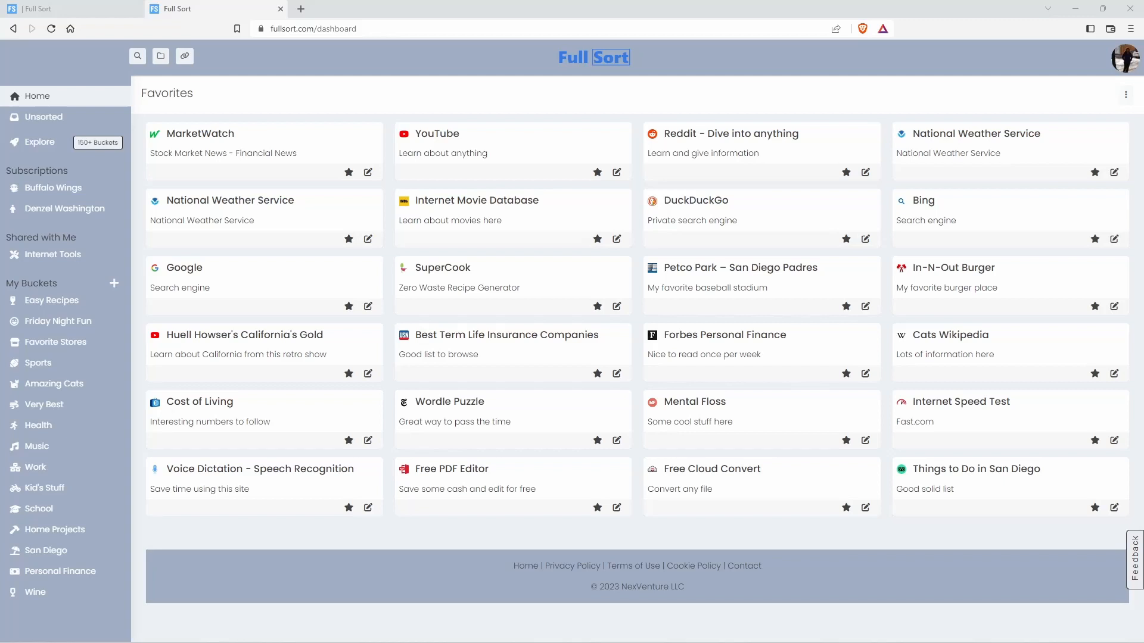
mouse_move(488, 490)
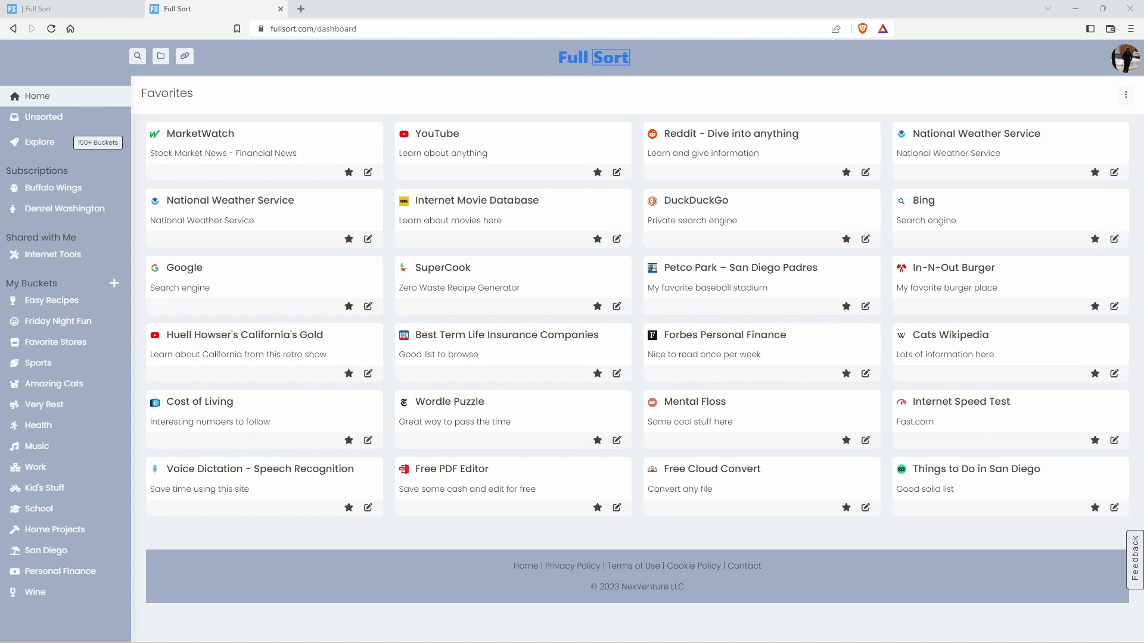
mouse_move(970, 324)
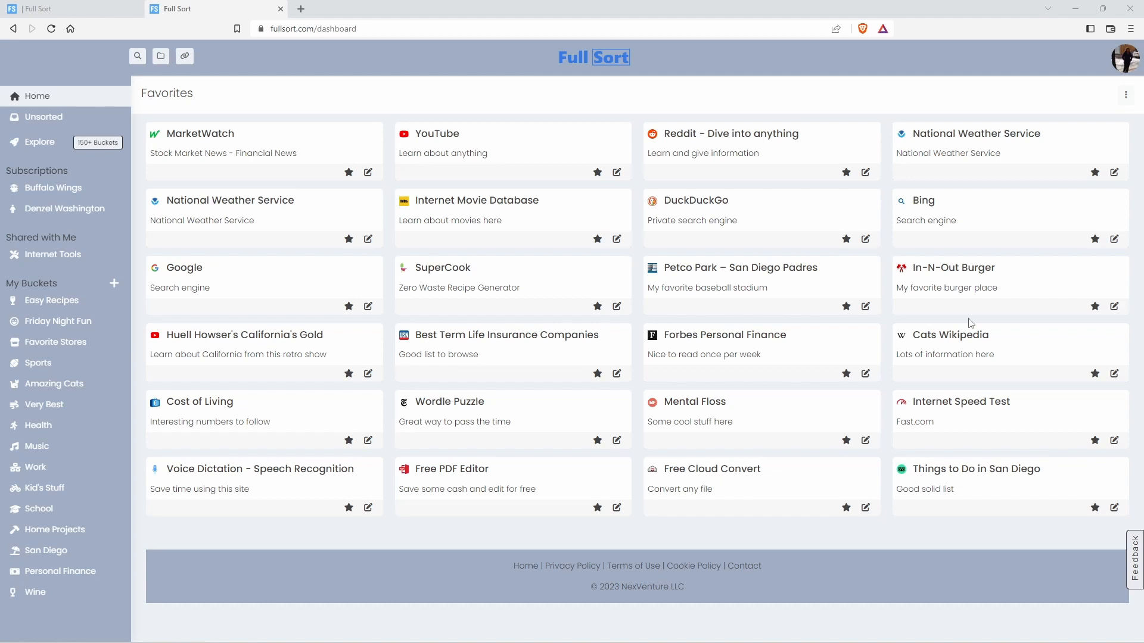
Star Smithsonian Institution in the Work bucket and return Home to see it among the favorites
left_click(35, 467)
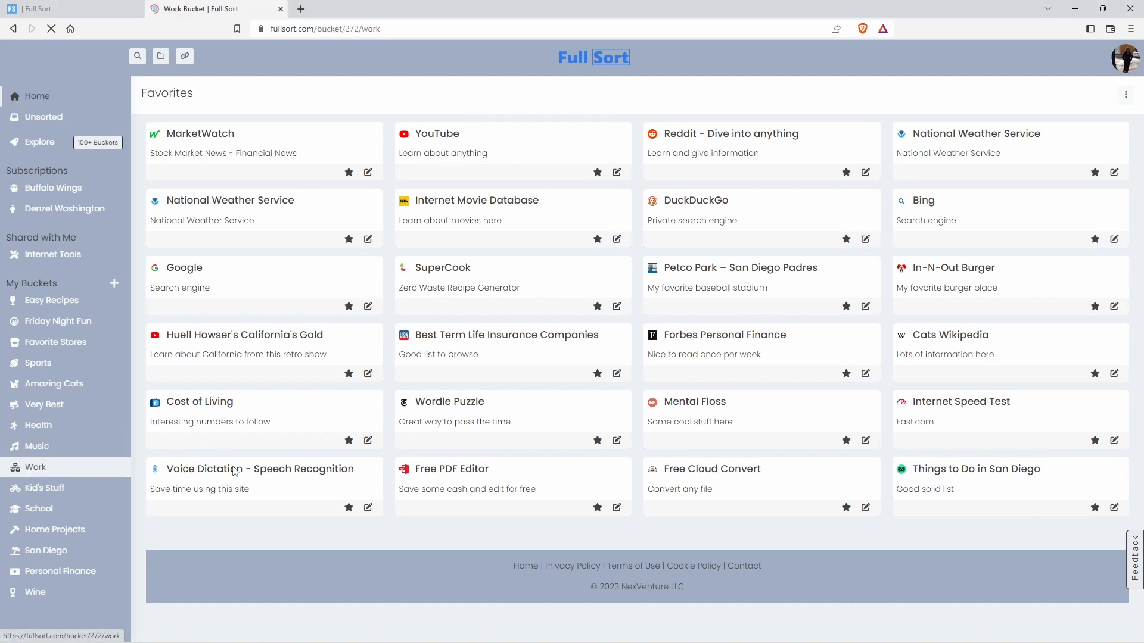
left_click(34, 467)
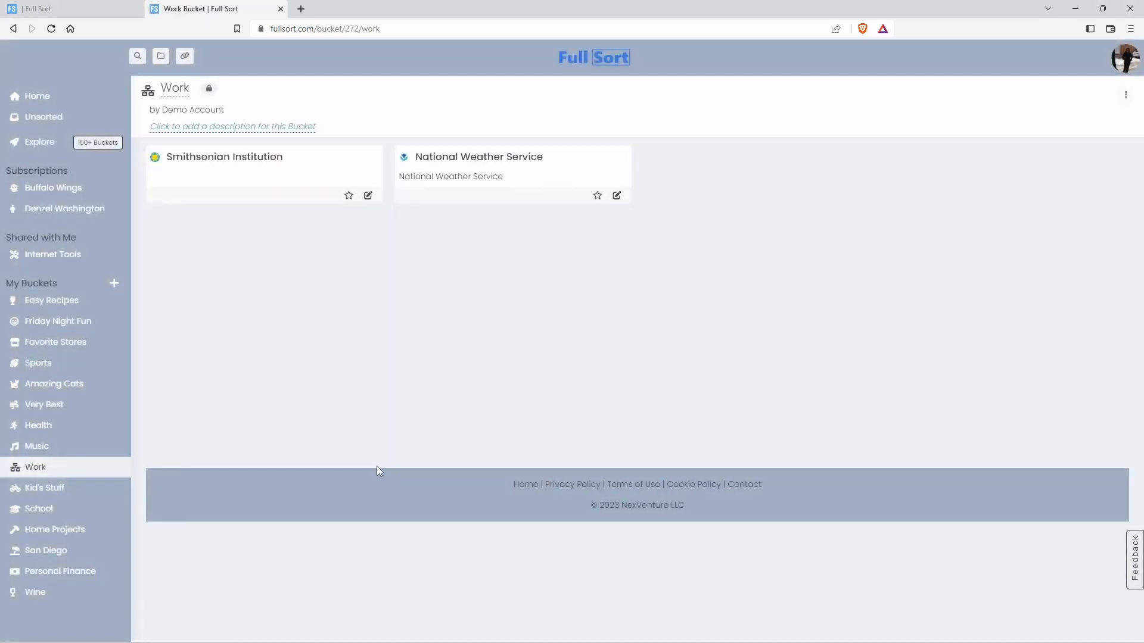
mouse_move(349, 196)
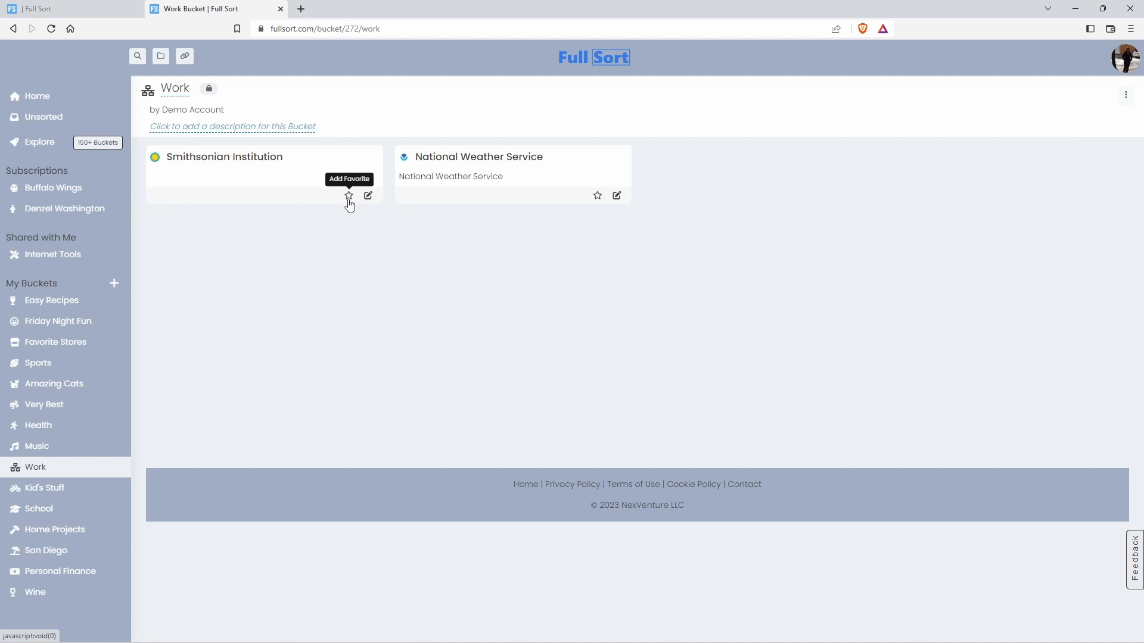
left_click(349, 195)
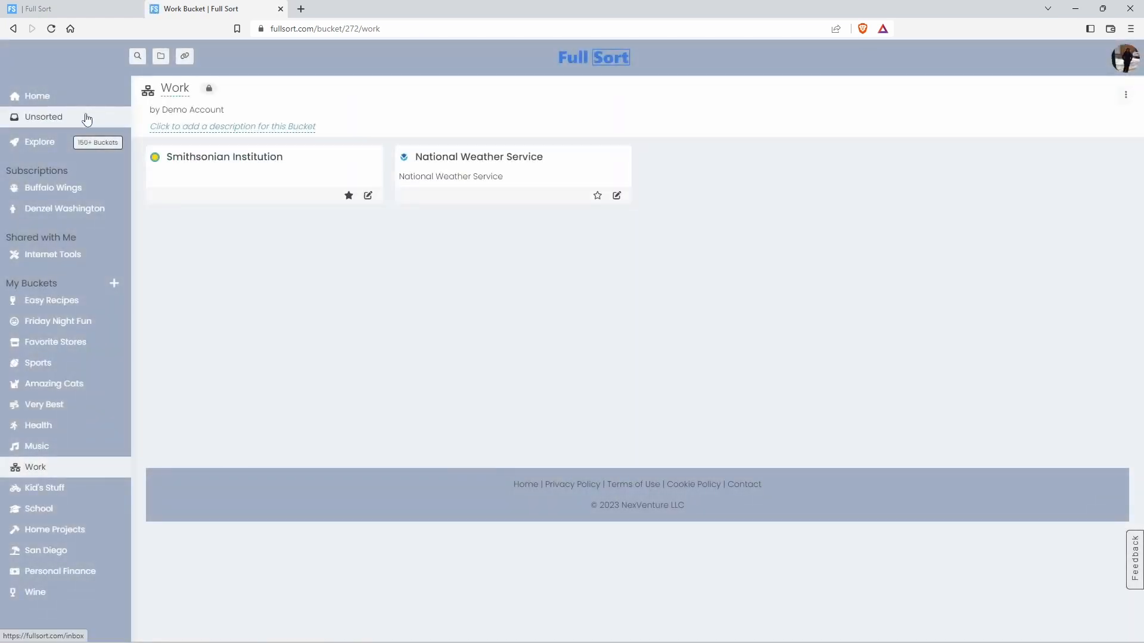
left_click(35, 96)
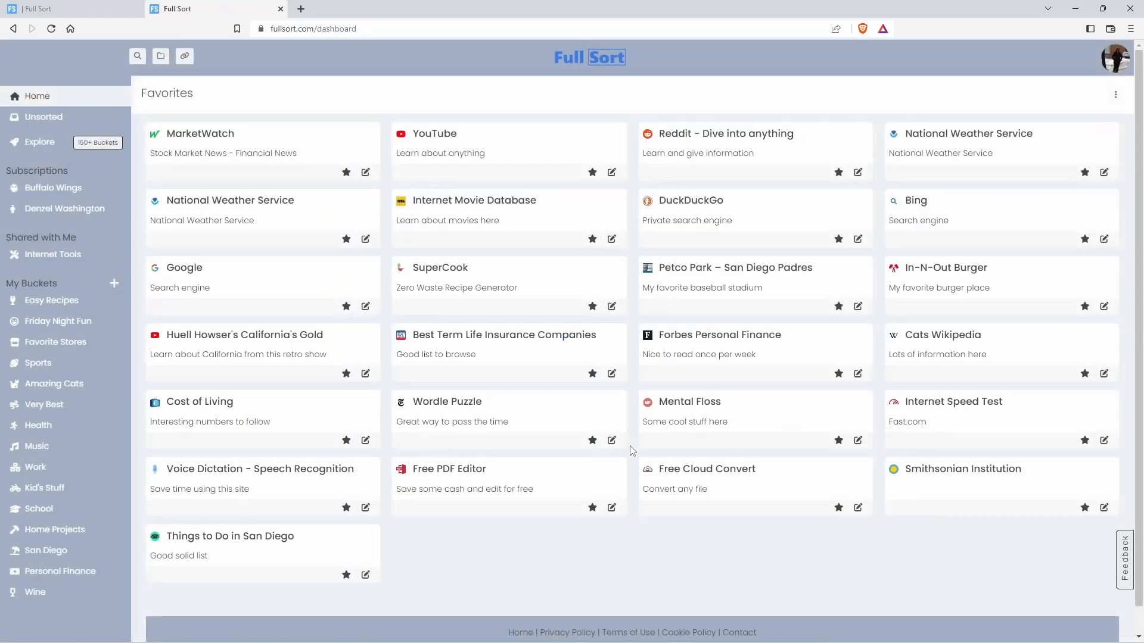
mouse_move(915, 498)
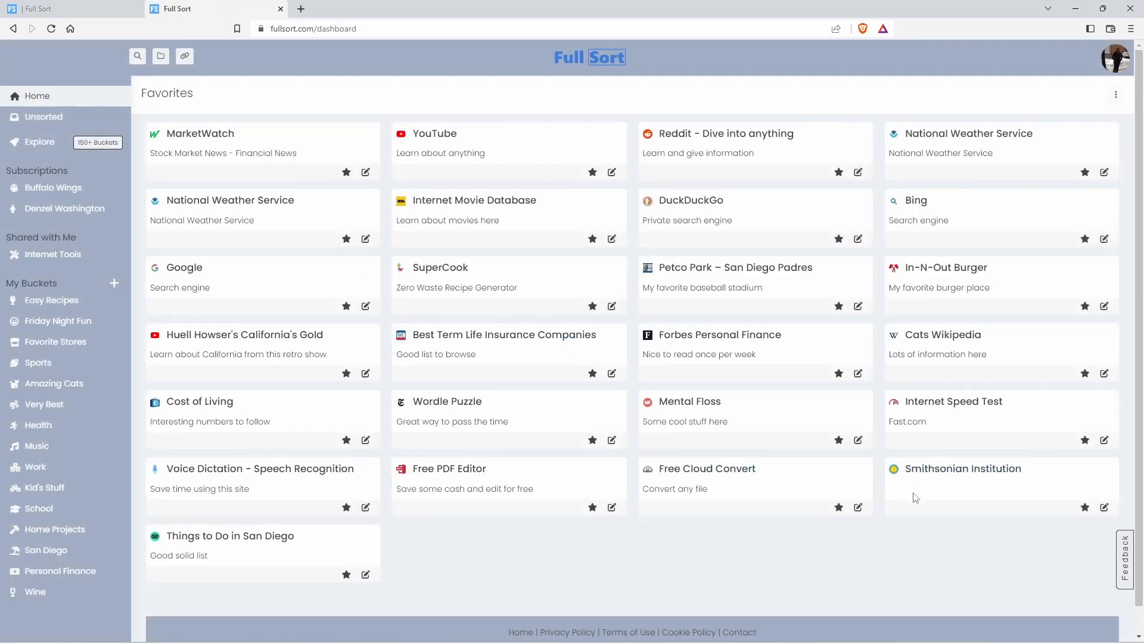
mouse_move(1084, 488)
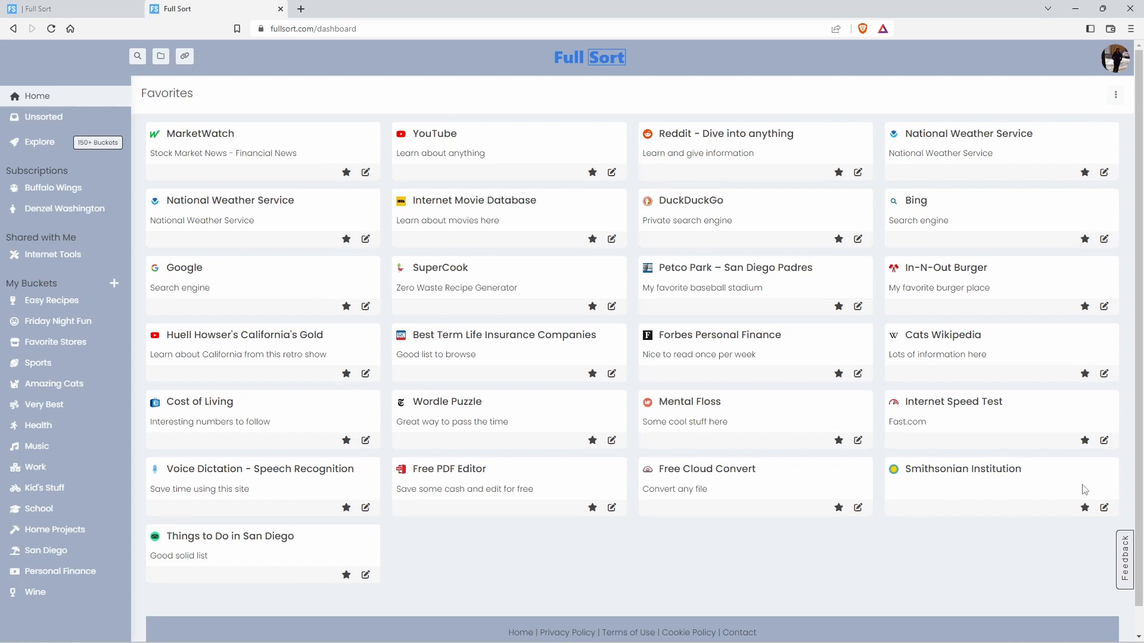